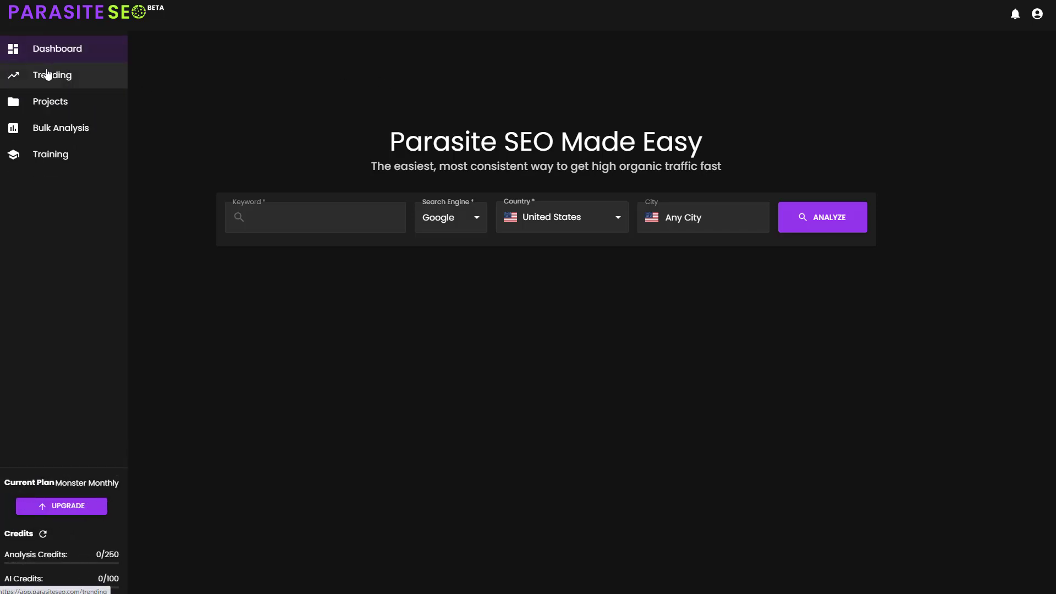
- Choose CBD & Cannabis from the Trending finder's niche category list
{"action": "left_click", "coordinate": [52, 75]}
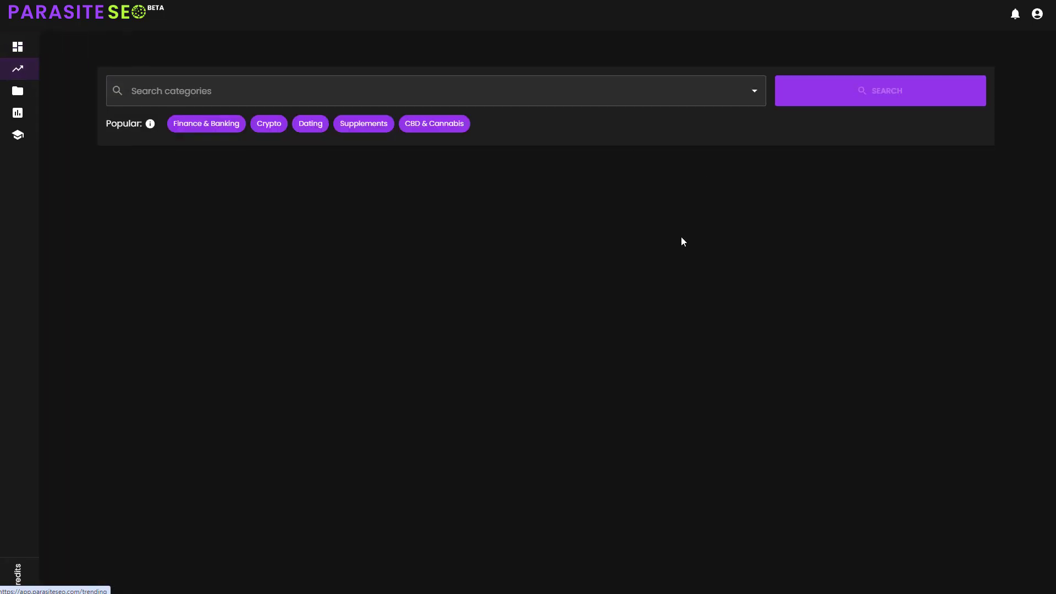
{"action": "left_click", "coordinate": [435, 90]}
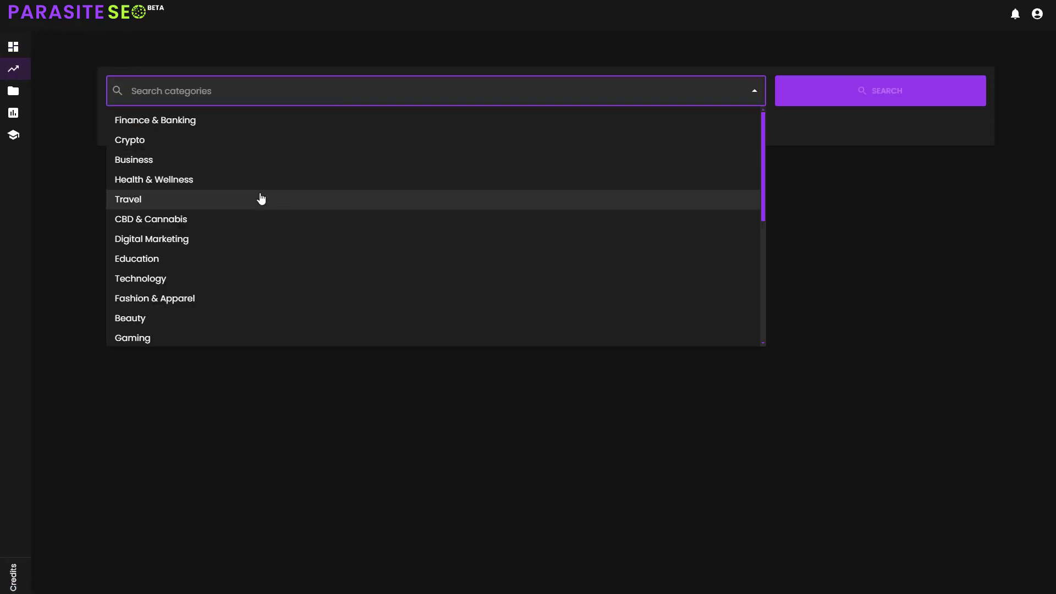
{"action": "scroll", "scroll_direction": "down", "scroll_amount": 3}
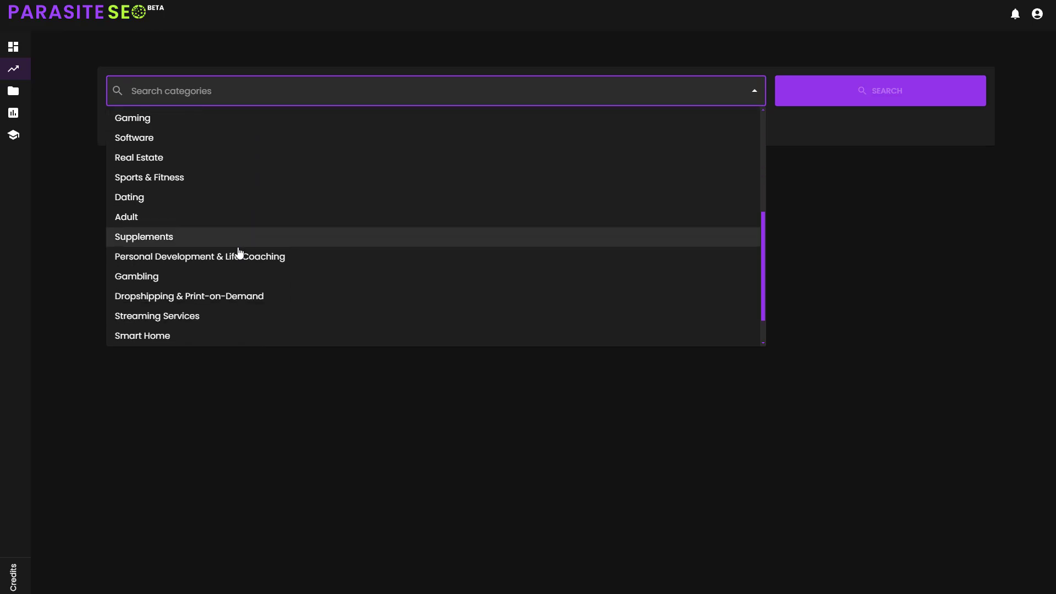
{"action": "scroll", "scroll_direction": "down", "scroll_amount": 3}
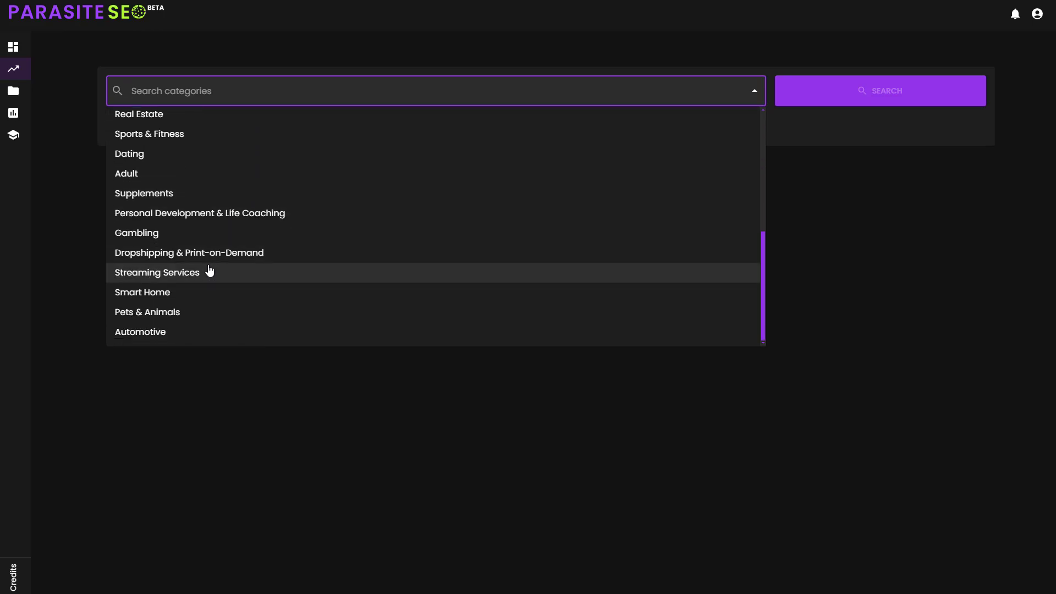
{"action": "scroll", "scroll_direction": "up", "scroll_amount": 3}
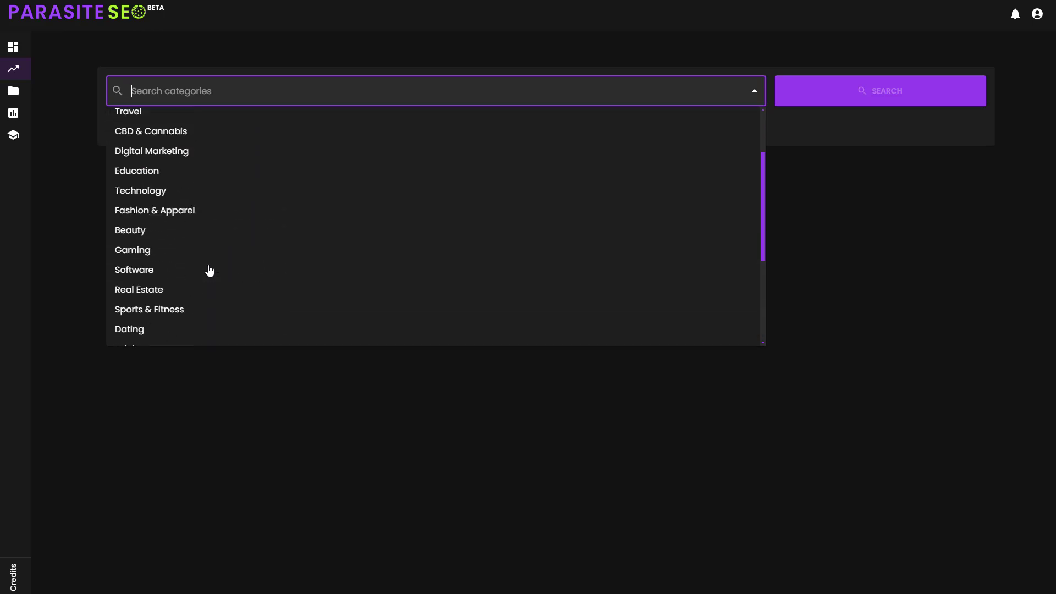
{"action": "left_click", "coordinate": [151, 131]}
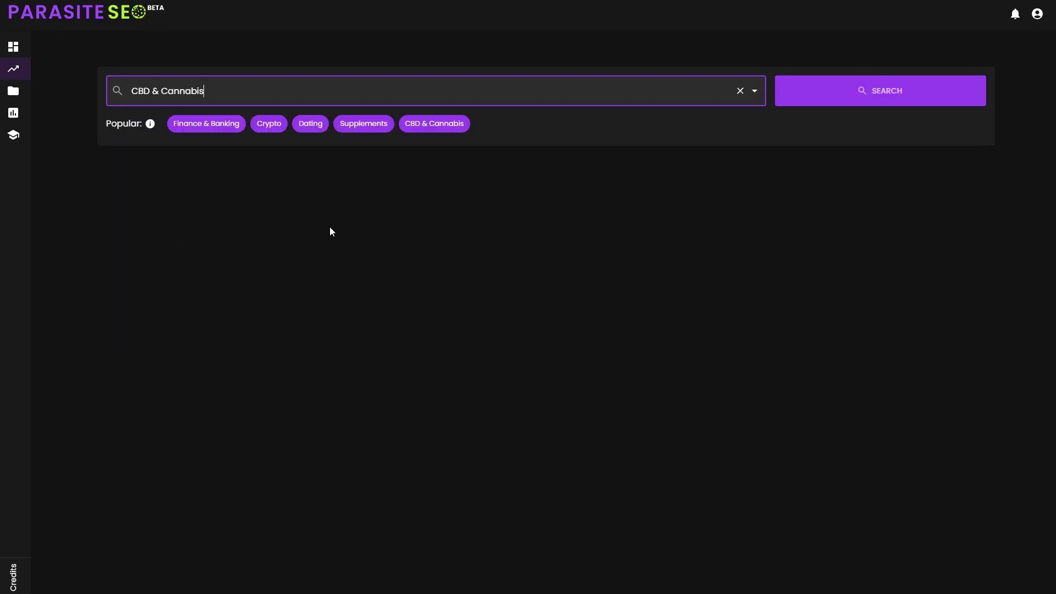
- Run the CBD & Cannabis search to list free and paid parasite domains with scores, then browse categories again
{"action": "left_click", "coordinate": [879, 90]}
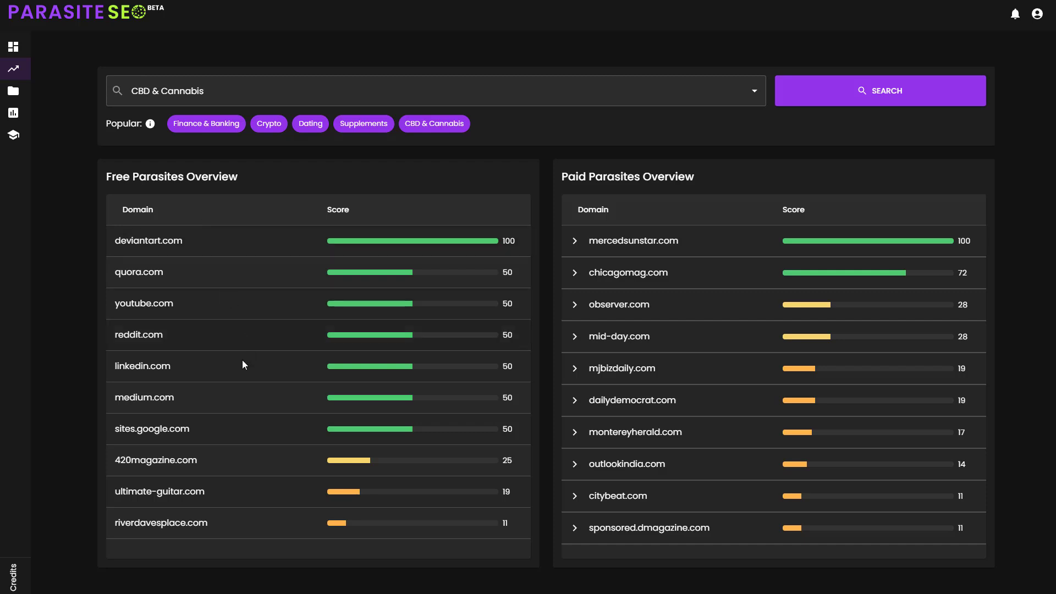
{"action": "mouse_move", "coordinate": [227, 502]}
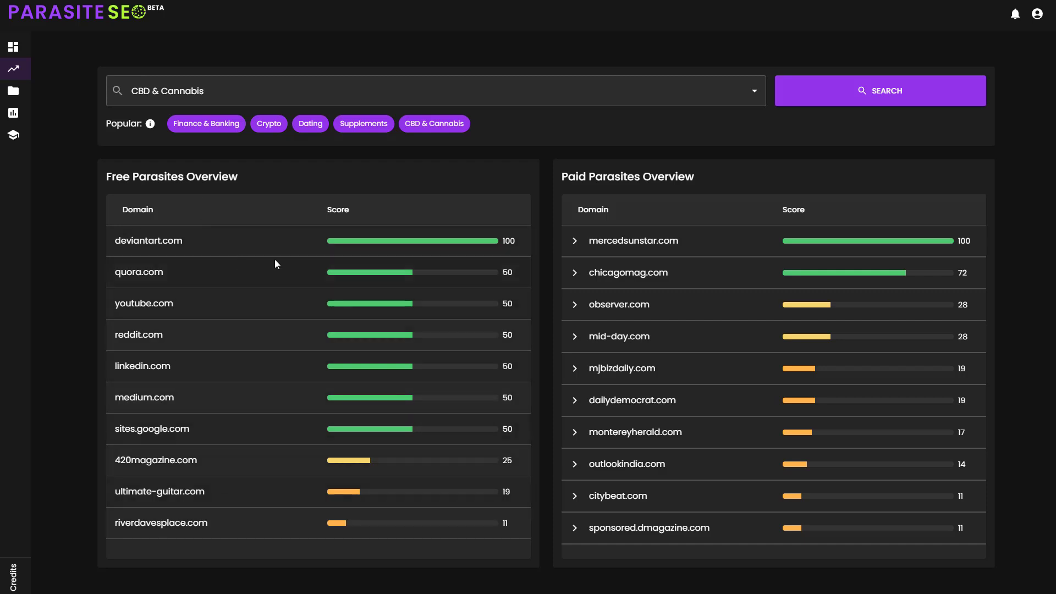
{"action": "mouse_move", "coordinate": [656, 506]}
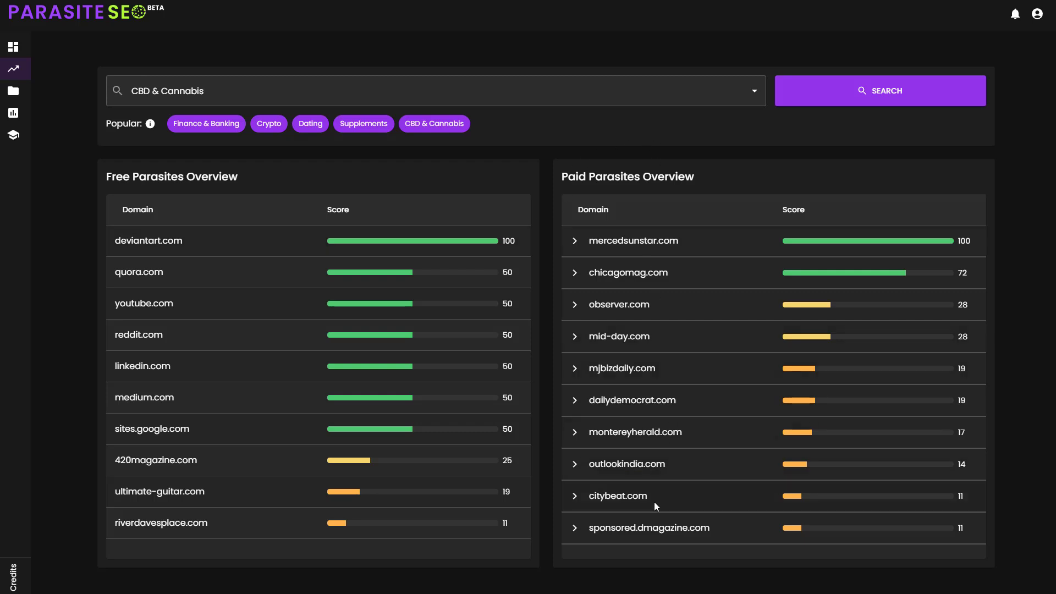
{"action": "mouse_move", "coordinate": [691, 362]}
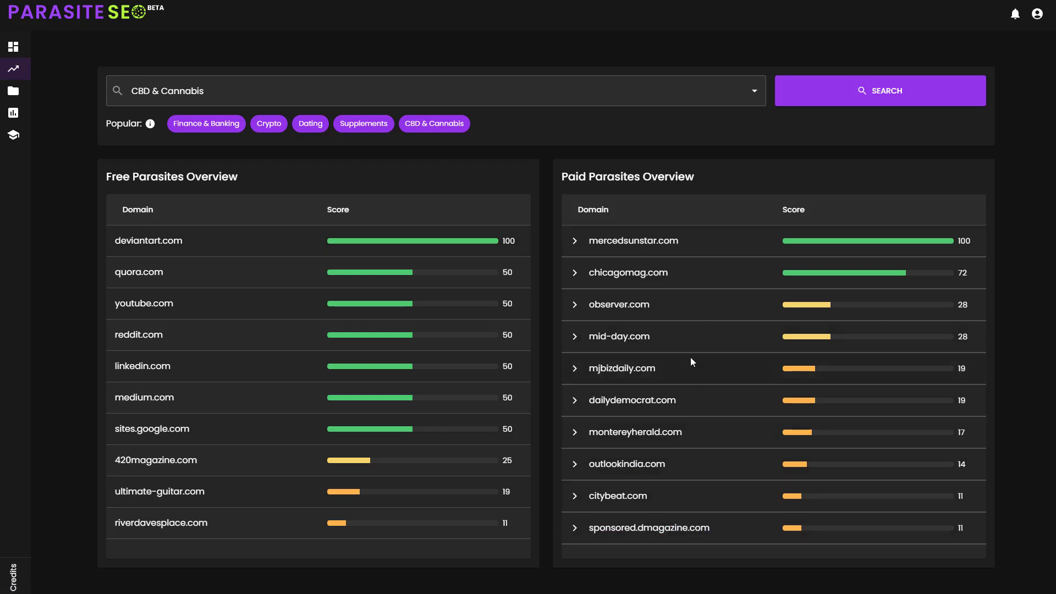
{"action": "mouse_move", "coordinate": [492, 196]}
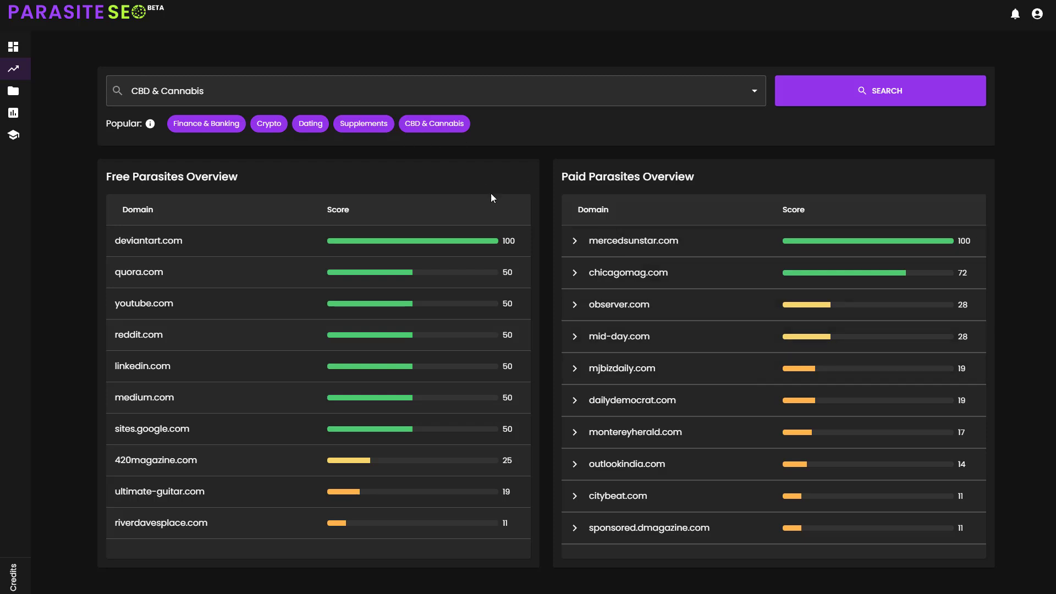
{"action": "left_click", "coordinate": [434, 90]}
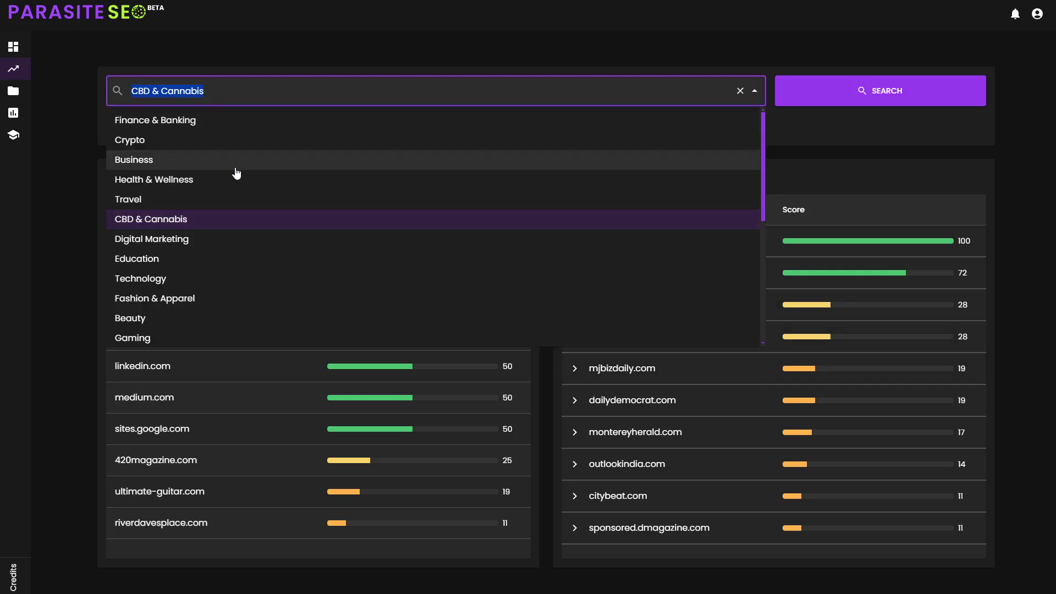
{"action": "scroll", "scroll_direction": "down", "scroll_amount": 3}
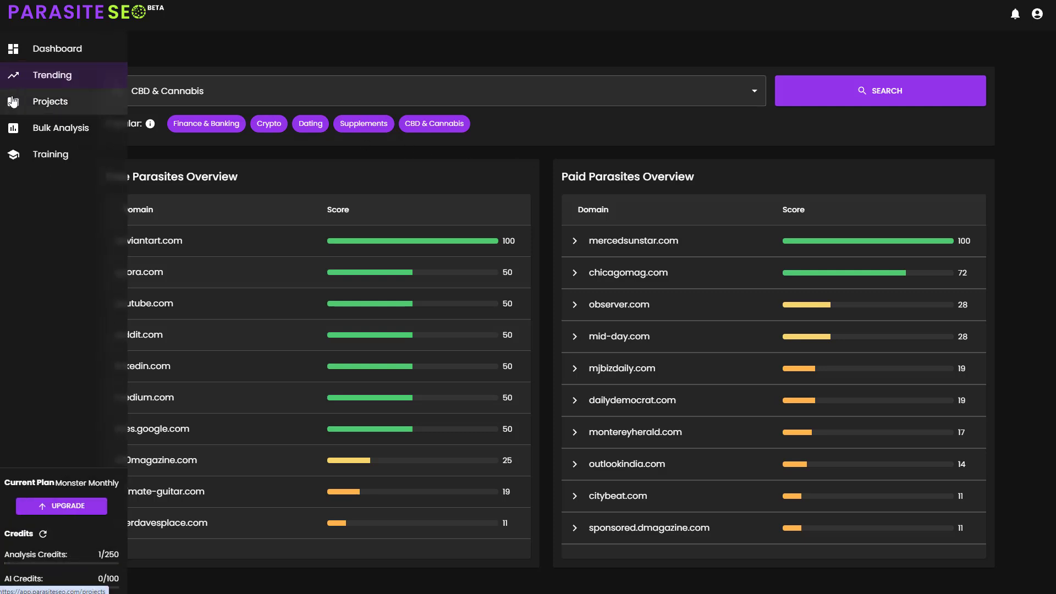
- Create a new project named 'YouTube Example' from the Projects page
{"action": "left_click", "coordinate": [50, 102]}
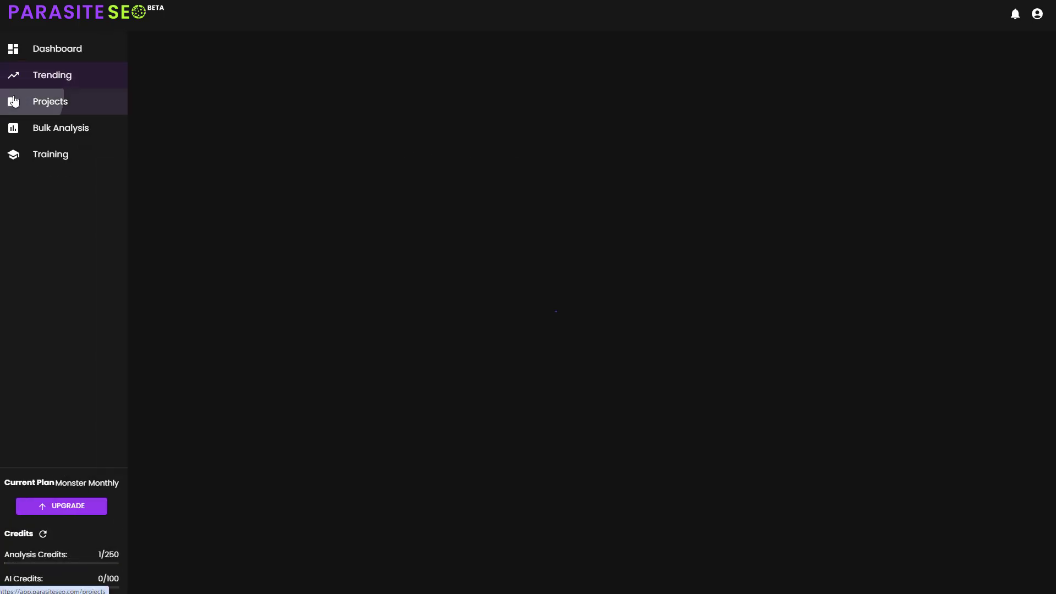
{"action": "left_click", "coordinate": [49, 101]}
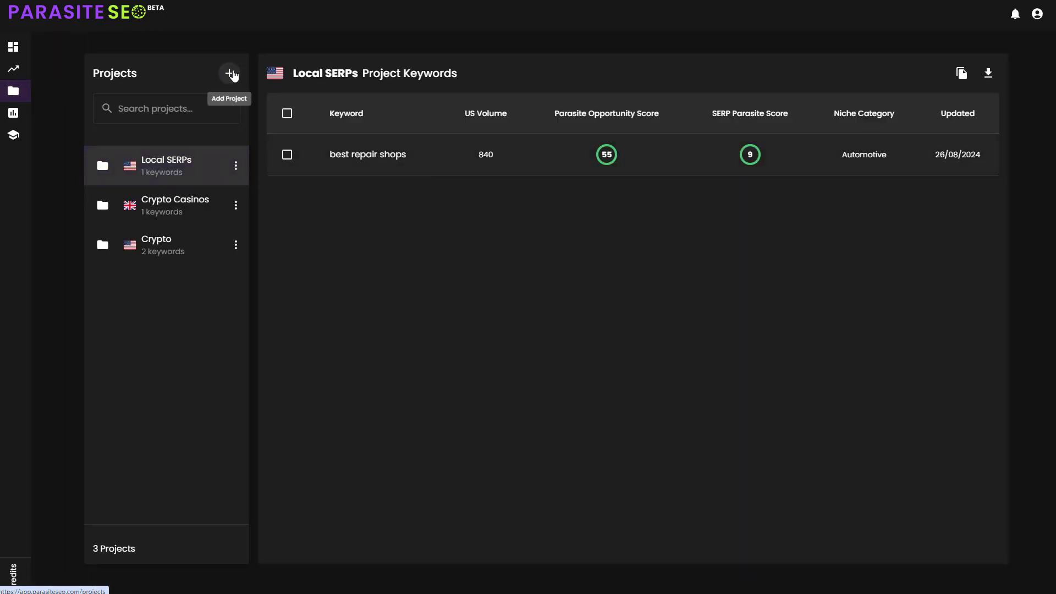
{"action": "left_click", "coordinate": [229, 72]}
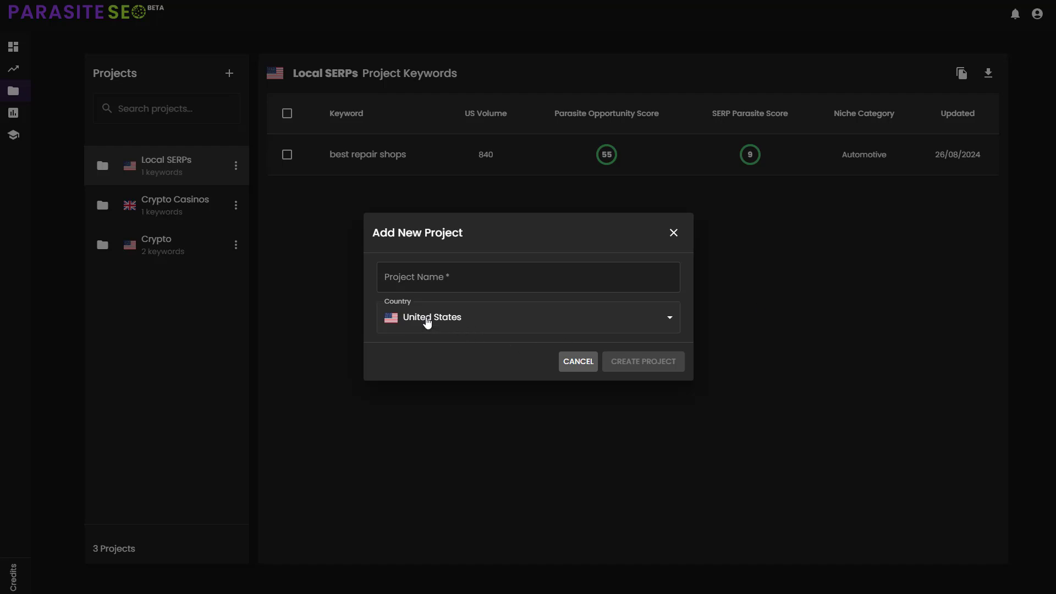
{"action": "left_click", "coordinate": [527, 276]}
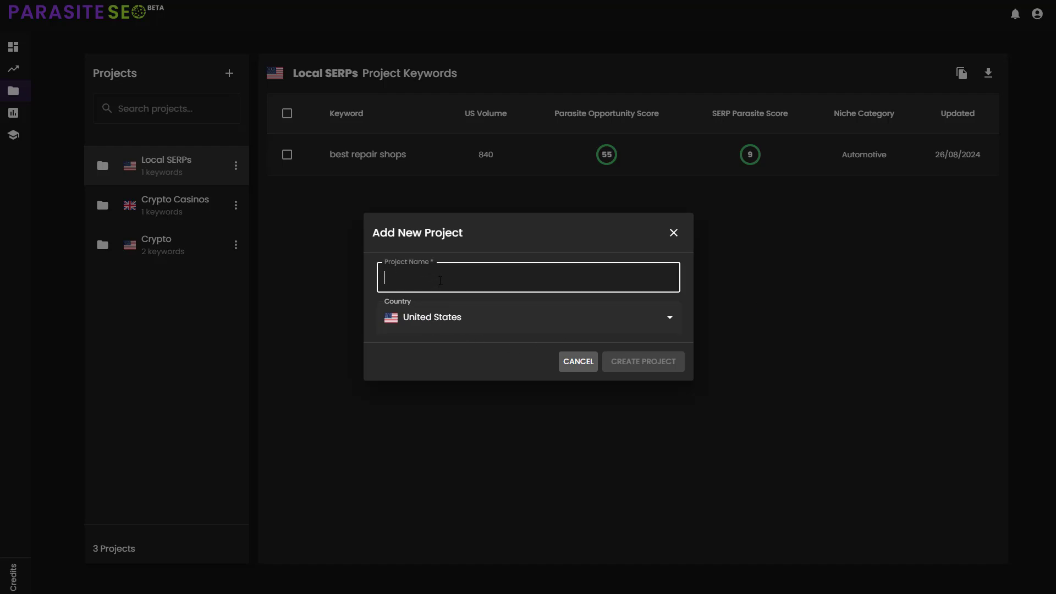
{"action": "type", "text": "YouYu"}
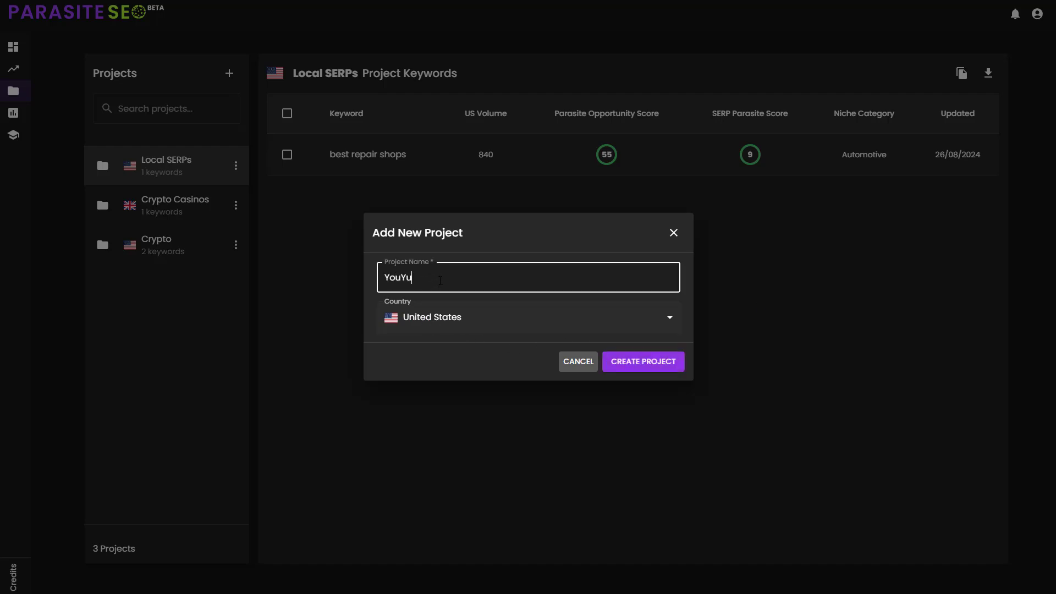
{"action": "type", "text": "YouTube"}
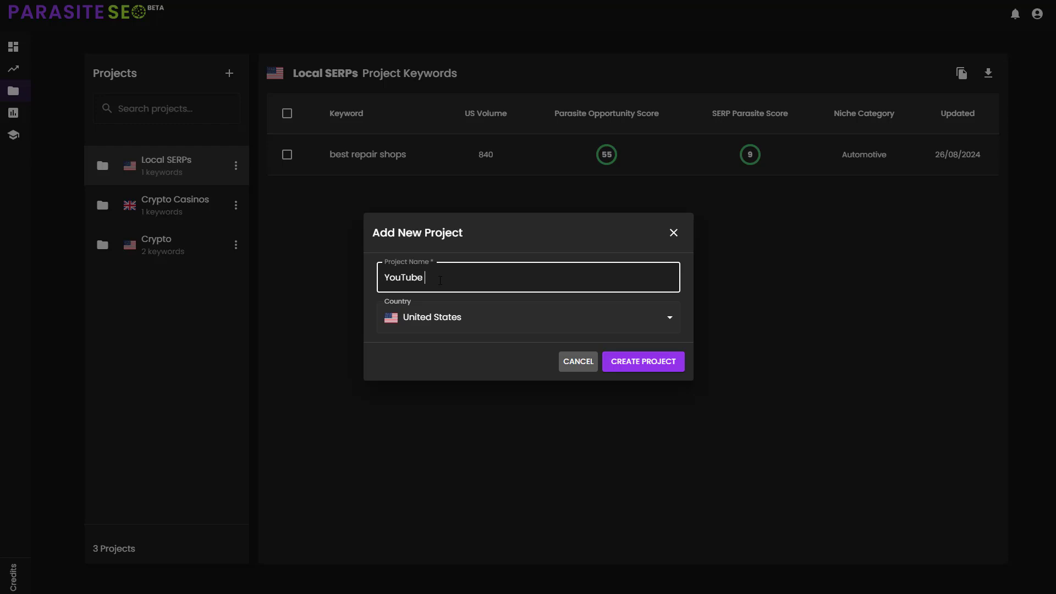
{"action": "type", "text": "Example"}
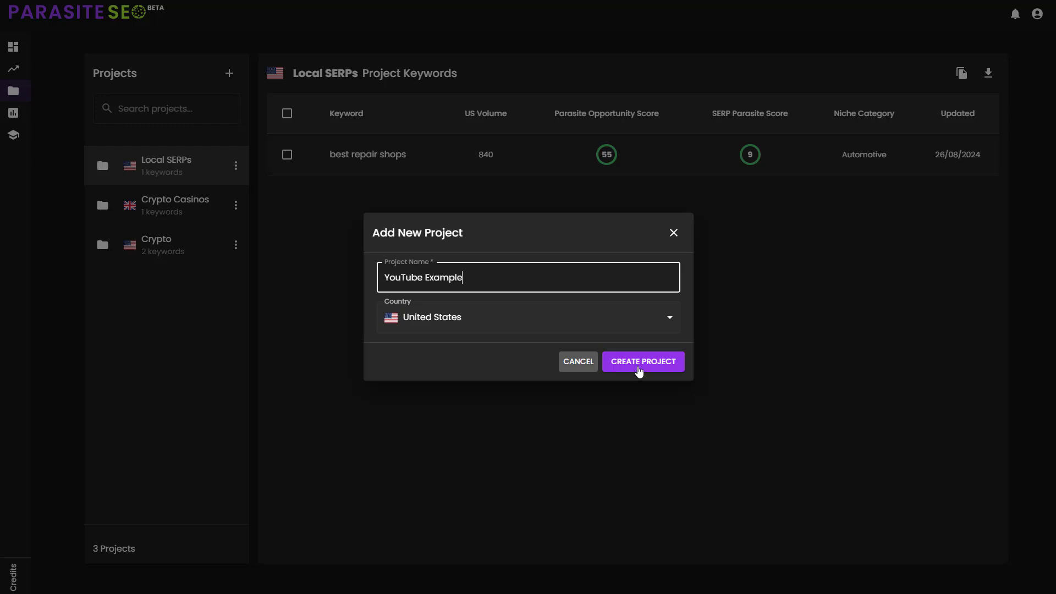
{"action": "left_click", "coordinate": [641, 361]}
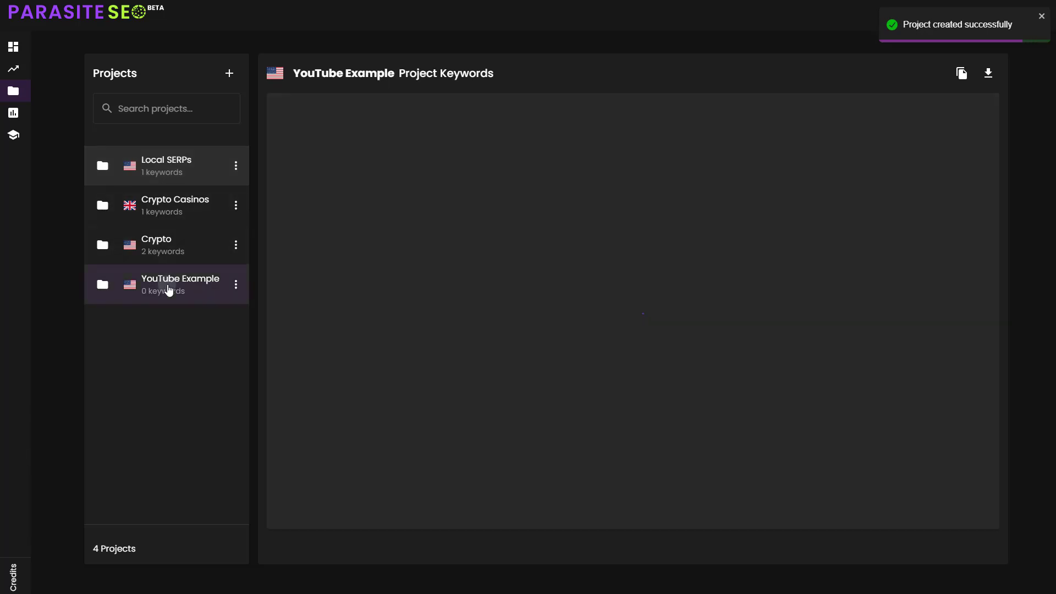
- Open the YouTube Example project to view its empty keyword list
{"action": "left_click", "coordinate": [179, 283]}
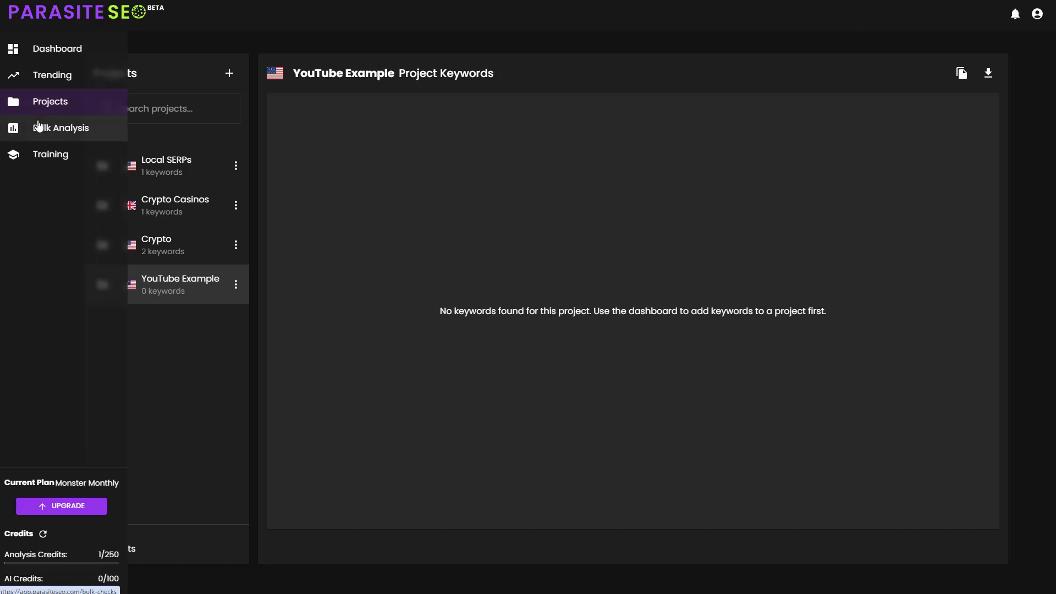
- Go to the Bulk Parasite Analysis page from the sidebar
{"action": "left_click", "coordinate": [61, 127]}
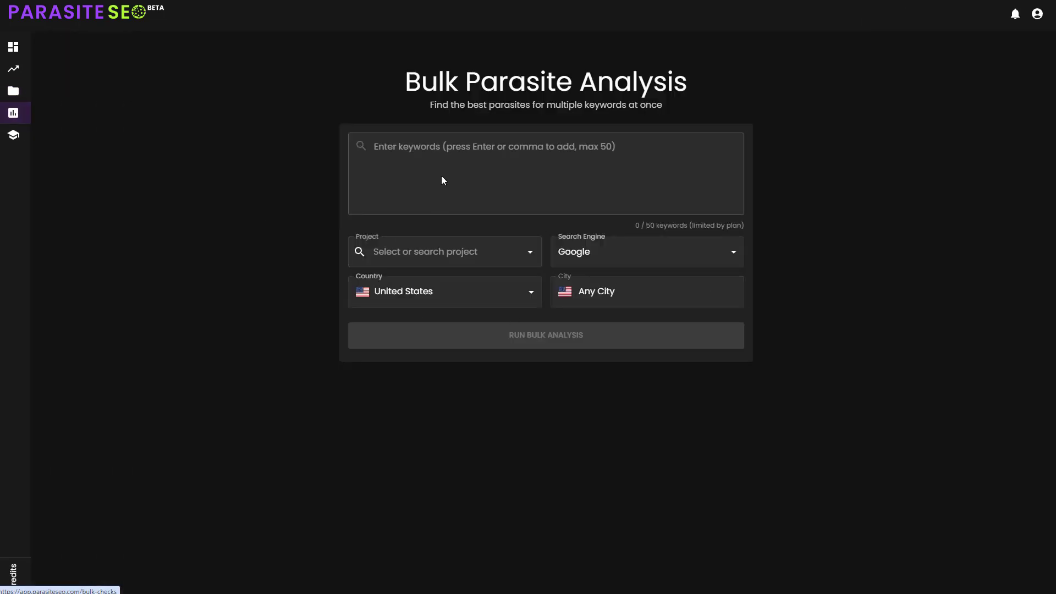
{"action": "mouse_move", "coordinate": [425, 200]}
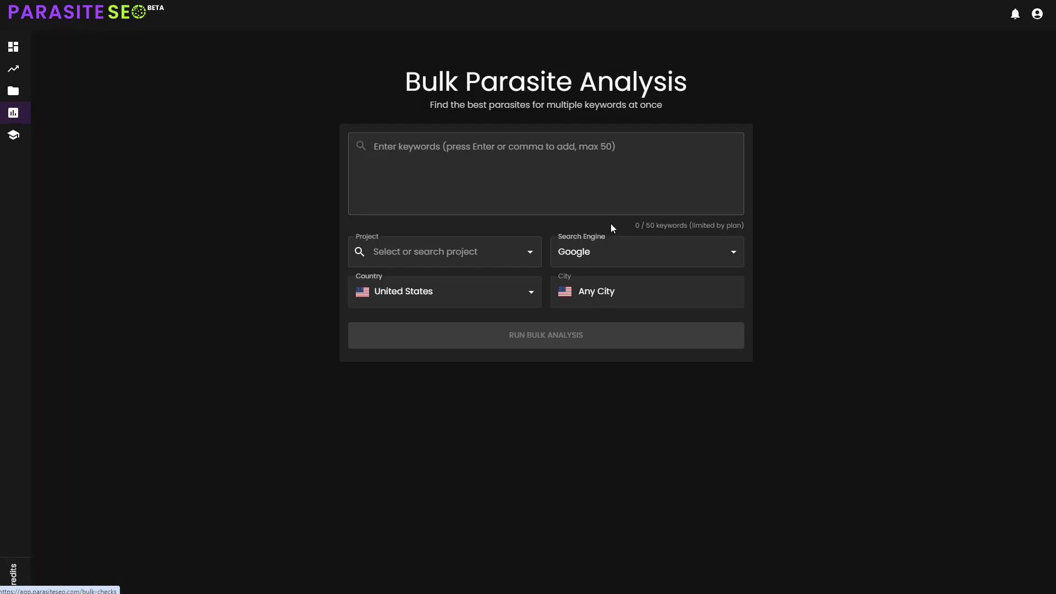
{"action": "mouse_move", "coordinate": [720, 225]}
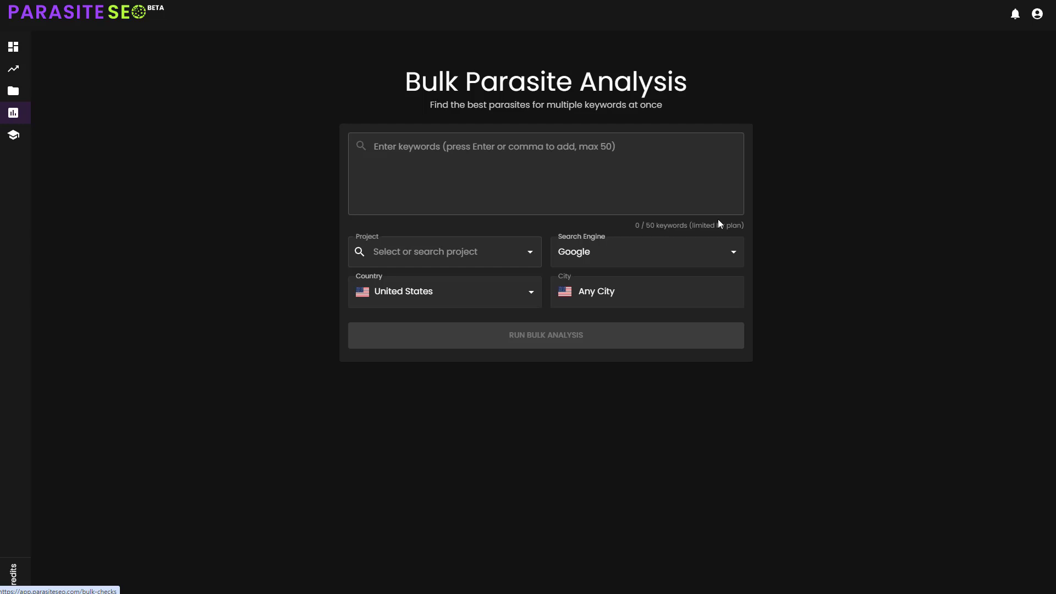
{"action": "left_click", "coordinate": [546, 174]}
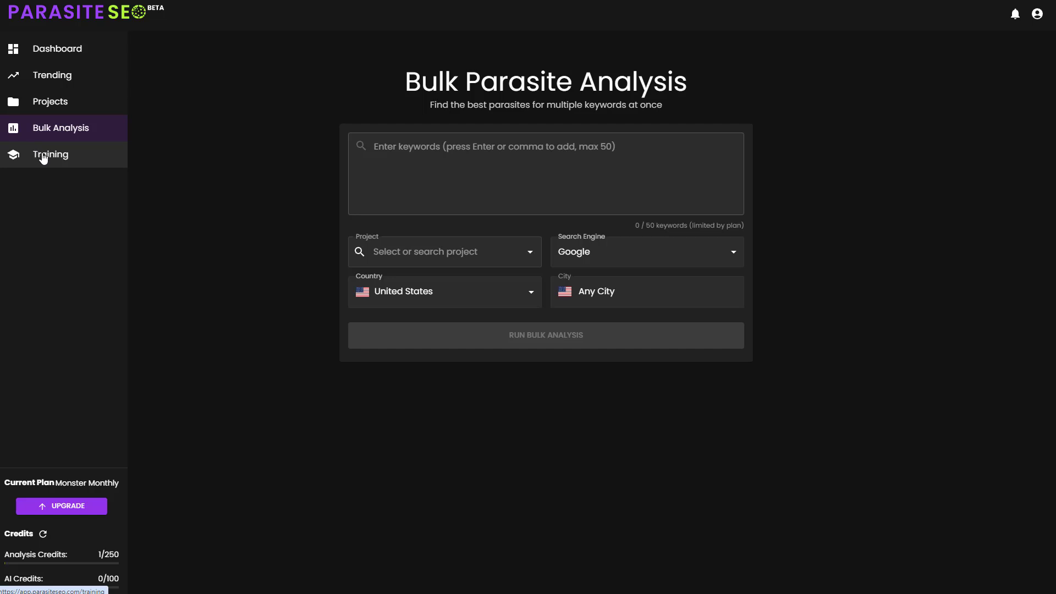
- Load the Main Dashboard tutorial under App Basics training, briefly viewing AI Overview, then return to the dashboard
{"action": "left_click", "coordinate": [49, 154]}
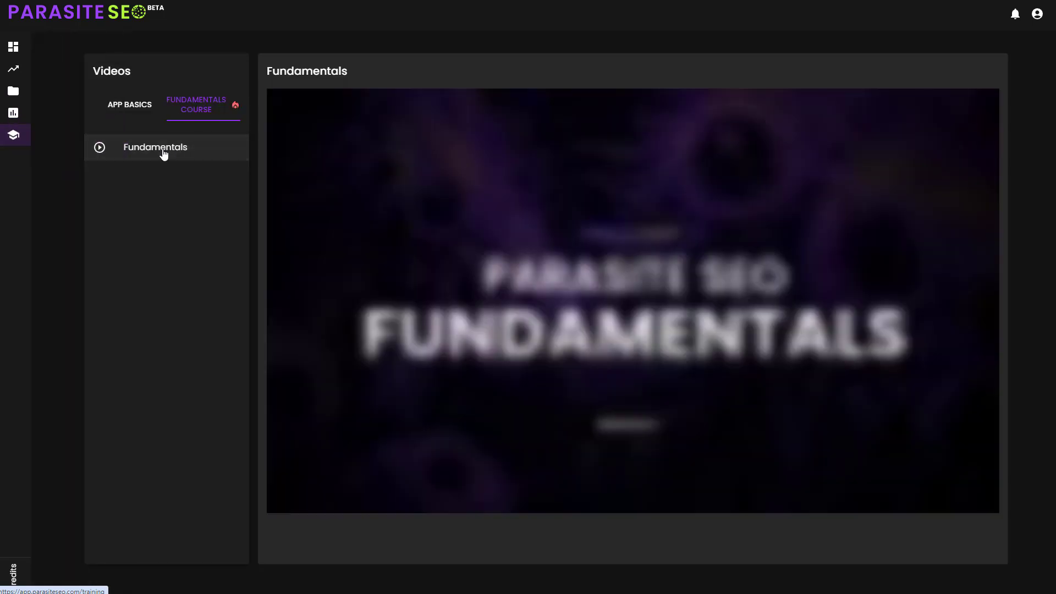
{"action": "left_click", "coordinate": [130, 104]}
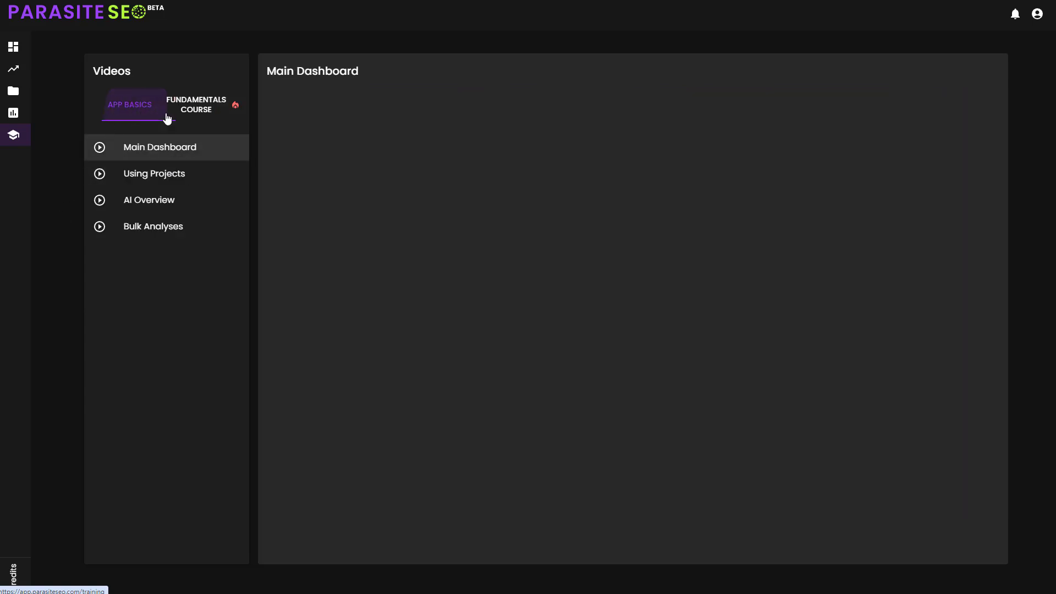
{"action": "left_click", "coordinate": [159, 146]}
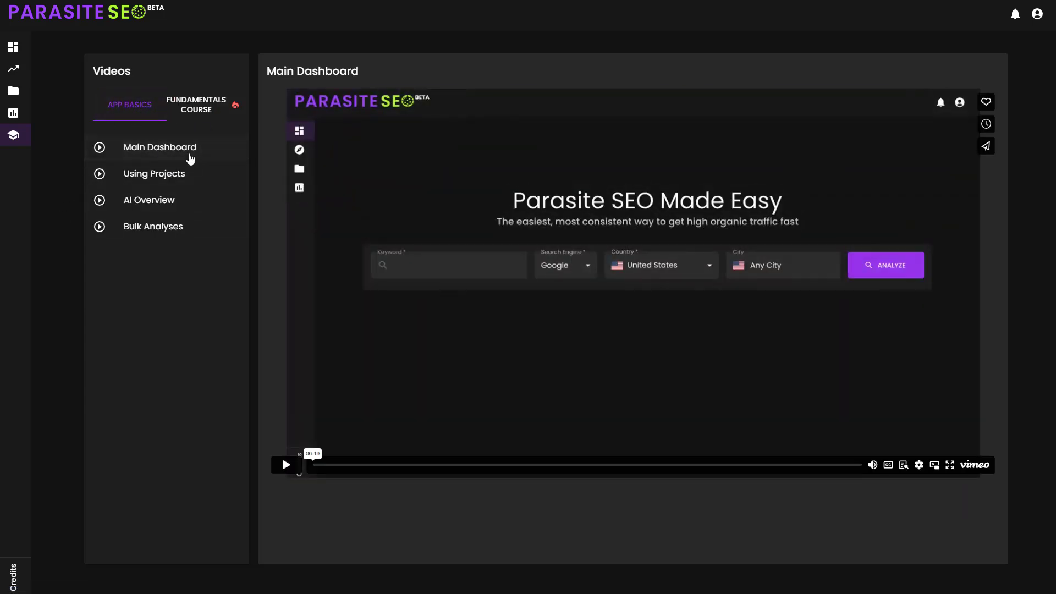
{"action": "left_click", "coordinate": [149, 199]}
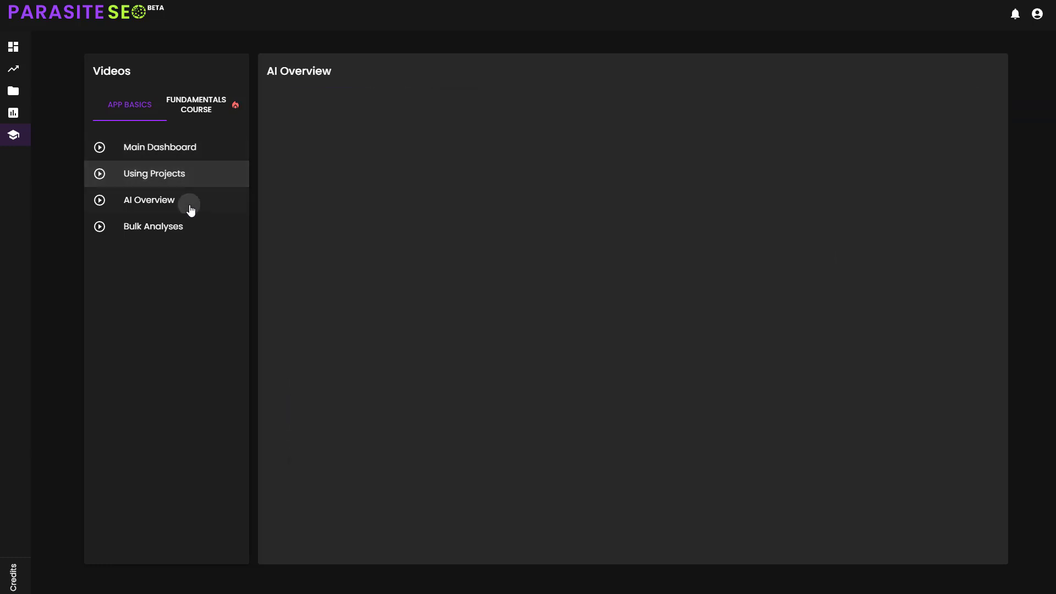
{"action": "left_click", "coordinate": [159, 146]}
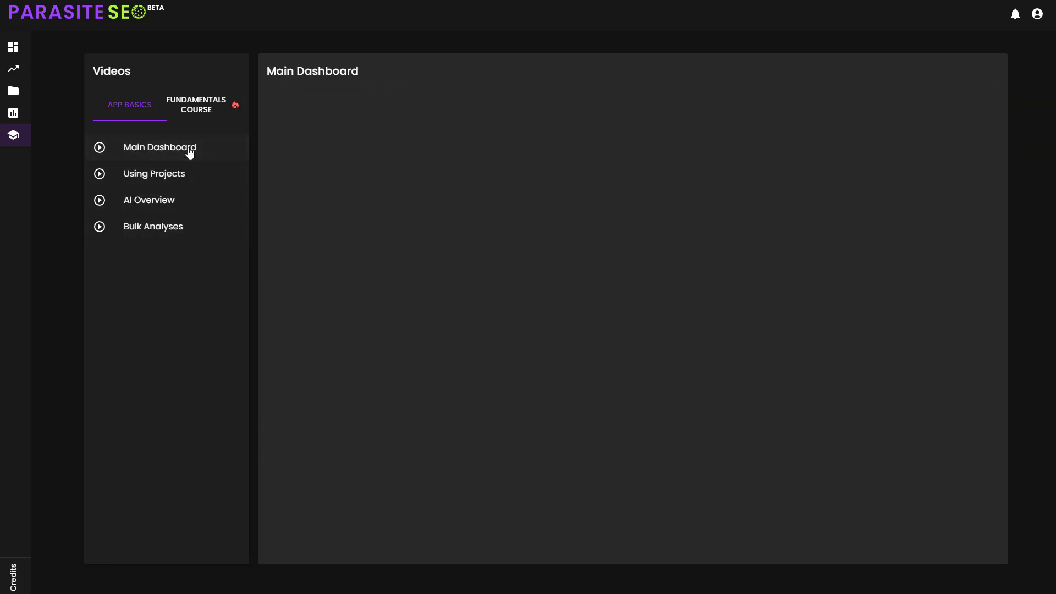
{"action": "left_click", "coordinate": [159, 147]}
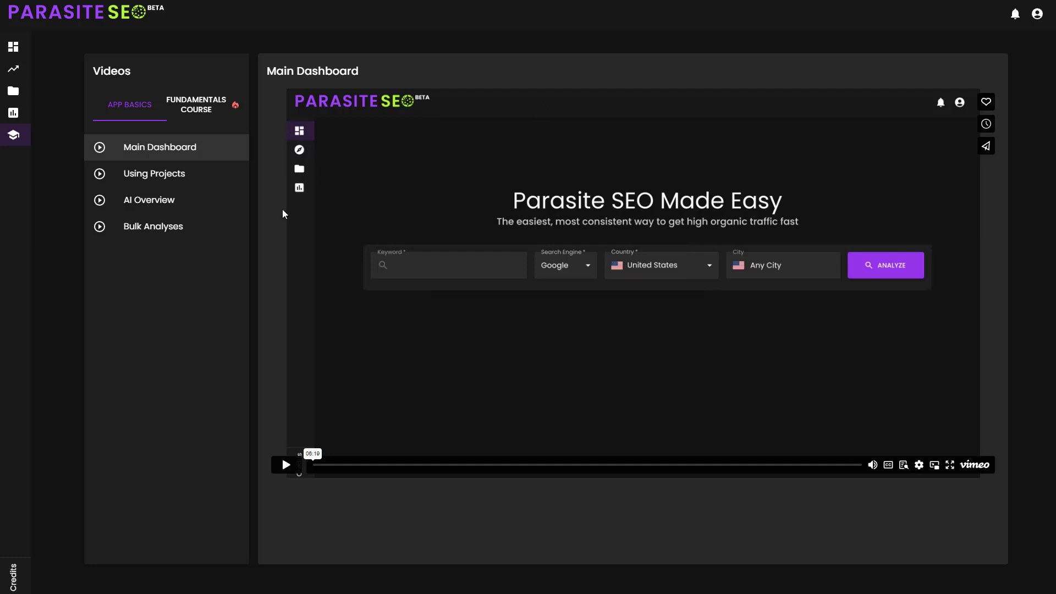
{"action": "mouse_move", "coordinate": [249, 241]}
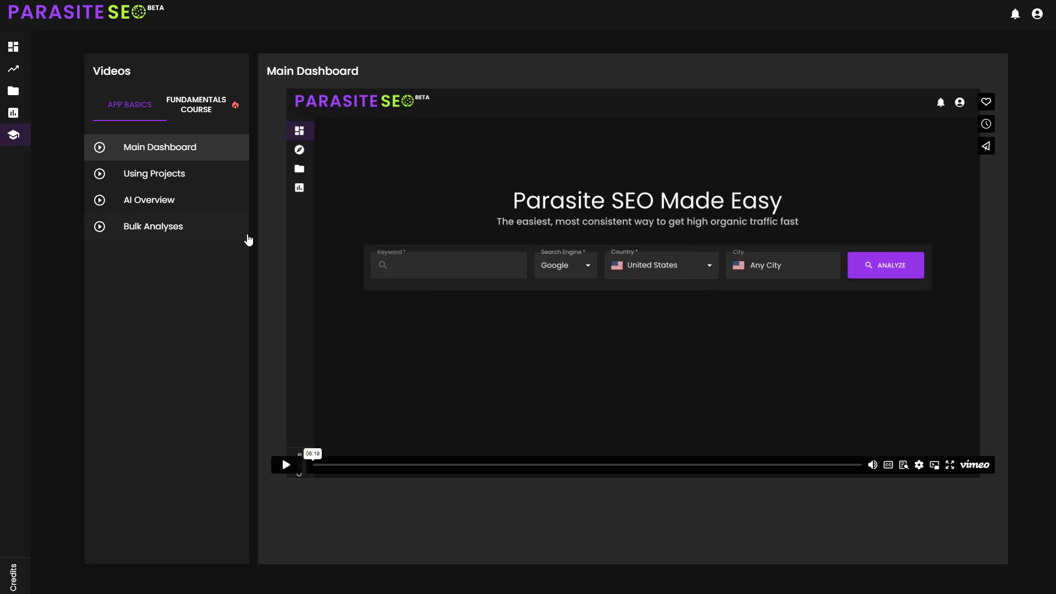
{"action": "left_click", "coordinate": [13, 46]}
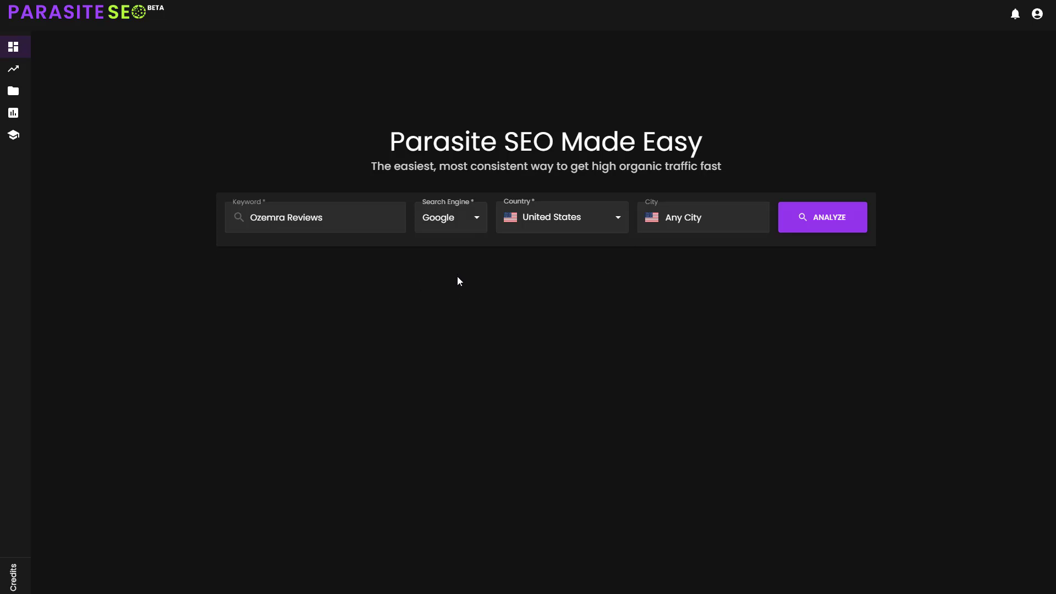
{"action": "mouse_move", "coordinate": [440, 271]}
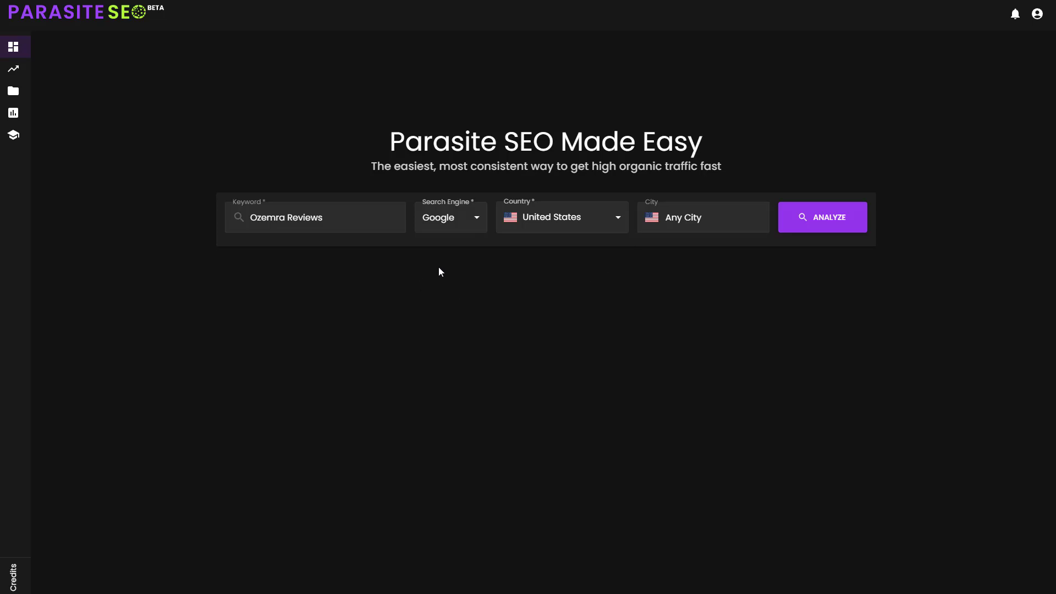
{"action": "mouse_move", "coordinate": [378, 142]}
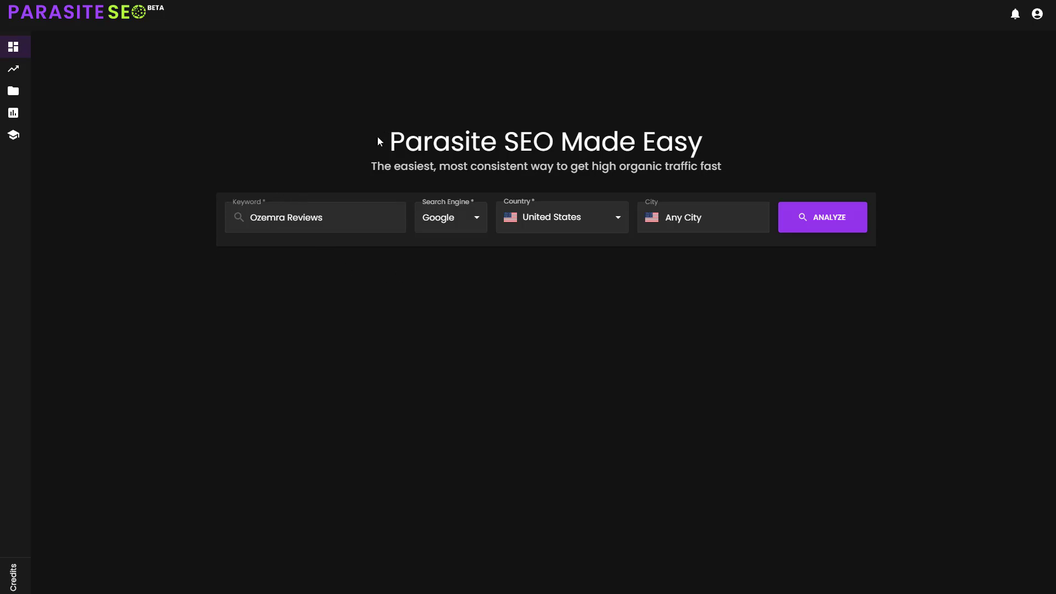
{"action": "mouse_move", "coordinate": [499, 305]}
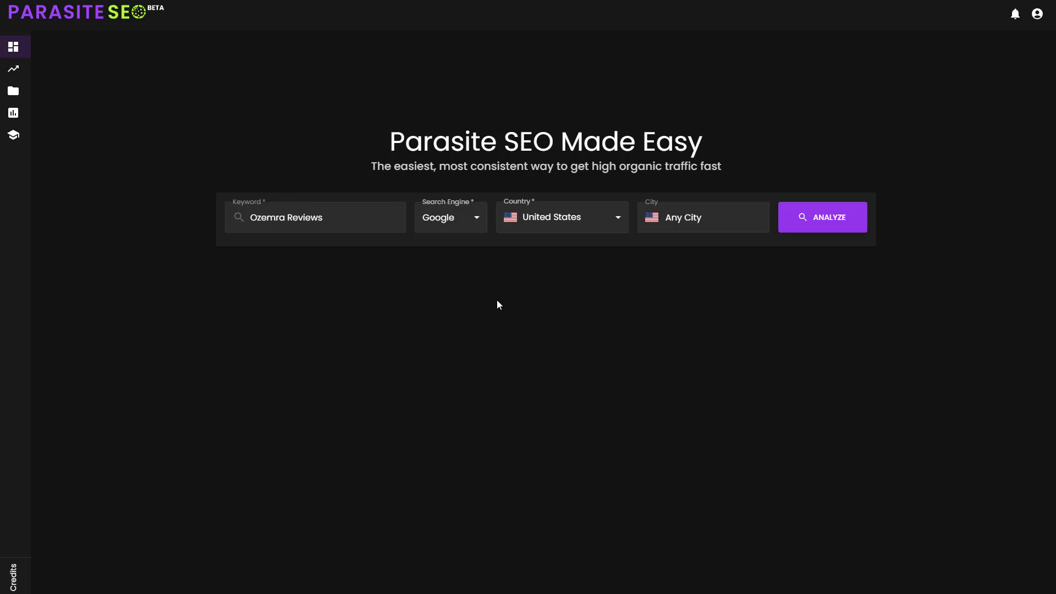
{"action": "mouse_move", "coordinate": [526, 355]}
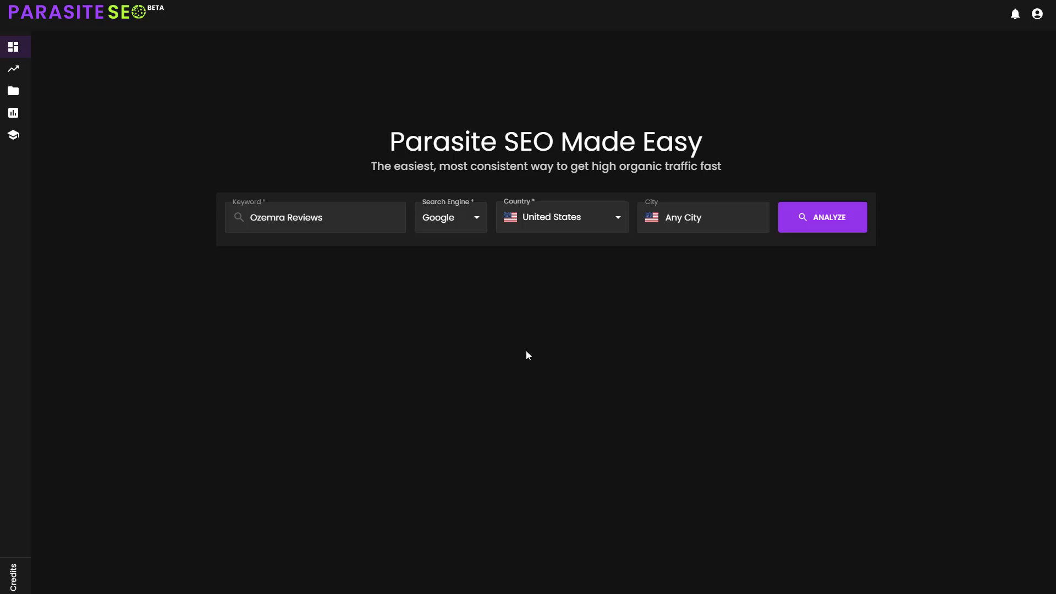
{"action": "mouse_move", "coordinate": [458, 272]}
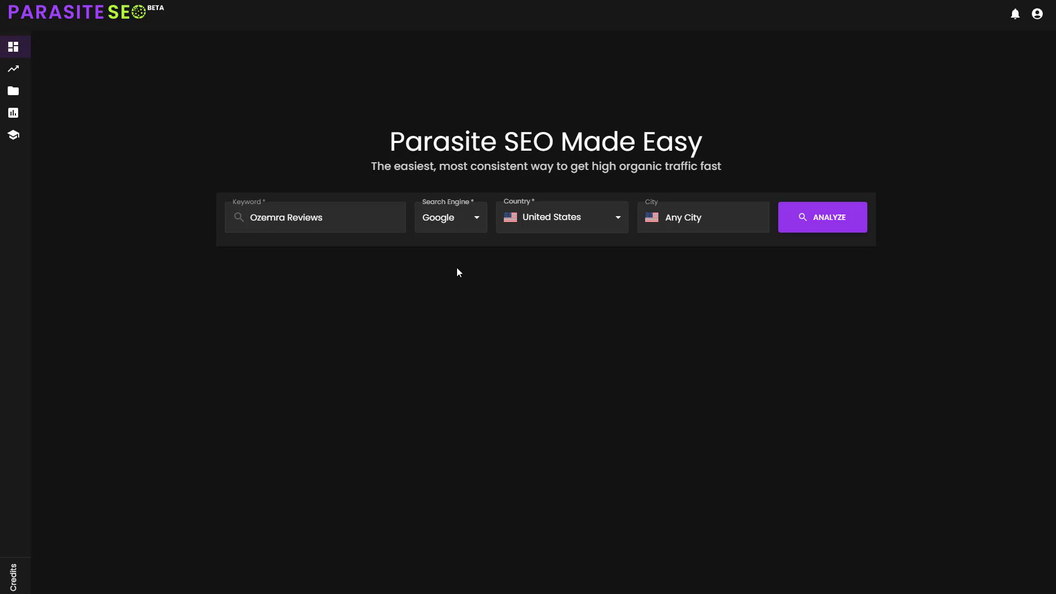
- Keep Google as the search engine and United States as the country for Ozemra Reviews
{"action": "left_click", "coordinate": [449, 217]}
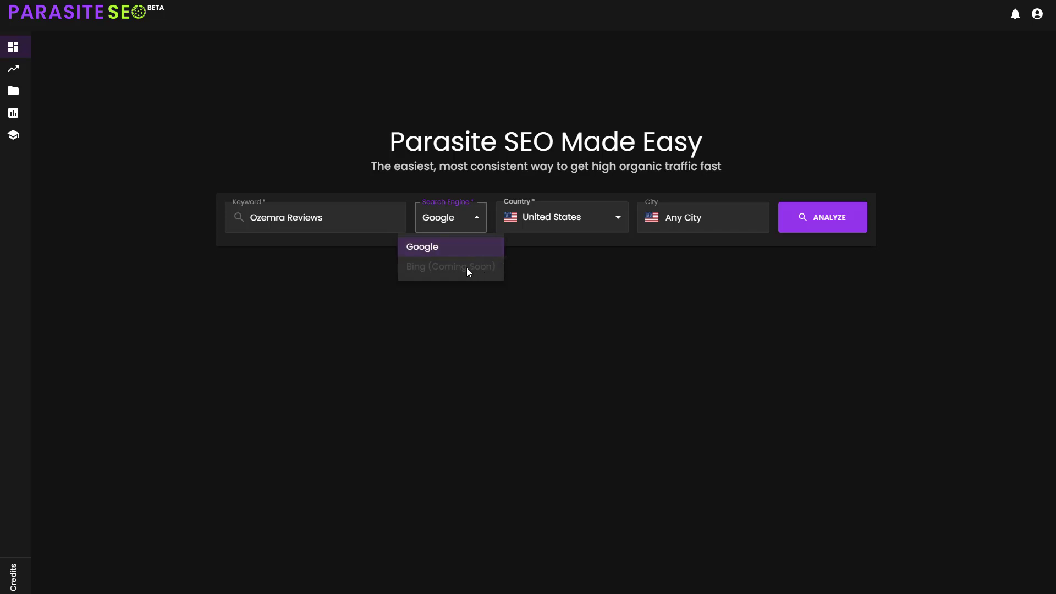
{"action": "left_click", "coordinate": [560, 216]}
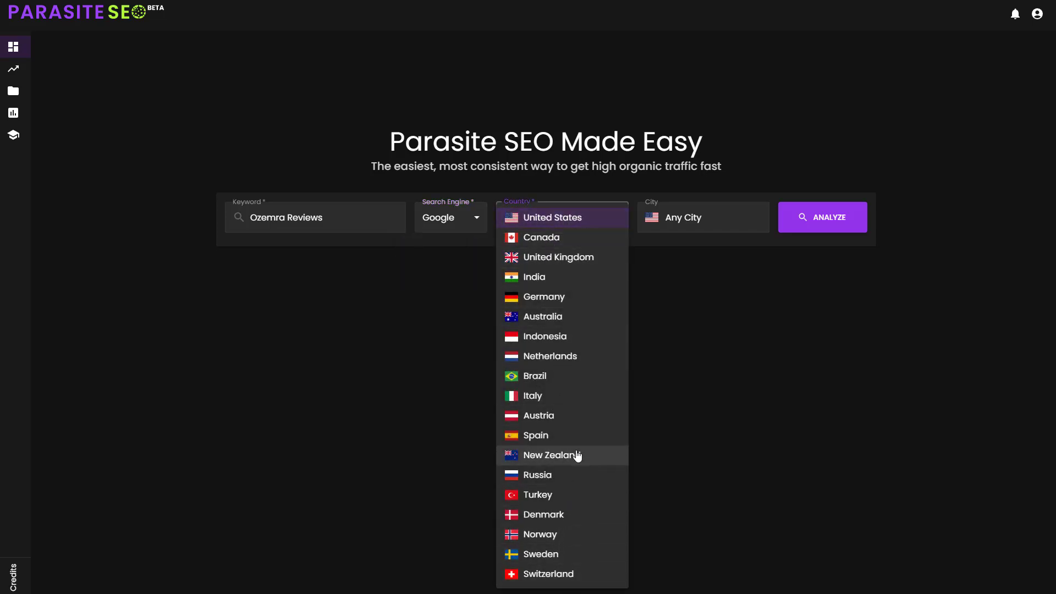
{"action": "mouse_move", "coordinate": [579, 253]}
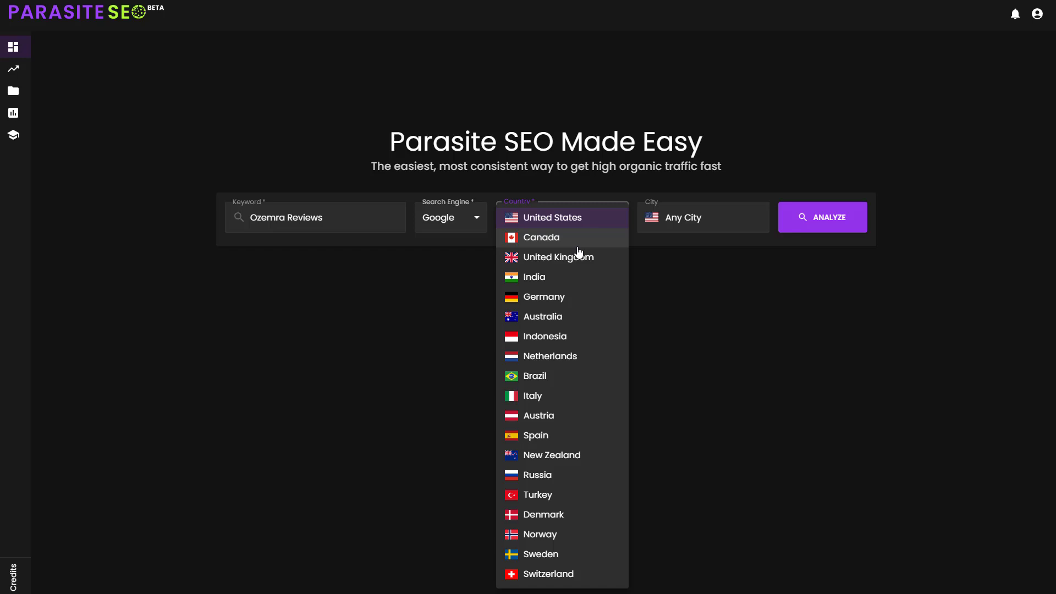
{"action": "left_click", "coordinate": [553, 217]}
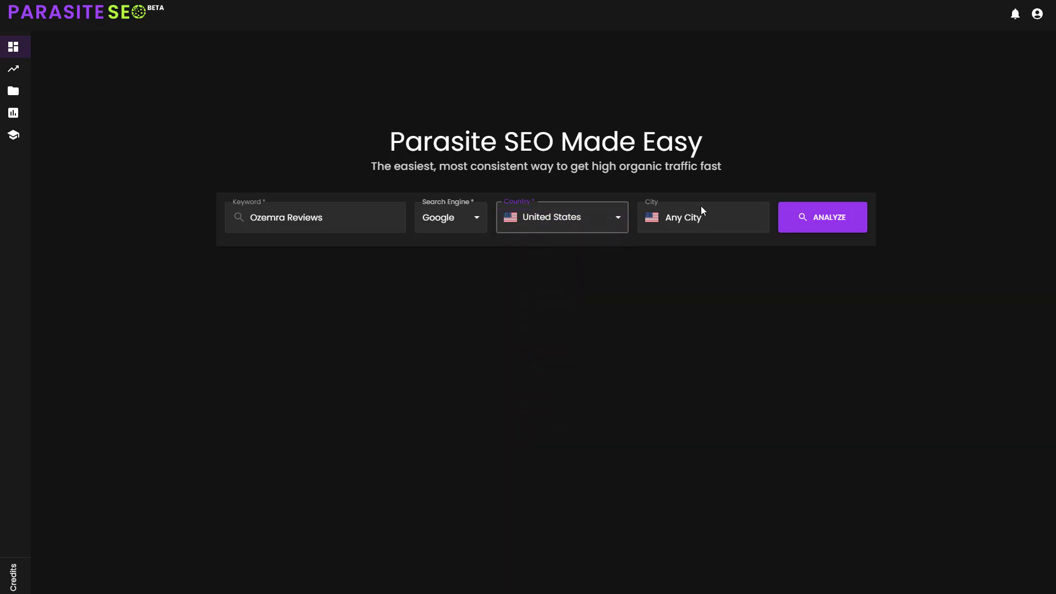
{"action": "left_click", "coordinate": [700, 217]}
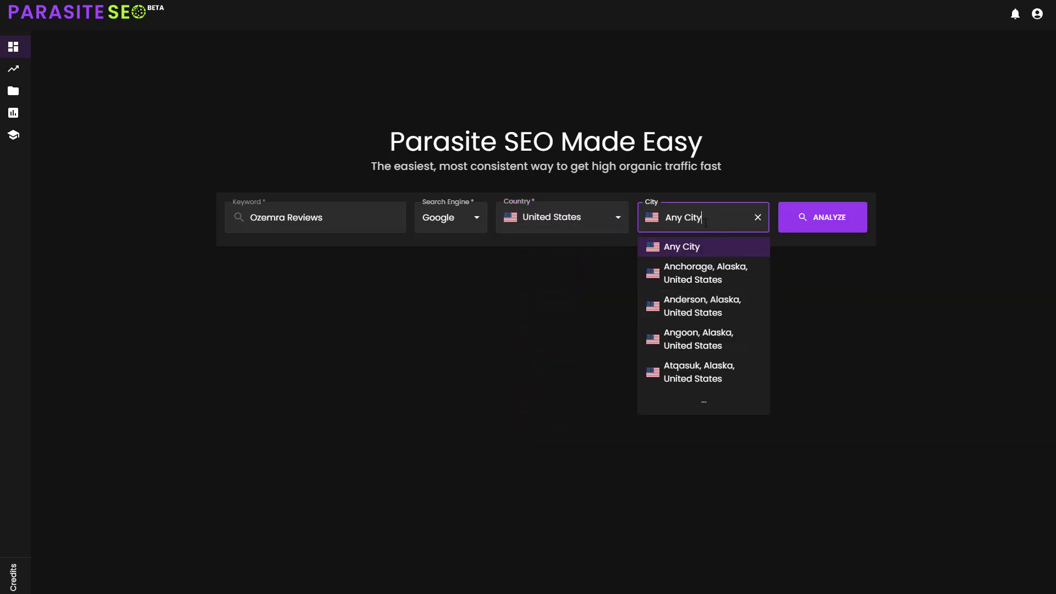
{"action": "mouse_move", "coordinate": [704, 273]}
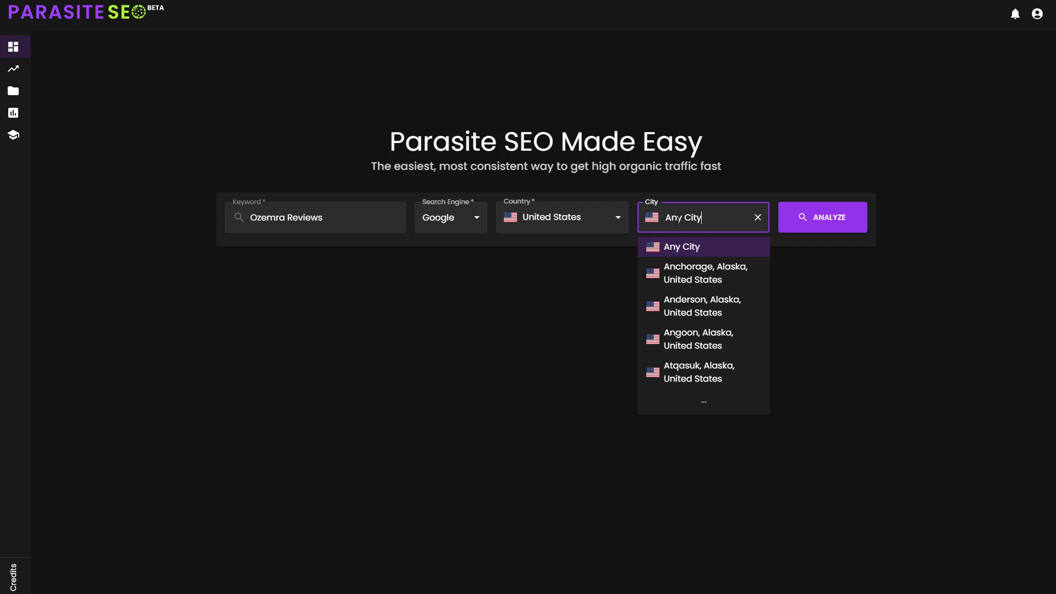
{"action": "left_click", "coordinate": [681, 247]}
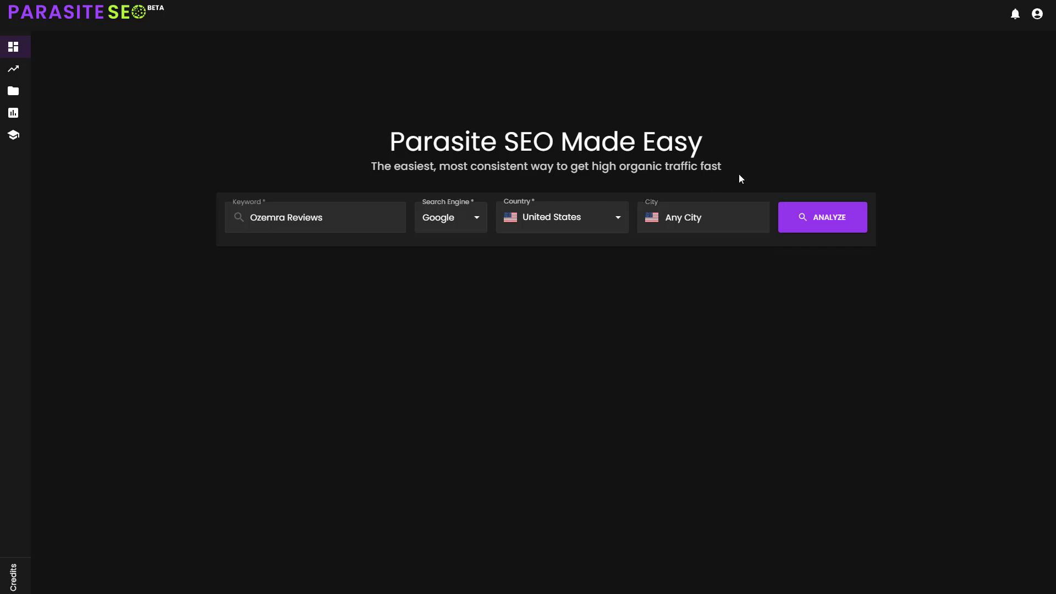
{"action": "mouse_move", "coordinate": [818, 247]}
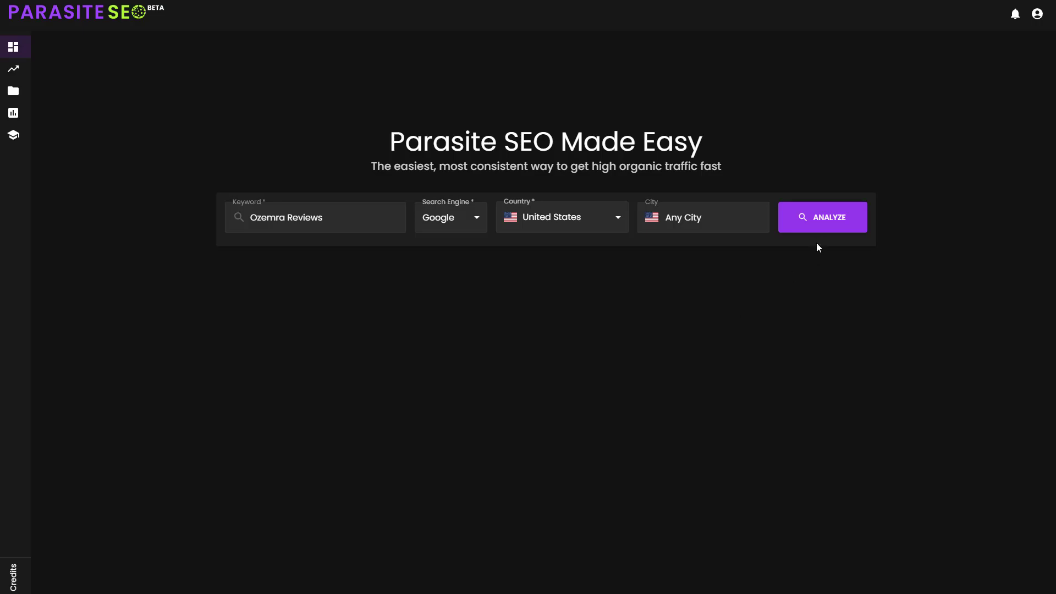
{"action": "left_click", "coordinate": [822, 217]}
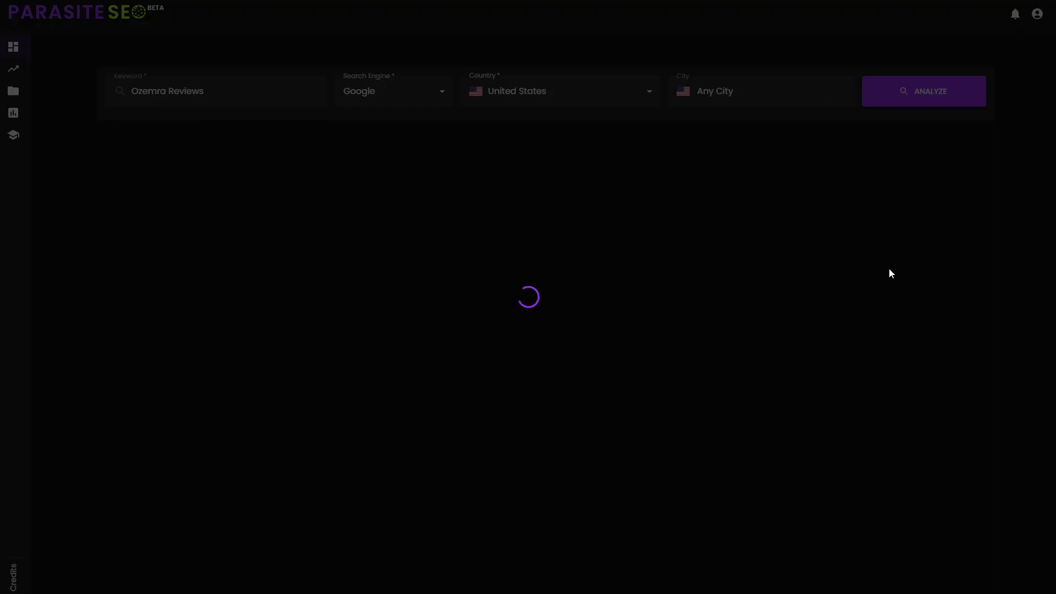
{"action": "left_click", "coordinate": [921, 92]}
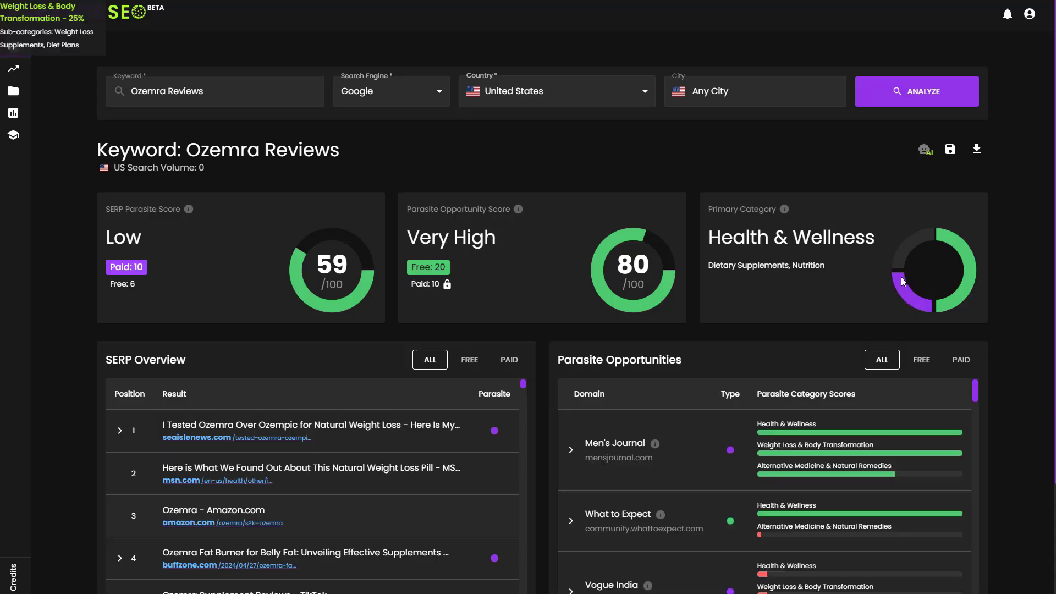
{"action": "scroll", "scroll_direction": "down", "scroll_amount": 3}
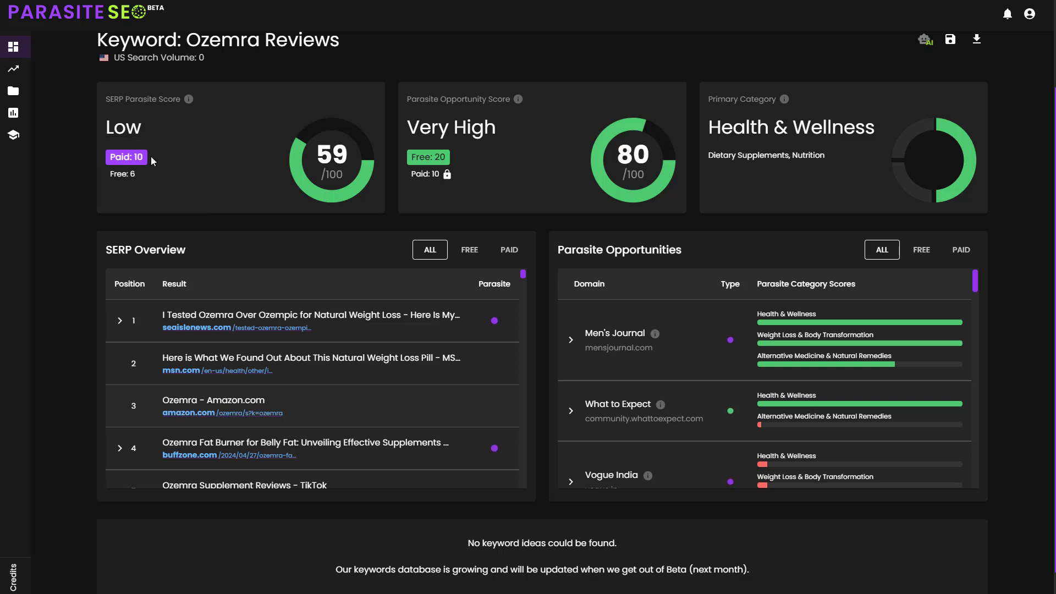
{"action": "mouse_move", "coordinate": [127, 156]}
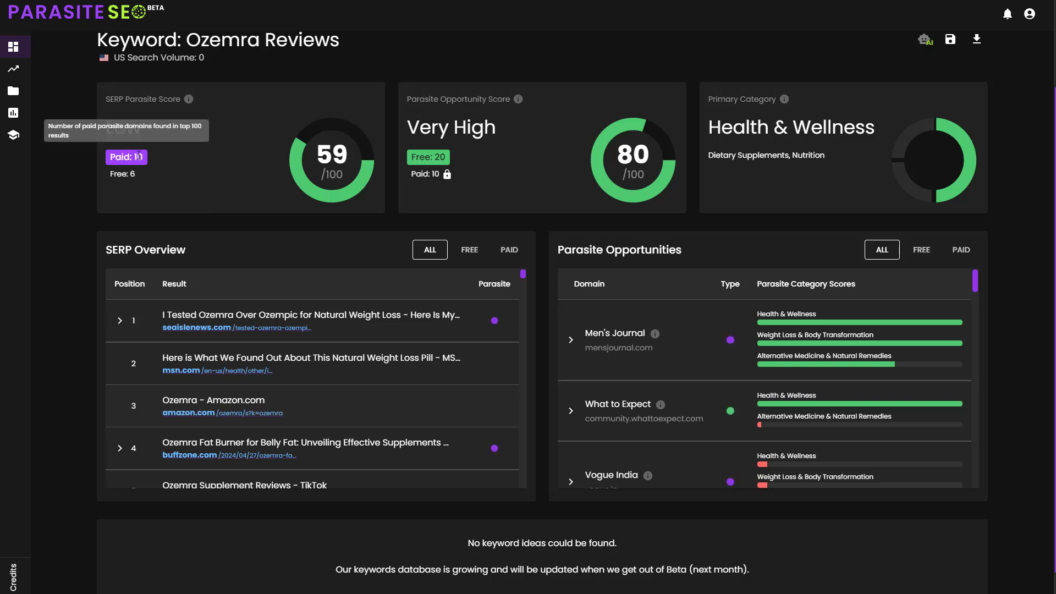
{"action": "mouse_move", "coordinate": [138, 173]}
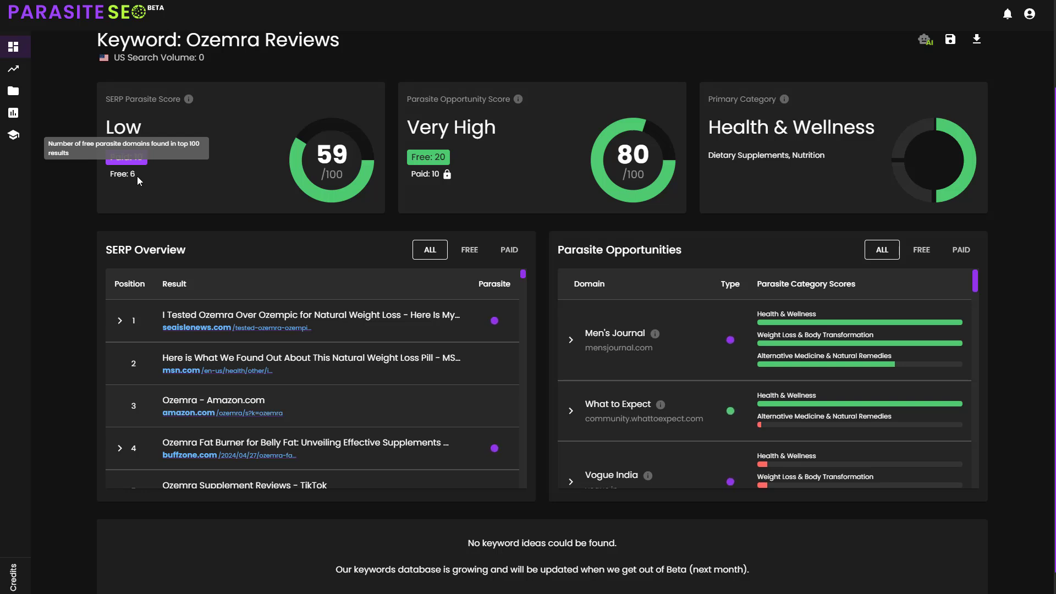
{"action": "mouse_move", "coordinate": [278, 149]}
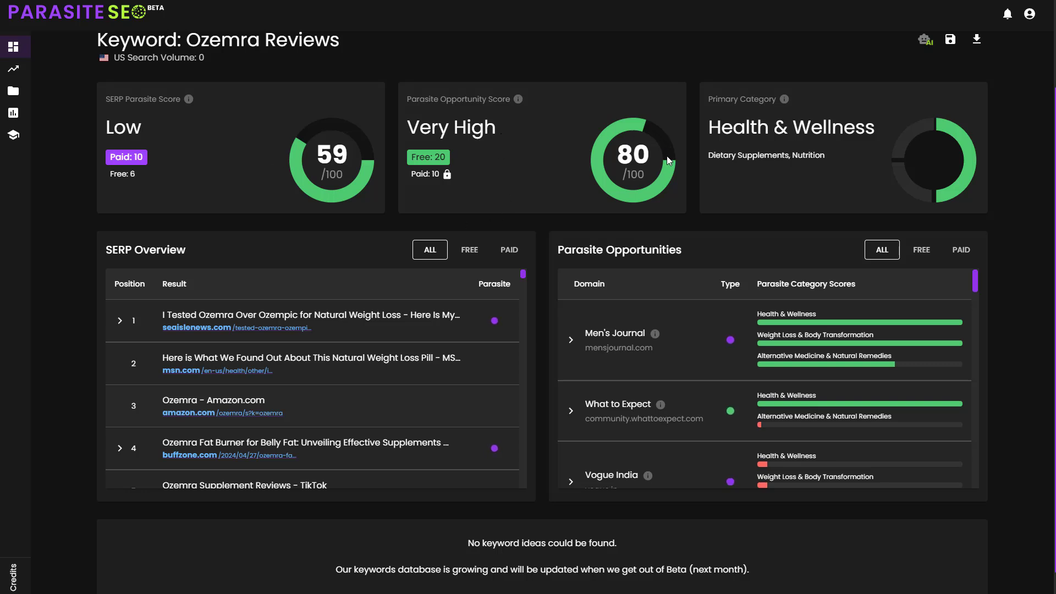
{"action": "mouse_move", "coordinate": [596, 170]}
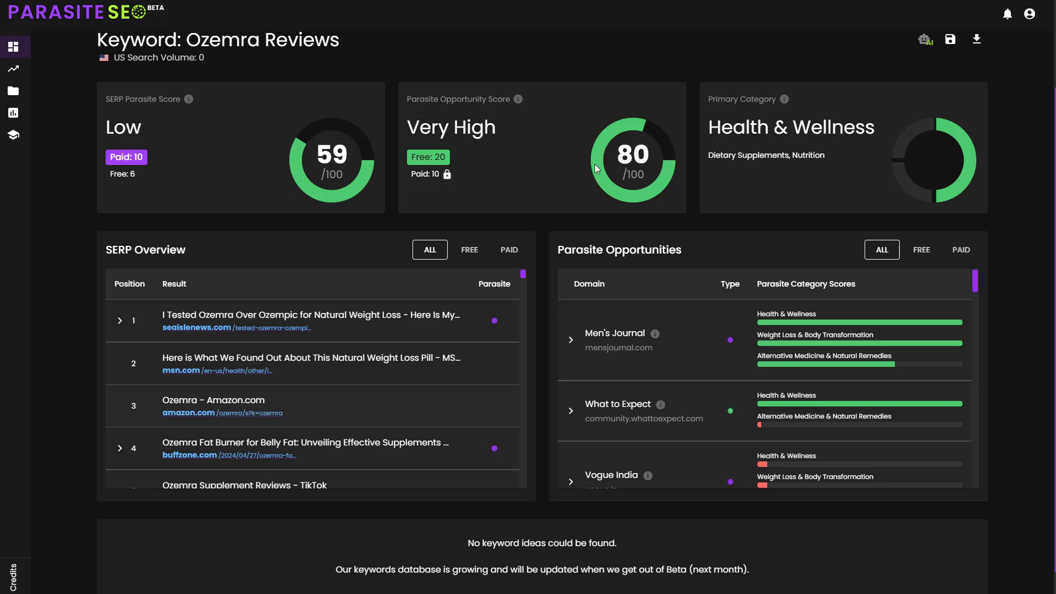
{"action": "mouse_move", "coordinate": [548, 196]}
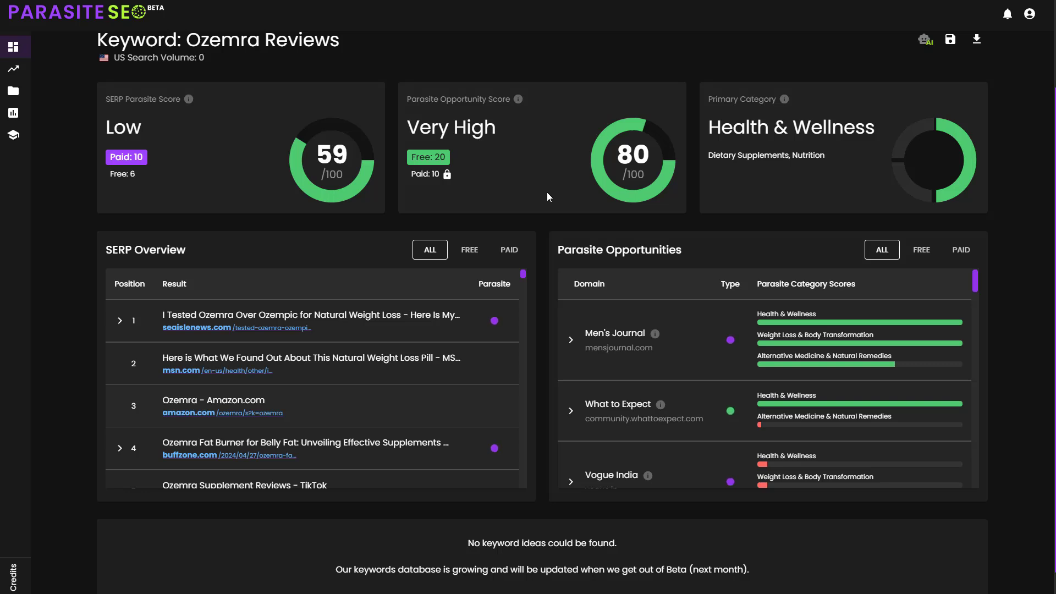
{"action": "mouse_move", "coordinate": [483, 185]}
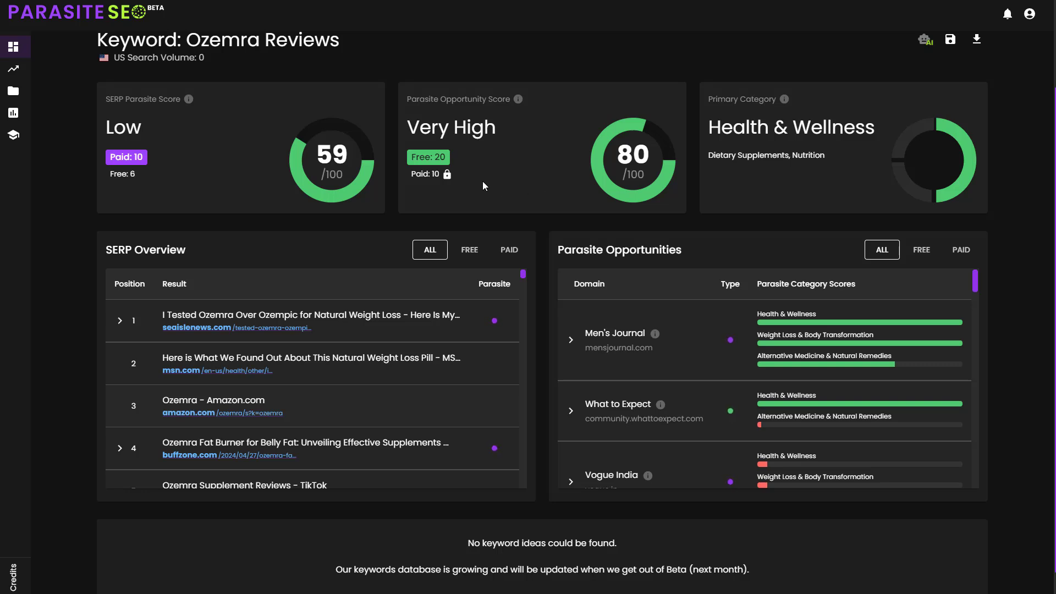
{"action": "mouse_move", "coordinate": [508, 140]}
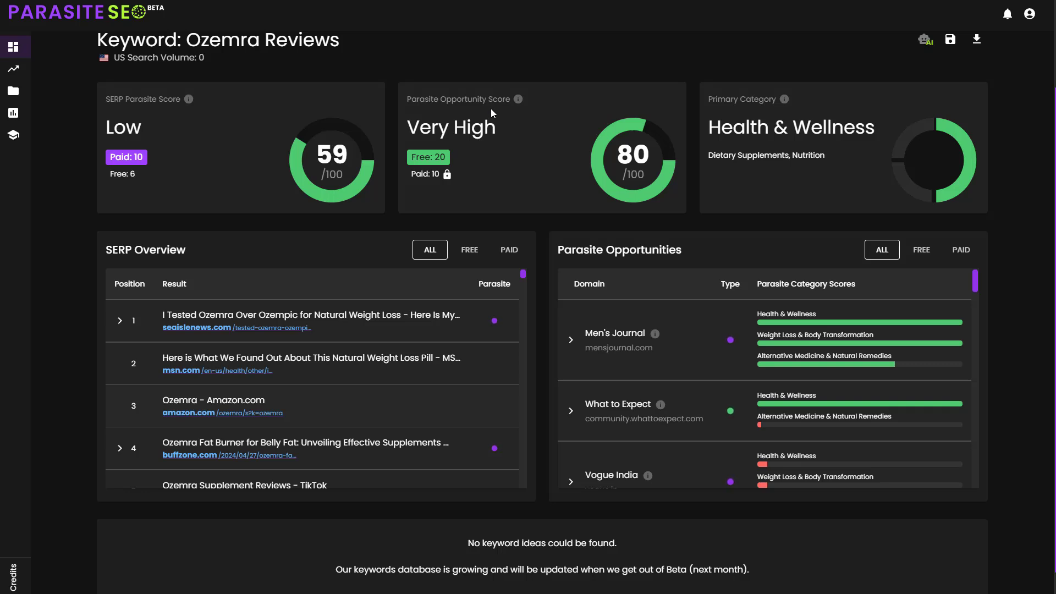
{"action": "mouse_move", "coordinate": [497, 180]}
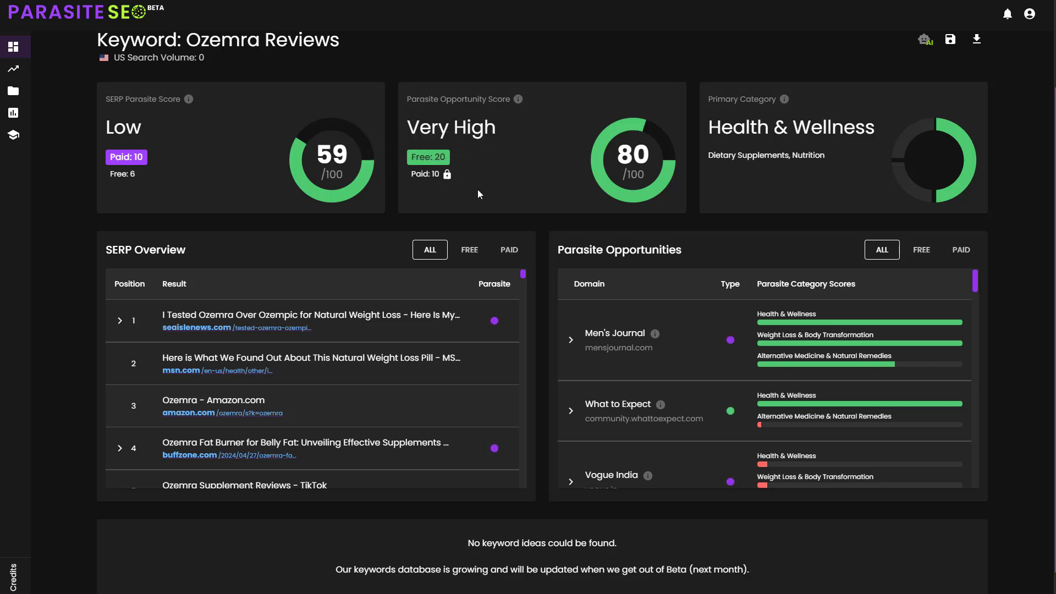
{"action": "mouse_move", "coordinate": [481, 172]}
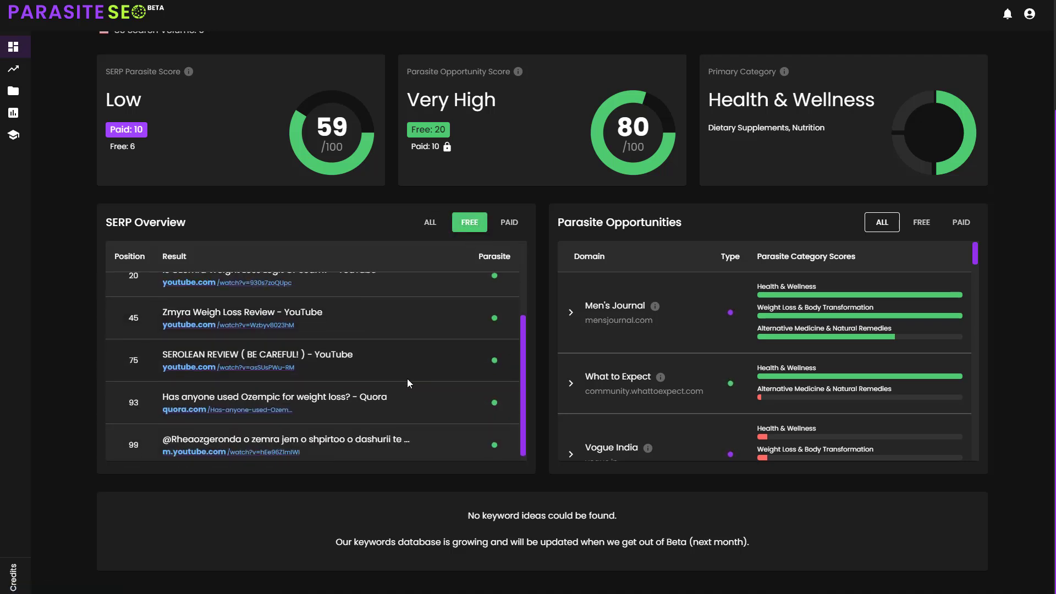
{"action": "left_click", "coordinate": [509, 221]}
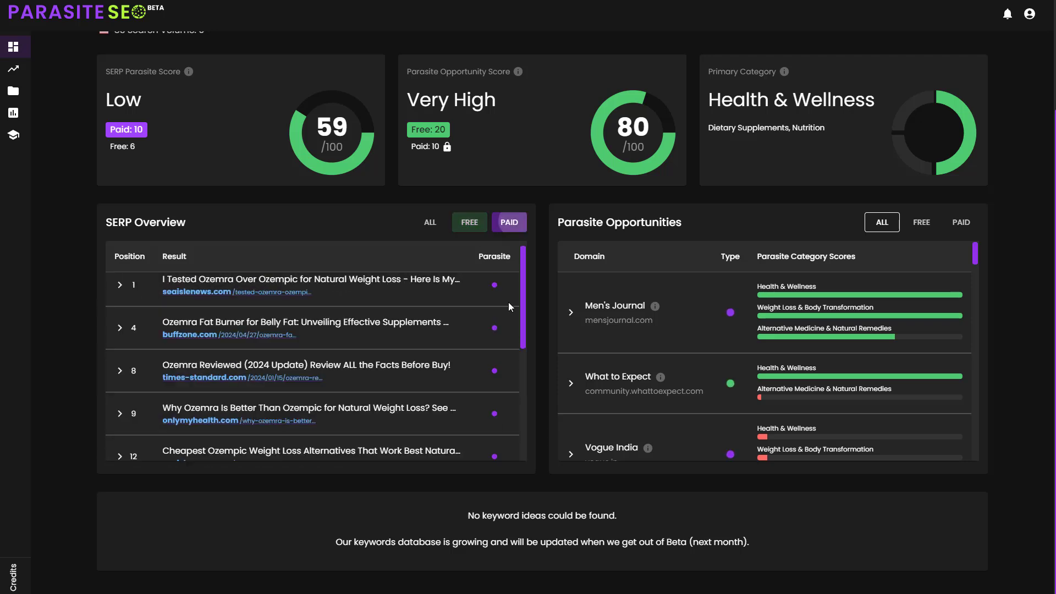
{"action": "left_click", "coordinate": [509, 221]}
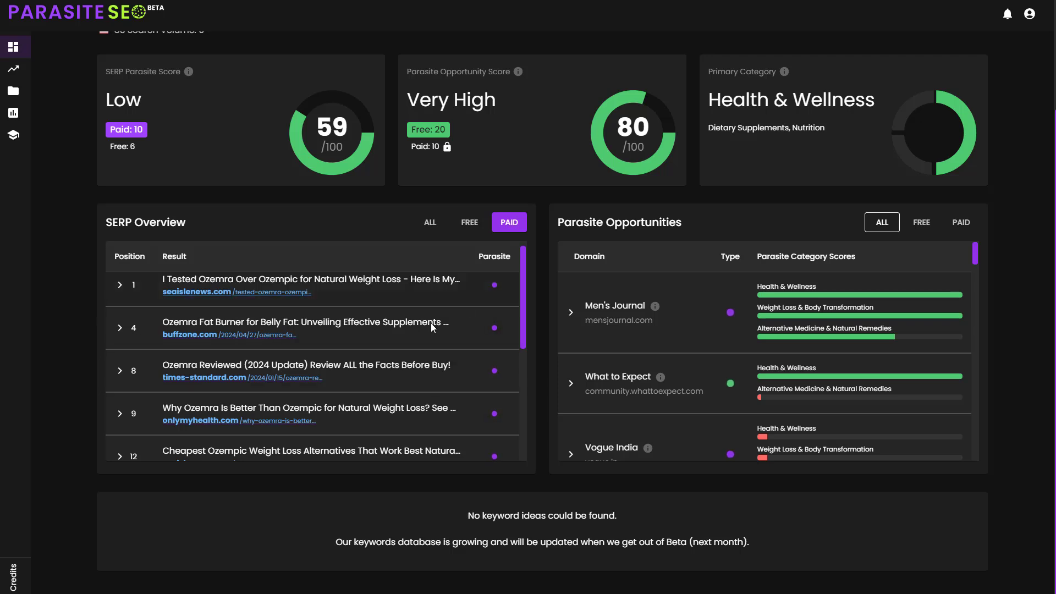
{"action": "left_click", "coordinate": [429, 221]}
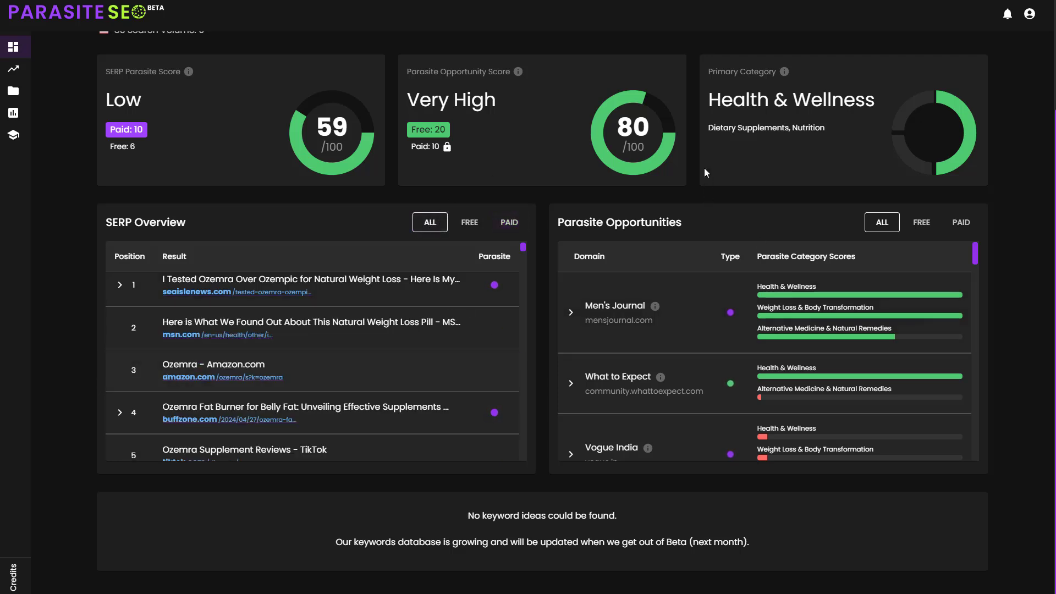
{"action": "mouse_move", "coordinate": [792, 225]}
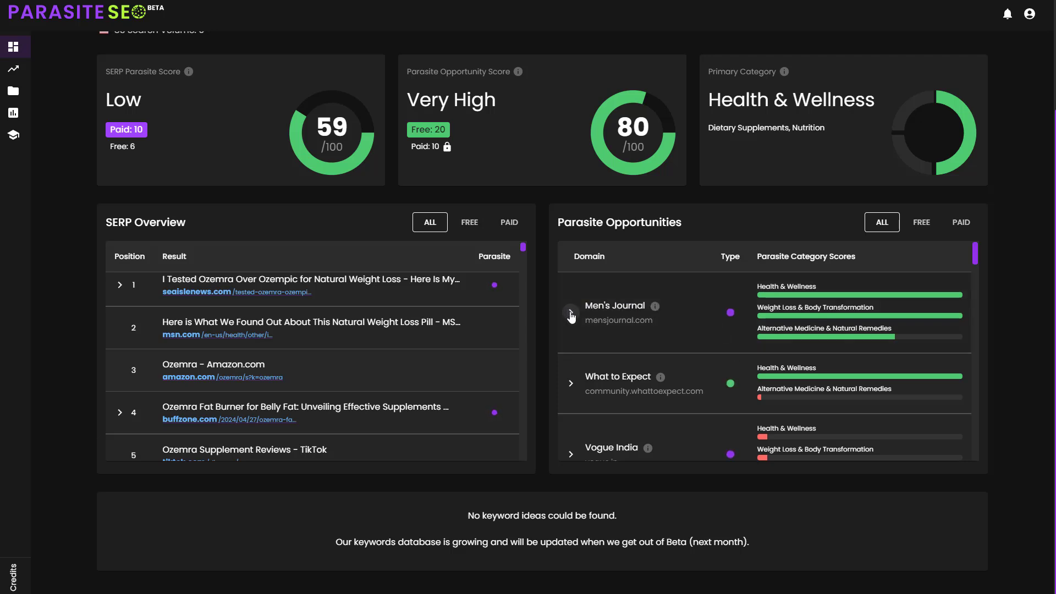
- Start saving Ozemra Reviews to a project and choose YouTube Example as the destination
{"action": "left_click", "coordinate": [571, 311]}
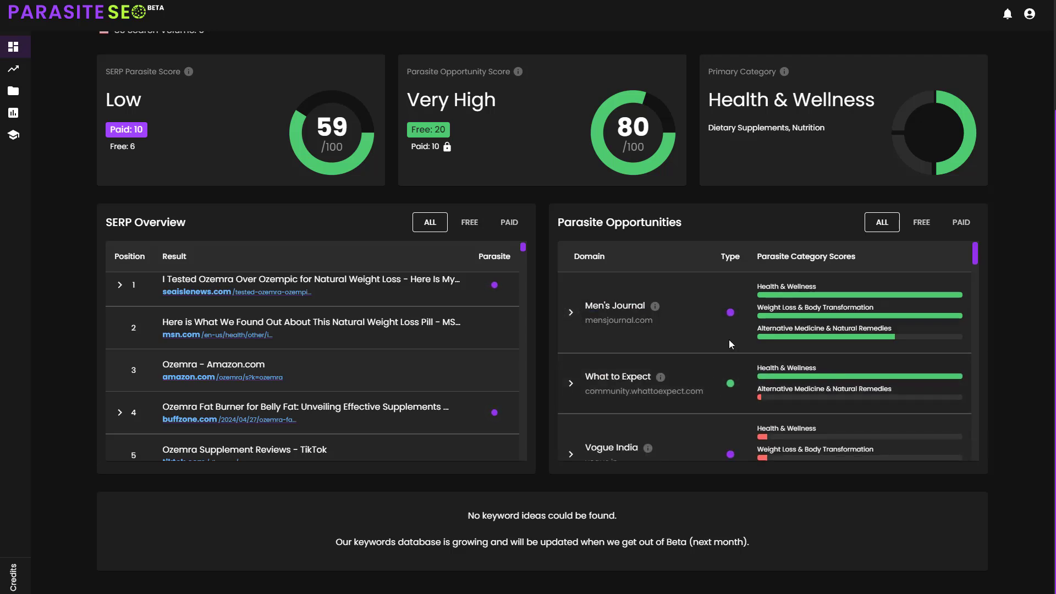
{"action": "mouse_move", "coordinate": [748, 392]}
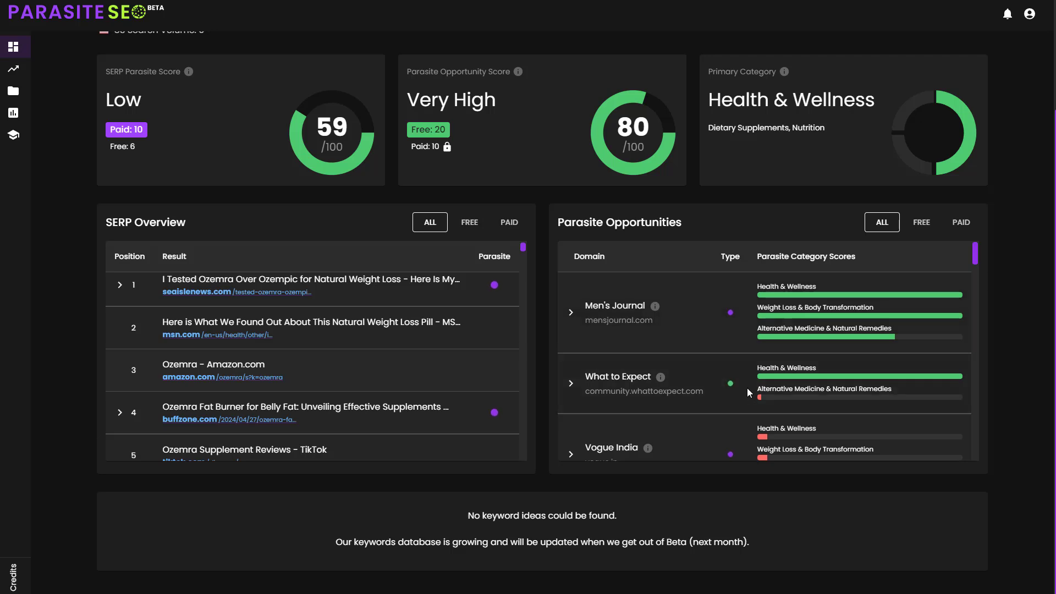
{"action": "mouse_move", "coordinate": [574, 246]}
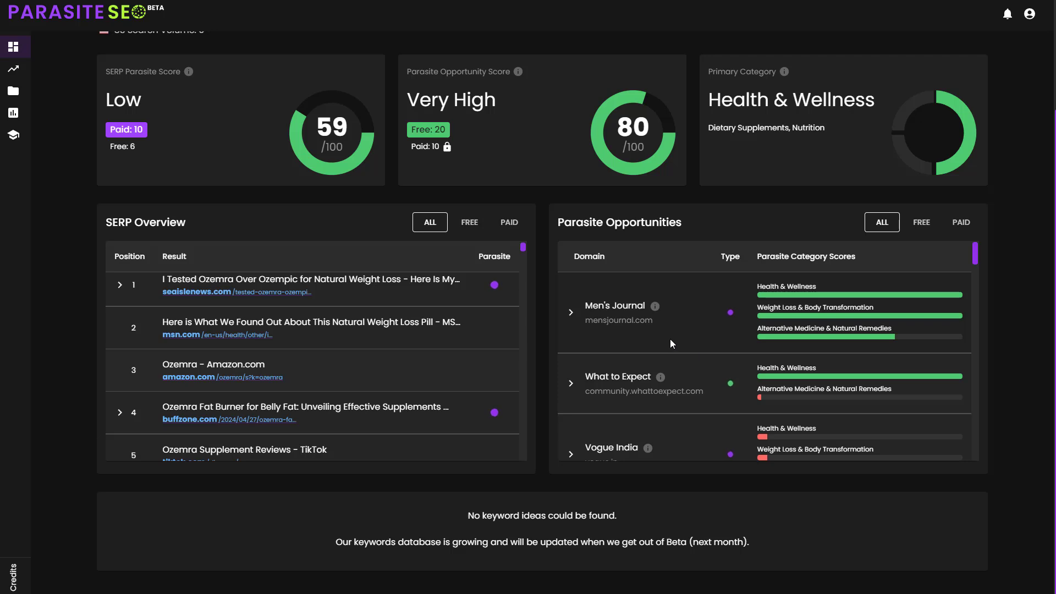
{"action": "mouse_move", "coordinate": [545, 533]}
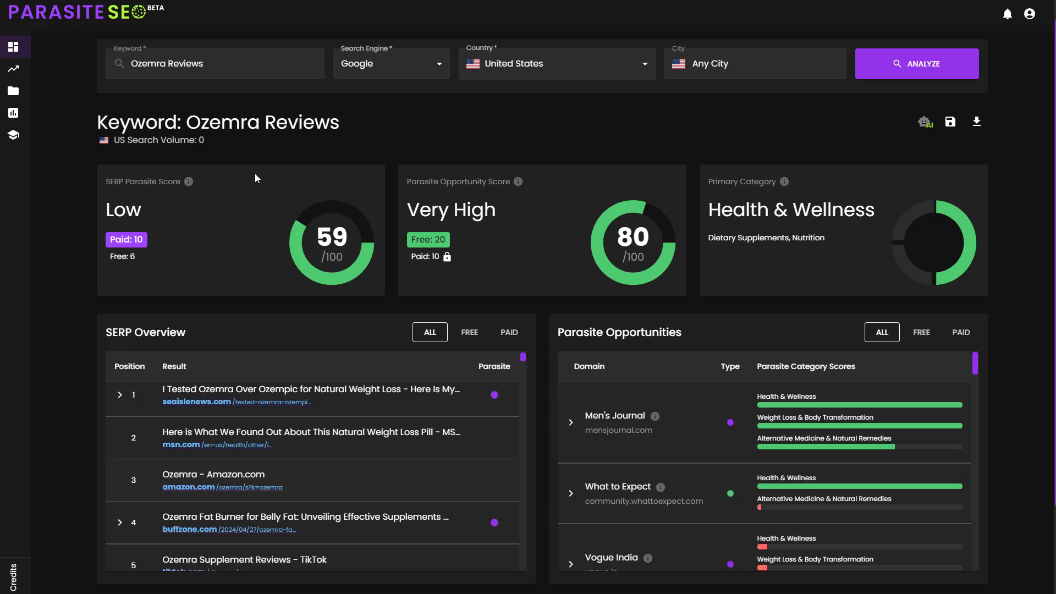
{"action": "mouse_move", "coordinate": [608, 167]}
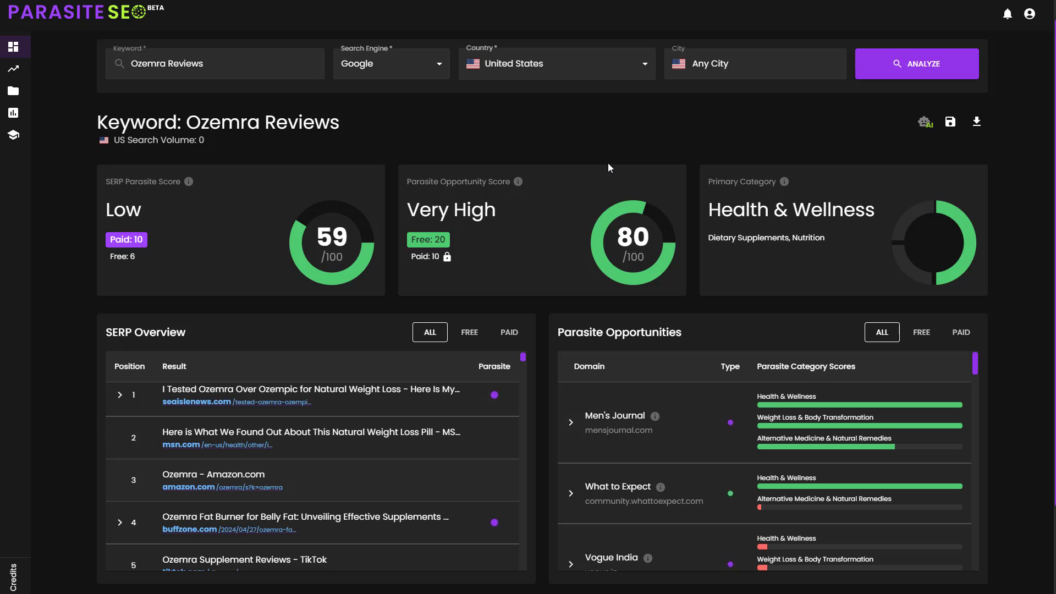
{"action": "mouse_move", "coordinate": [949, 122]}
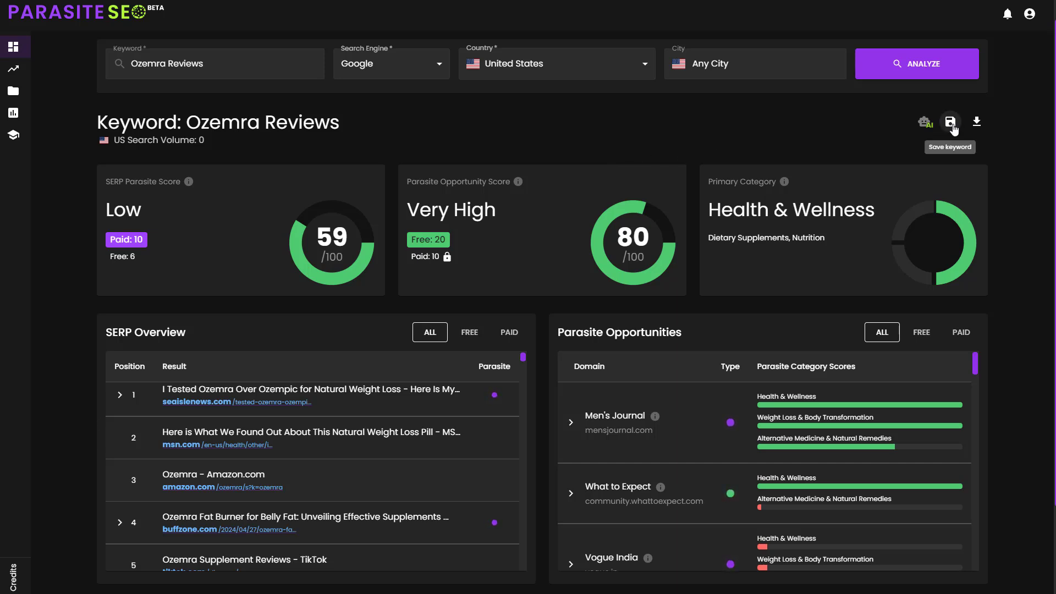
{"action": "left_click", "coordinate": [950, 123]}
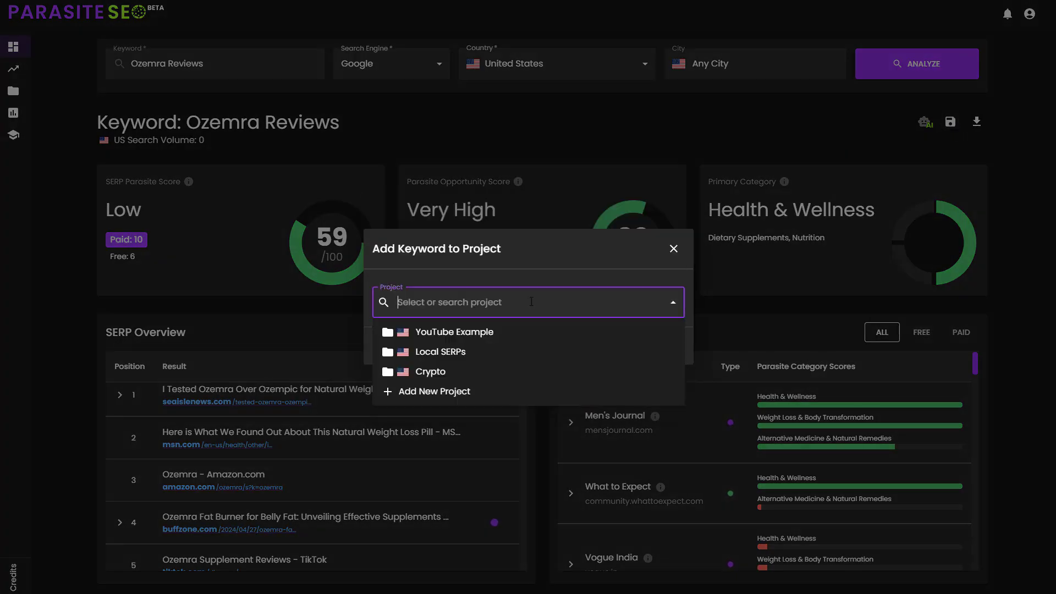
{"action": "left_click", "coordinate": [453, 331]}
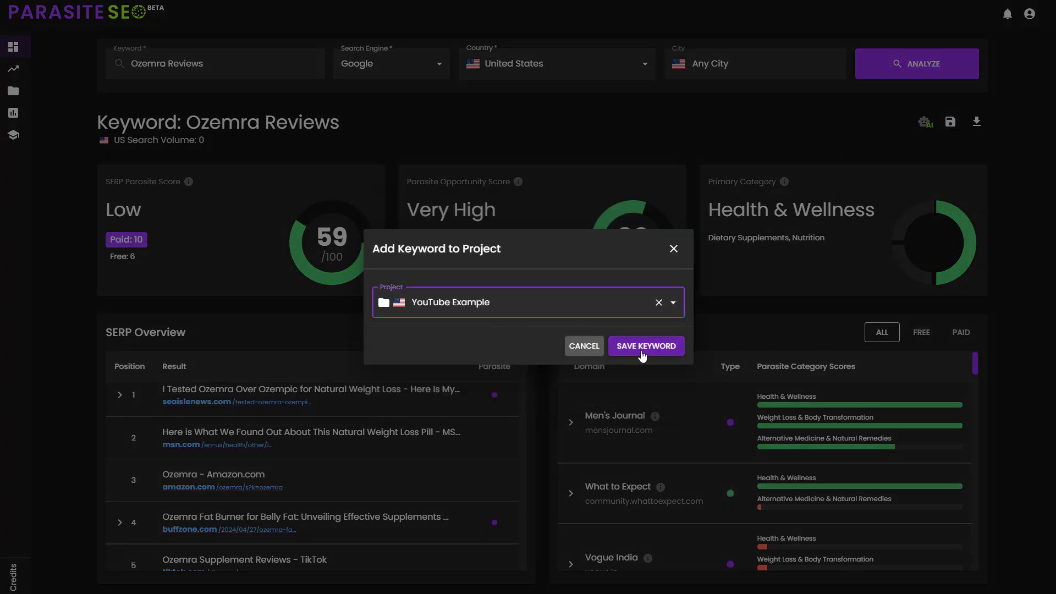
- Confirm saving the keyword to YouTube Example and view the CSV/TSV export options
{"action": "left_click", "coordinate": [645, 345]}
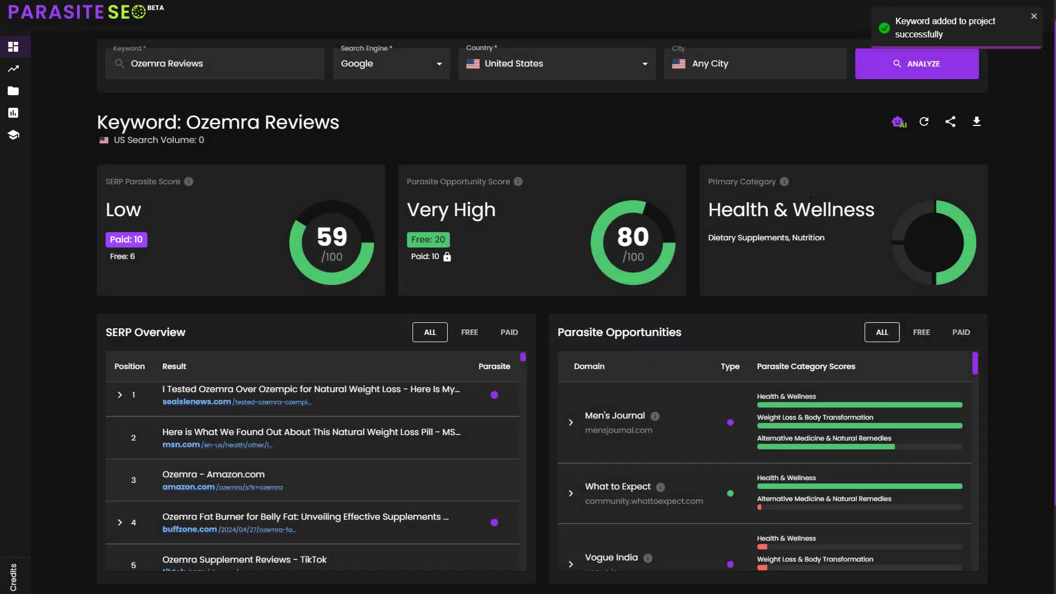
{"action": "mouse_move", "coordinate": [899, 122]}
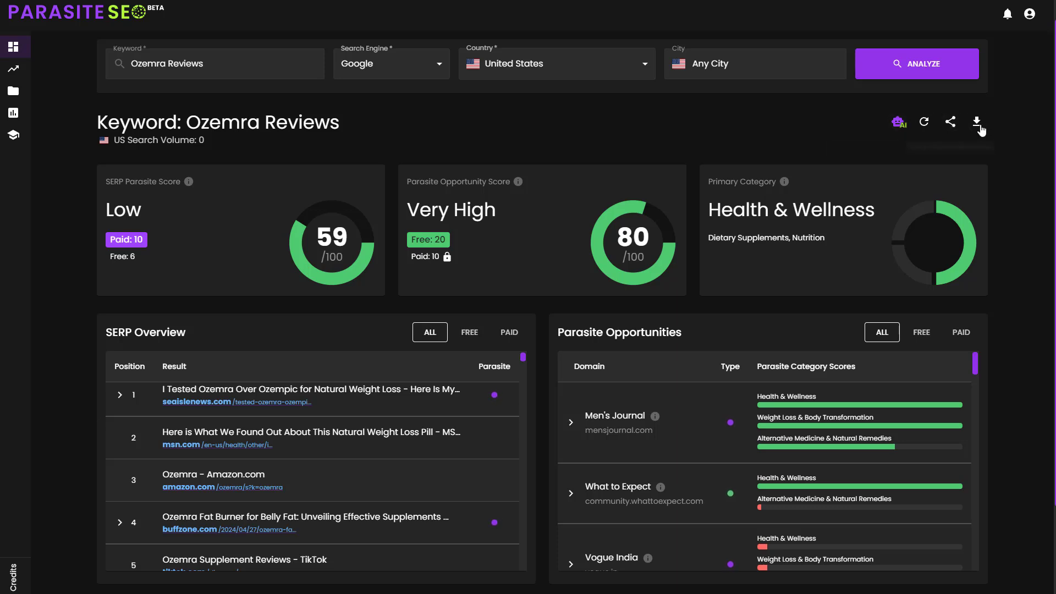
{"action": "left_click", "coordinate": [976, 121]}
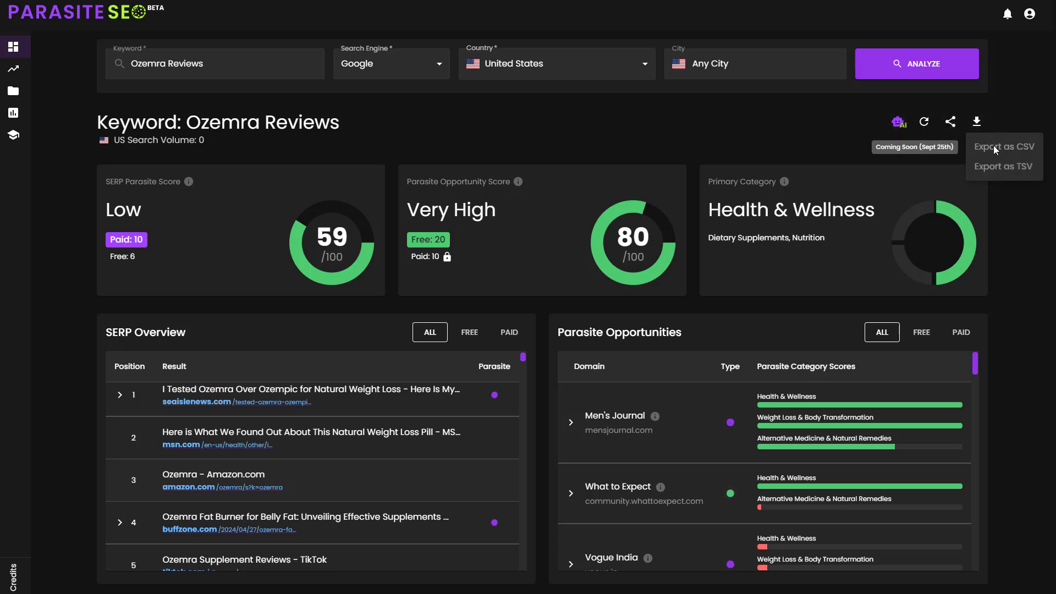
{"action": "mouse_move", "coordinate": [1015, 175]}
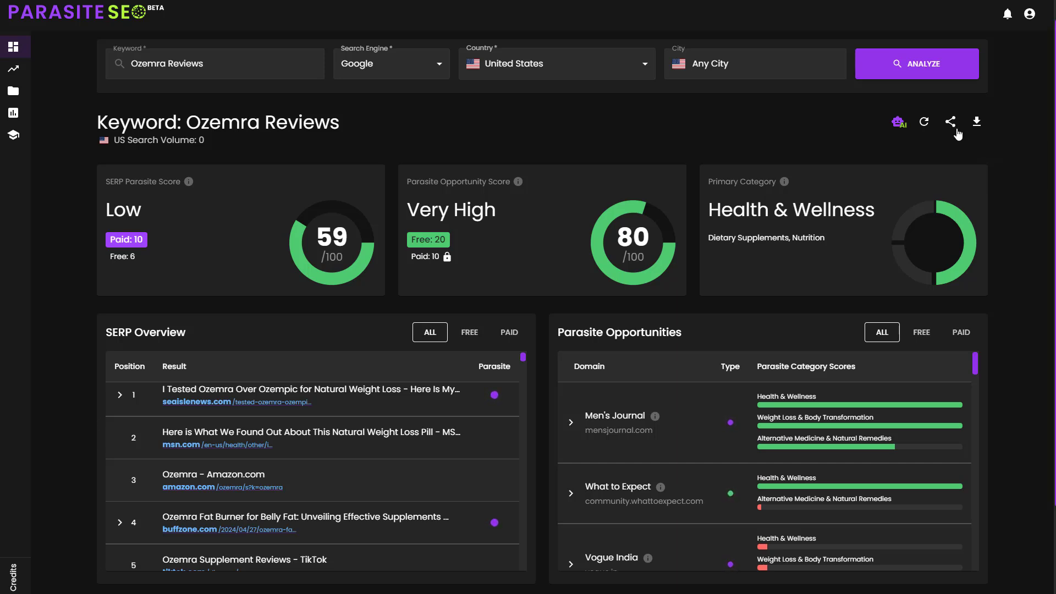
{"action": "left_click", "coordinate": [949, 122]}
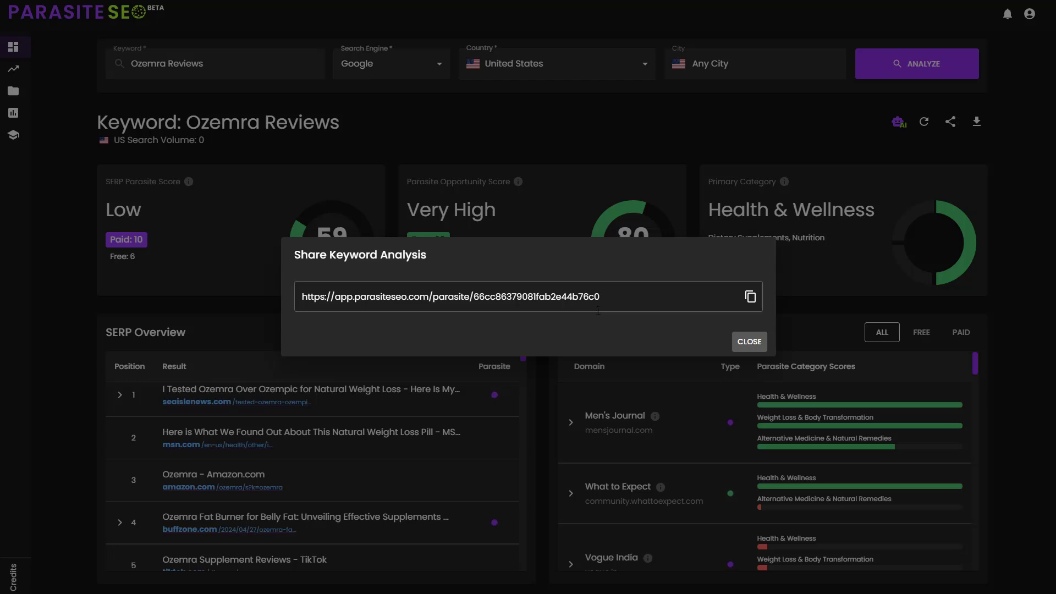
{"action": "left_click", "coordinate": [749, 296]}
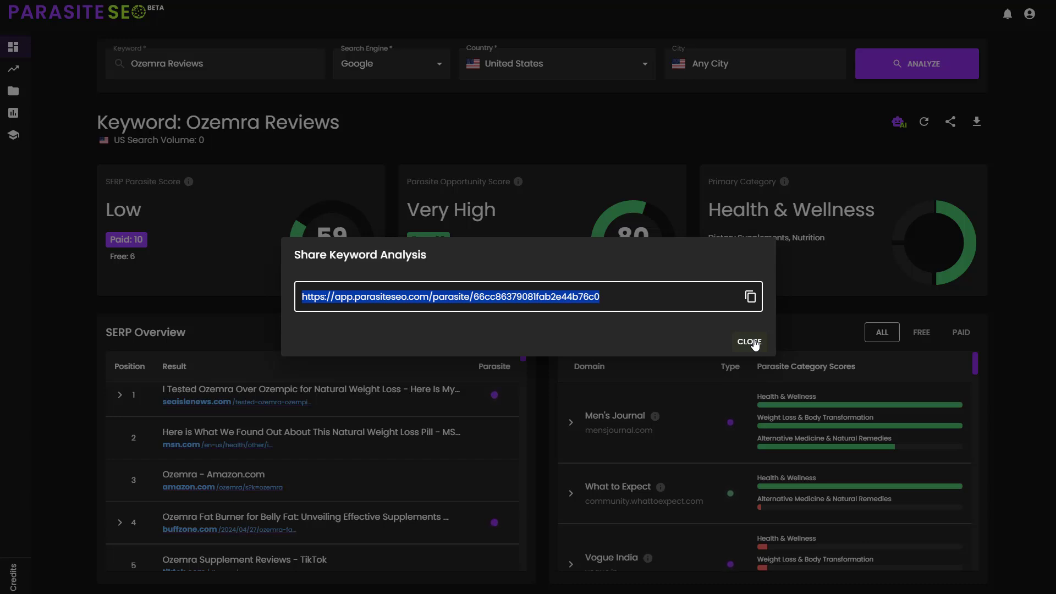
{"action": "left_click", "coordinate": [749, 342]}
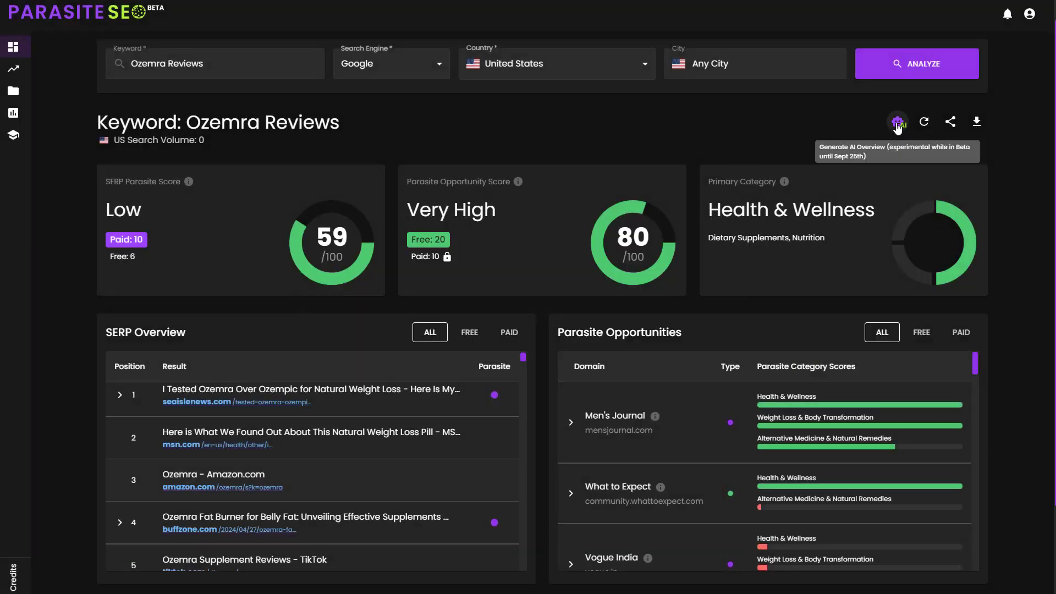
- Generate the AI Overview brief covering SERP description, strategy, categories and free parasites
{"action": "left_click", "coordinate": [897, 121]}
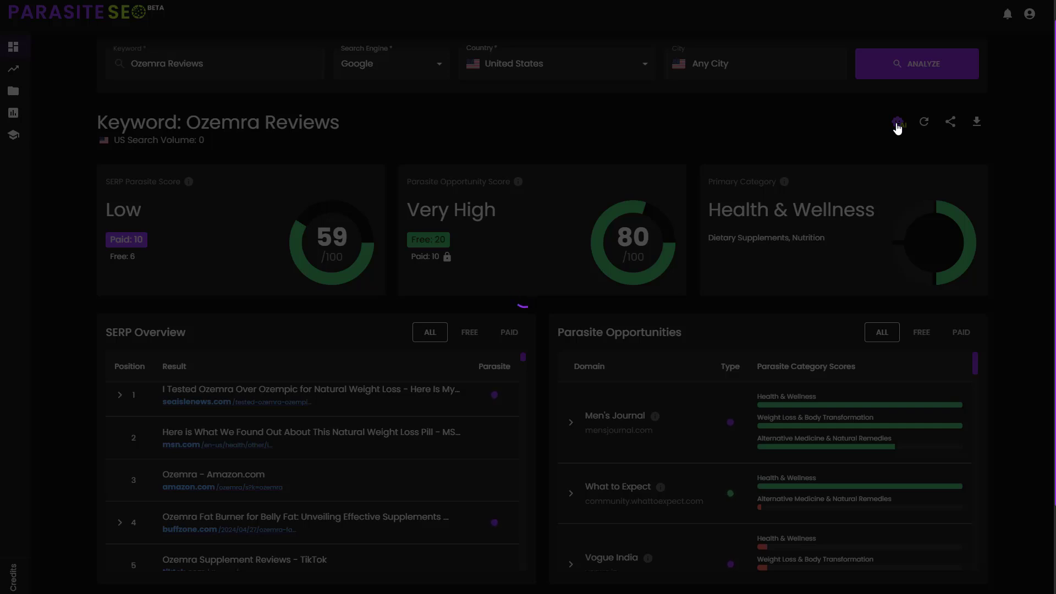
{"action": "left_click", "coordinate": [922, 122]}
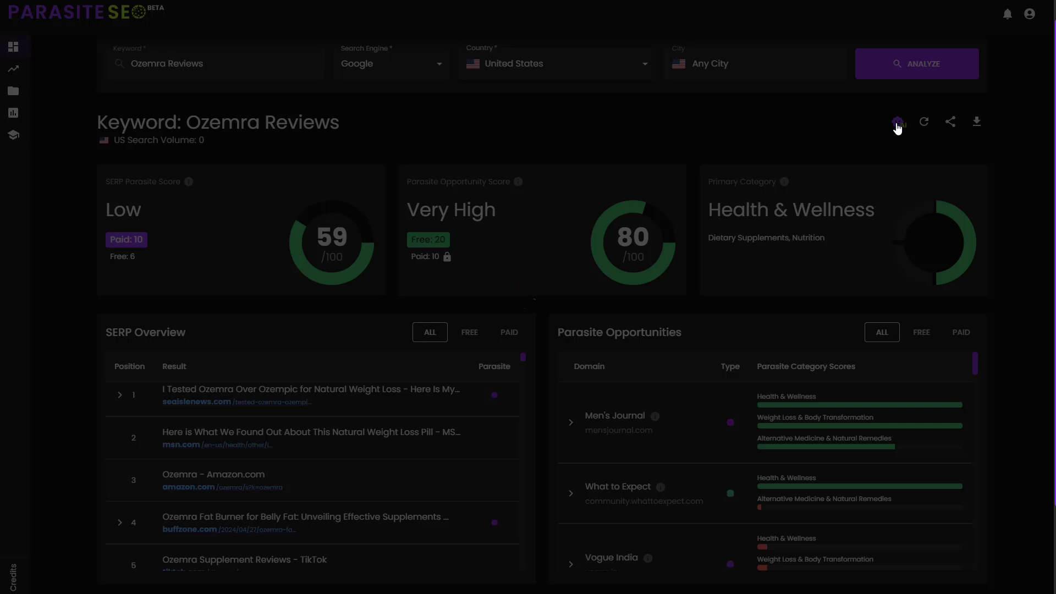
{"action": "left_click", "coordinate": [898, 122]}
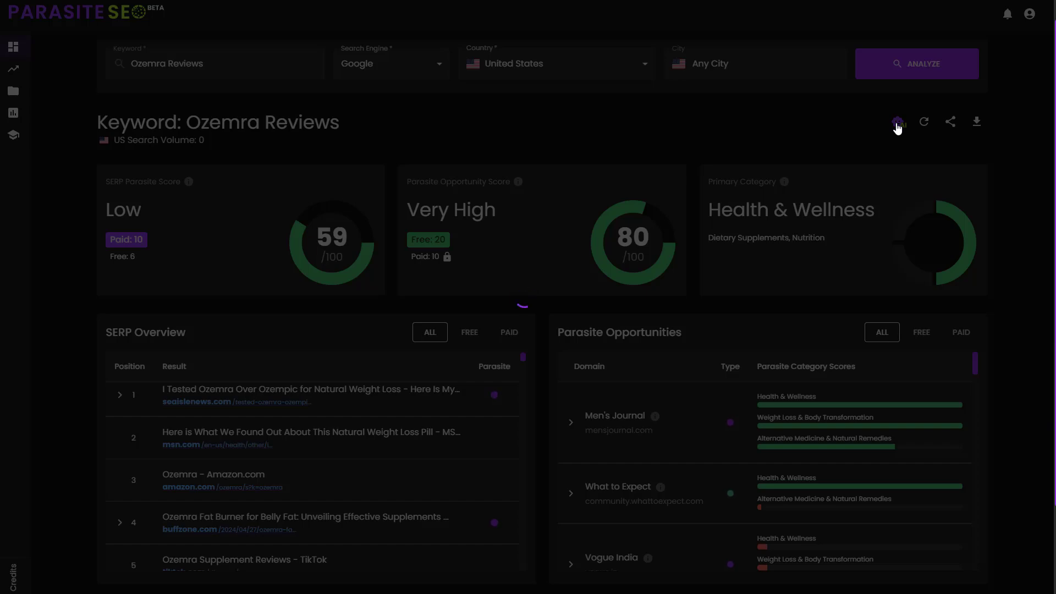
{"action": "left_click", "coordinate": [897, 122]}
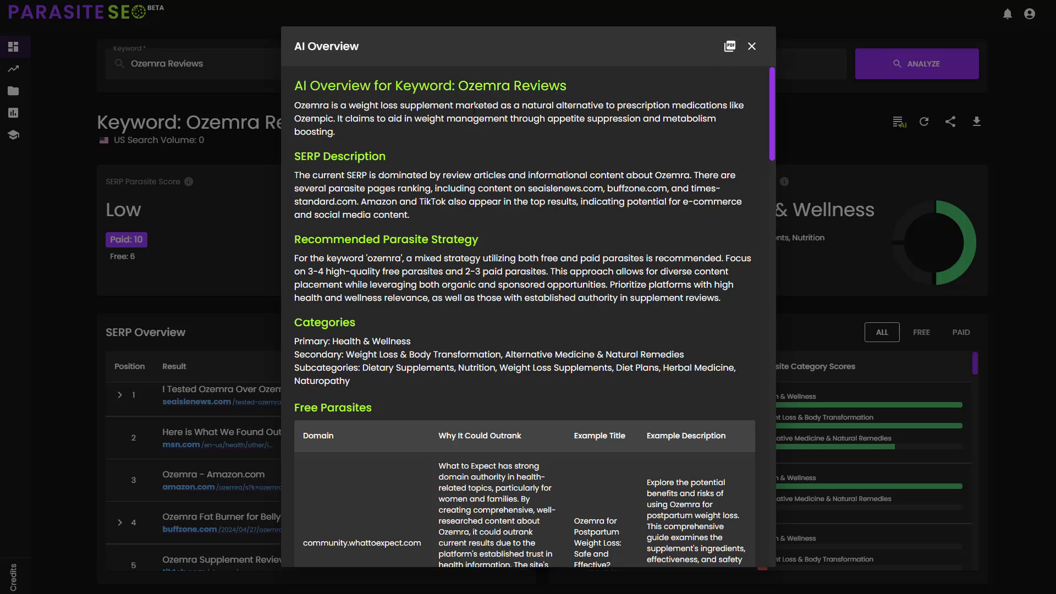
{"action": "left_click_drag", "start_coordinate": [295, 105], "coordinate": [334, 132]}
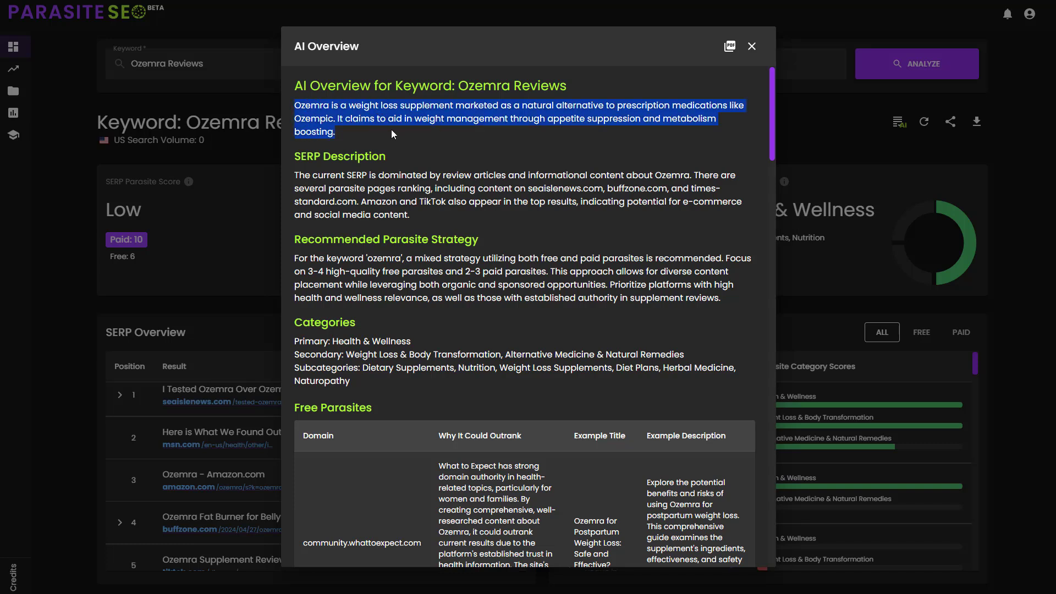
{"action": "mouse_move", "coordinate": [292, 182]}
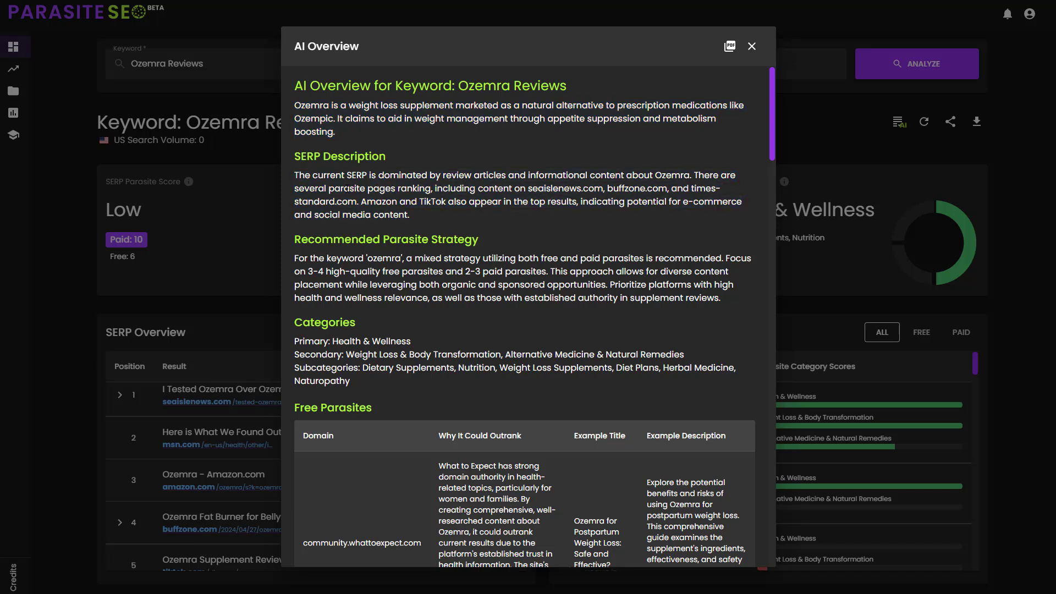
{"action": "left_click_drag", "start_coordinate": [325, 188], "coordinate": [637, 200]}
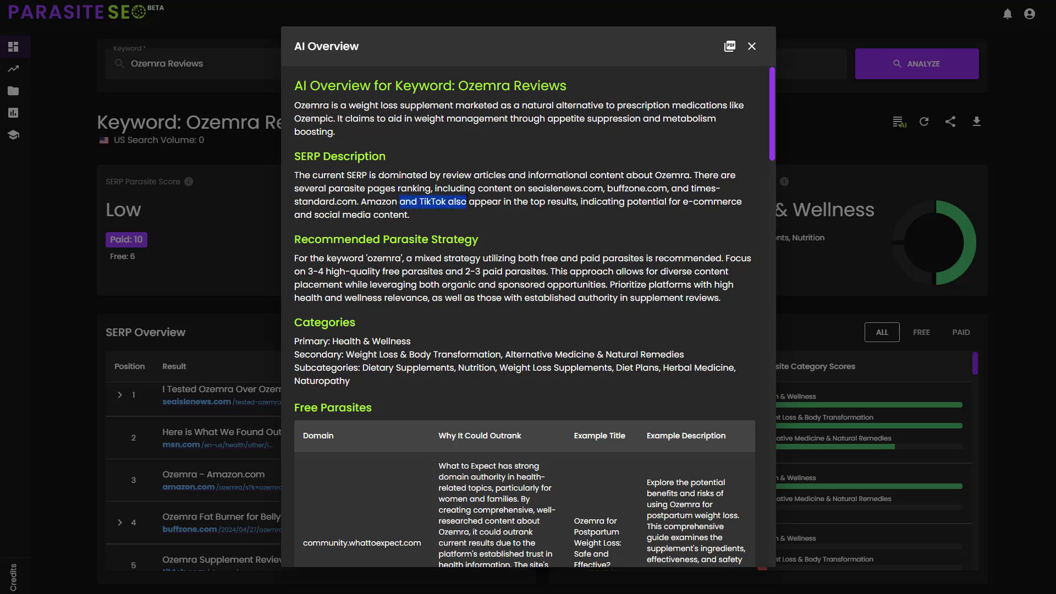
{"action": "scroll", "scroll_direction": "down", "scroll_amount": 3}
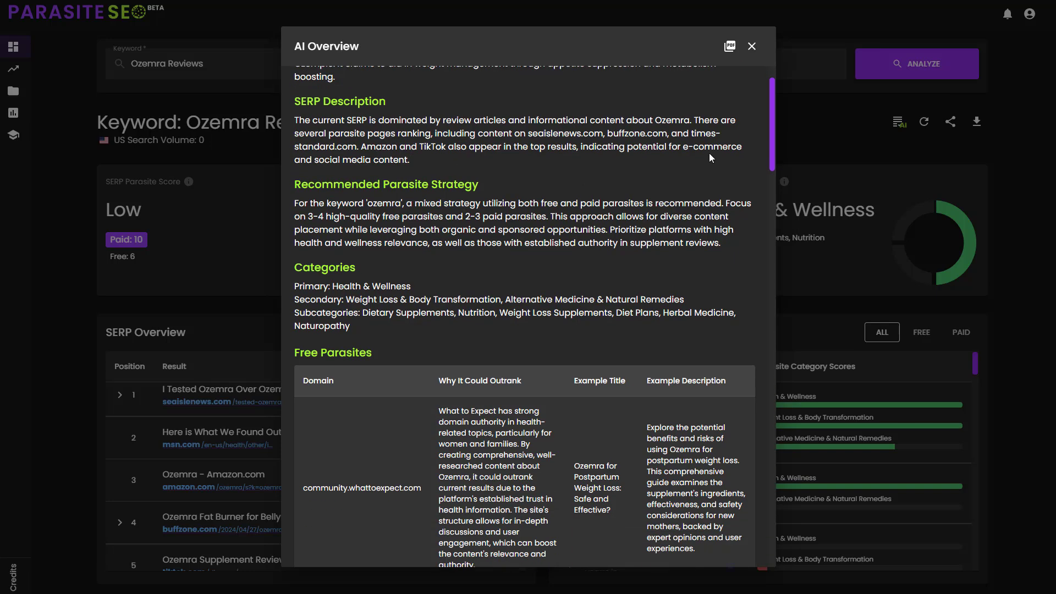
{"action": "left_click_drag", "start_coordinate": [352, 159], "coordinate": [407, 159]}
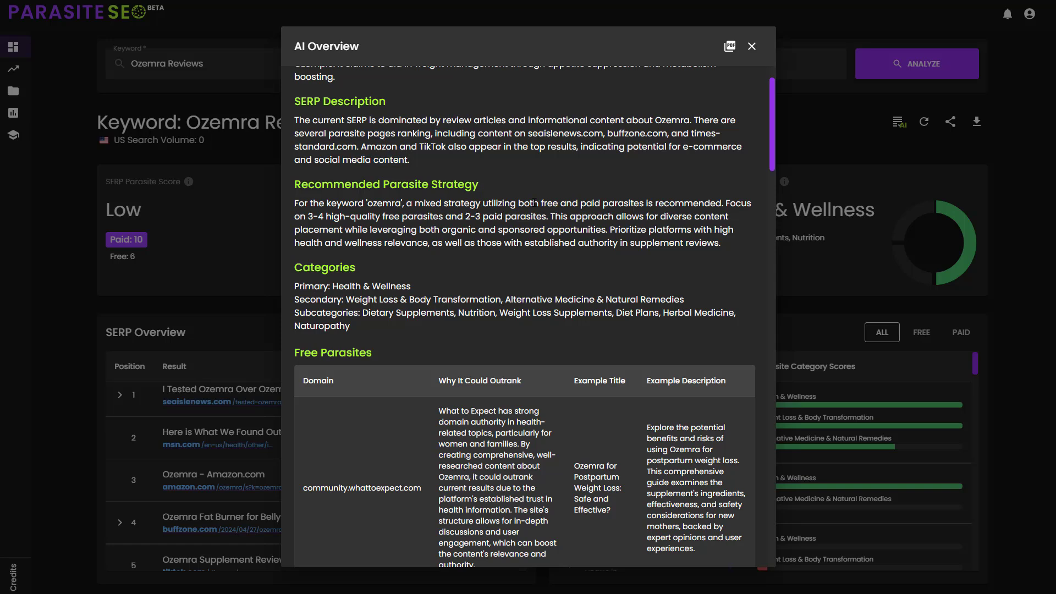
{"action": "mouse_move", "coordinate": [801, 295]}
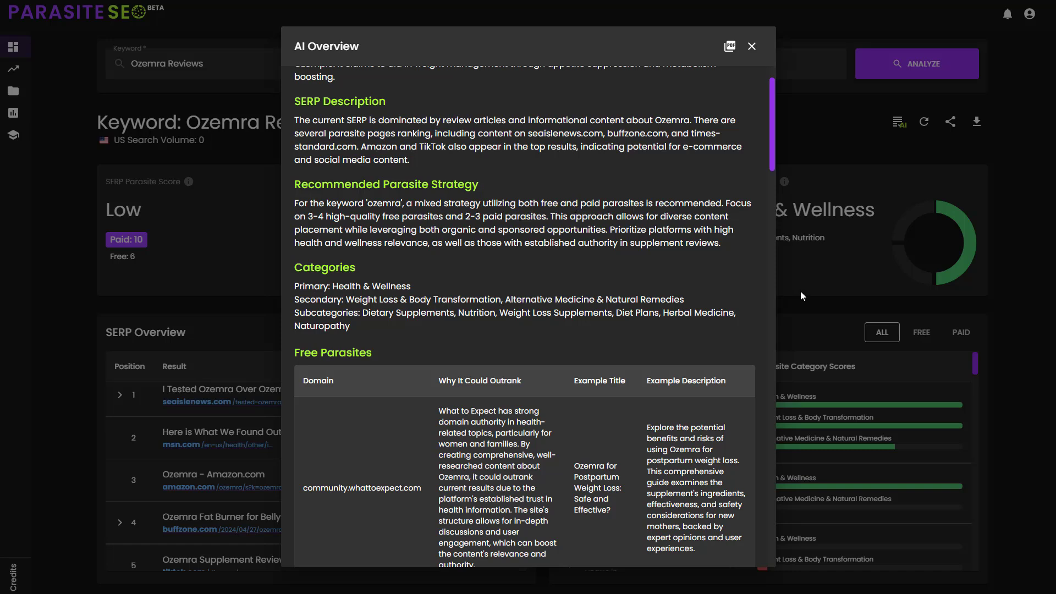
{"action": "mouse_move", "coordinate": [423, 292]}
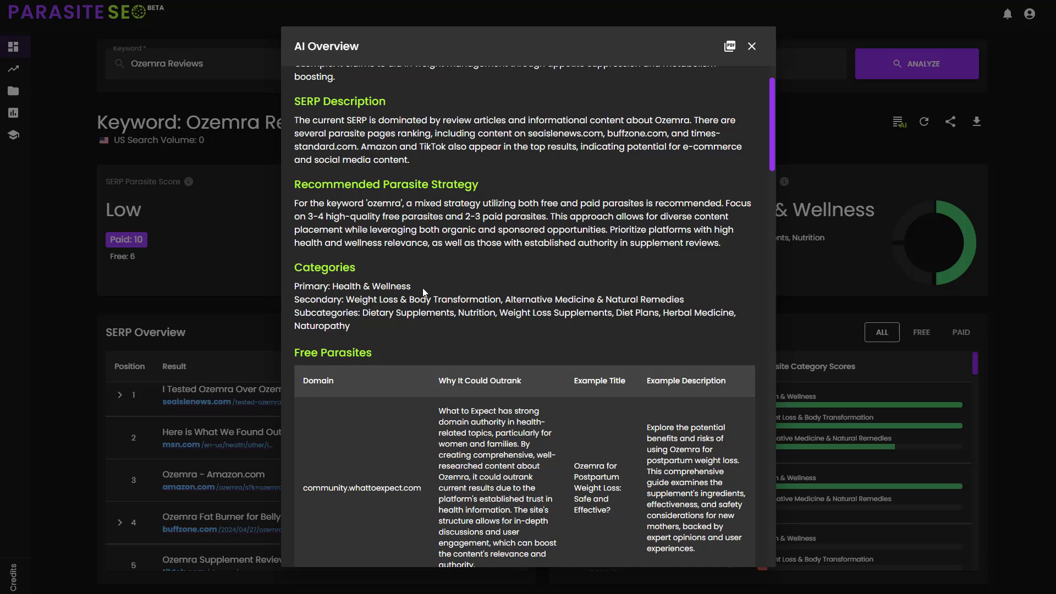
{"action": "mouse_move", "coordinate": [754, 149]}
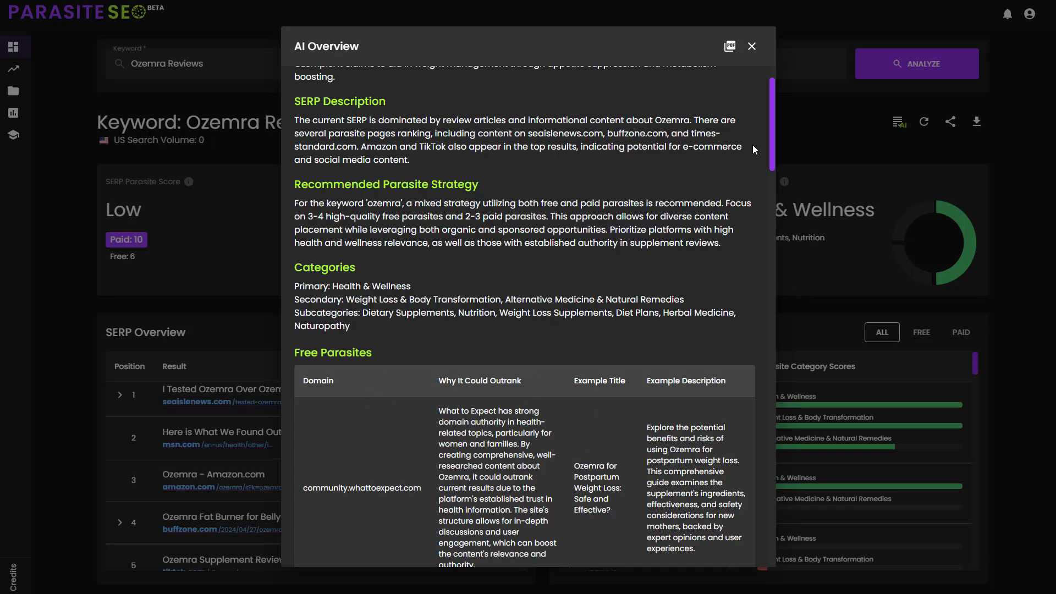
{"action": "scroll", "scroll_direction": "down", "scroll_amount": 3}
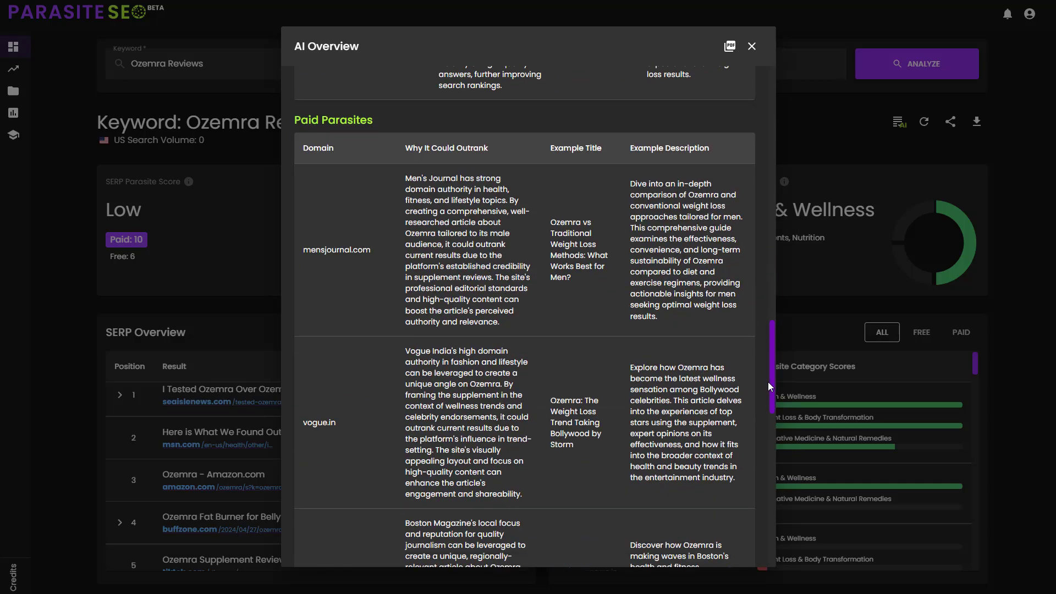
{"action": "scroll", "scroll_direction": "down", "scroll_amount": 3}
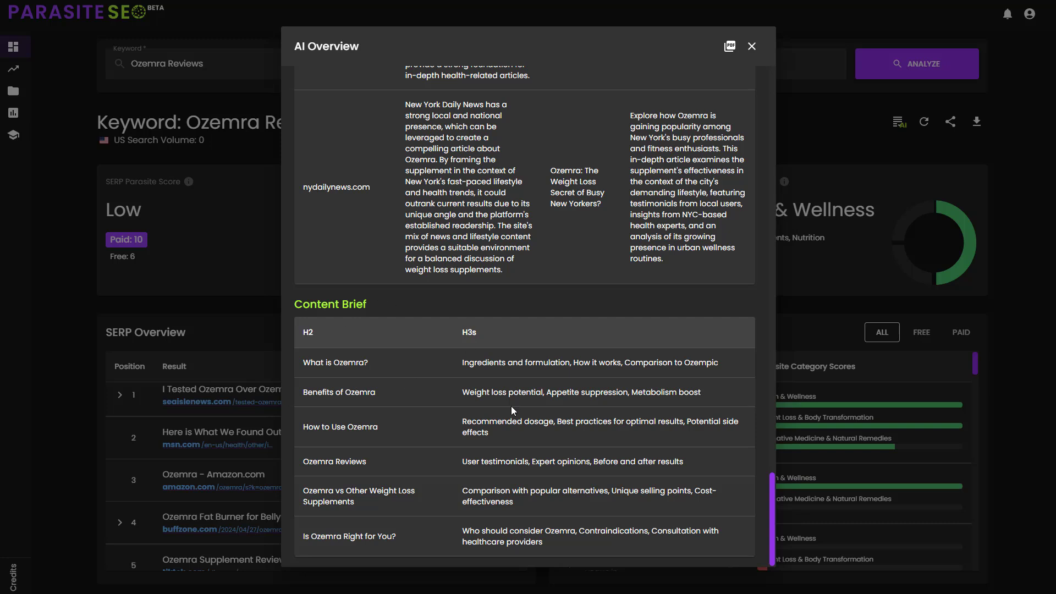
{"action": "mouse_move", "coordinate": [514, 414]}
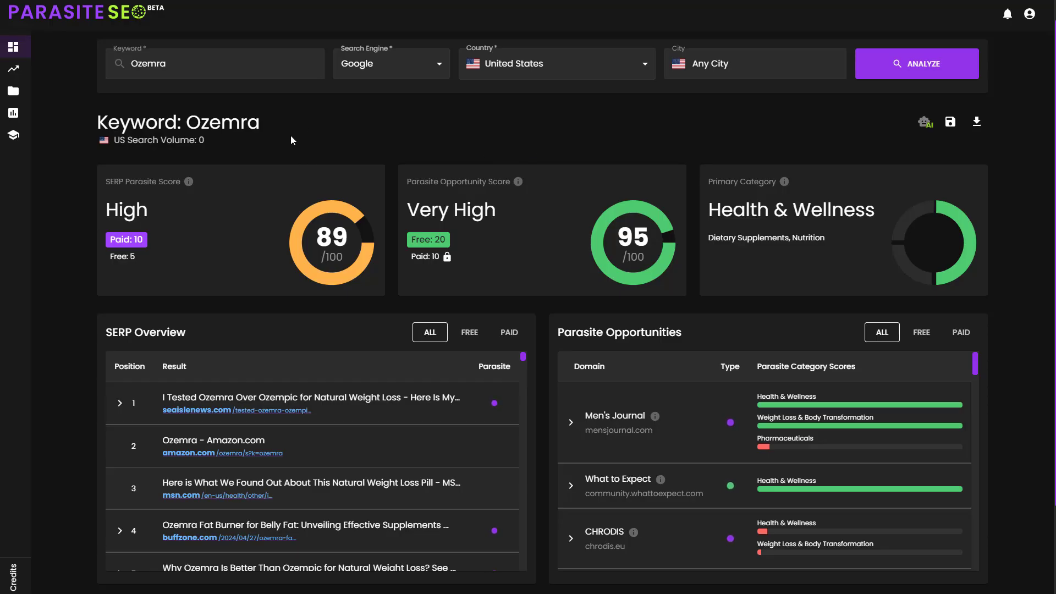
{"action": "mouse_move", "coordinate": [367, 204]}
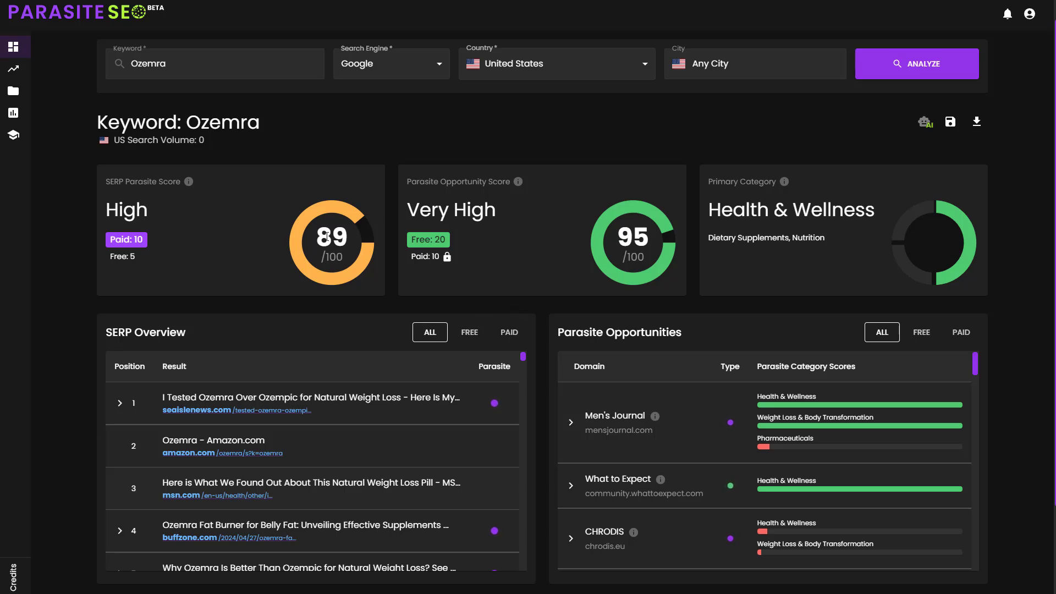
{"action": "mouse_move", "coordinate": [599, 331]}
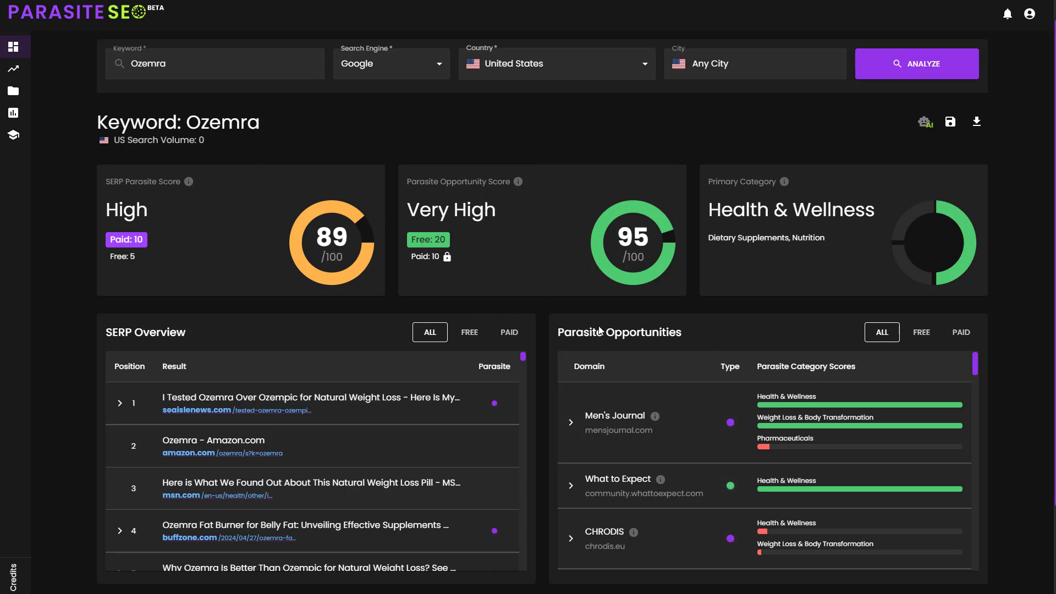
{"action": "mouse_move", "coordinate": [632, 549]}
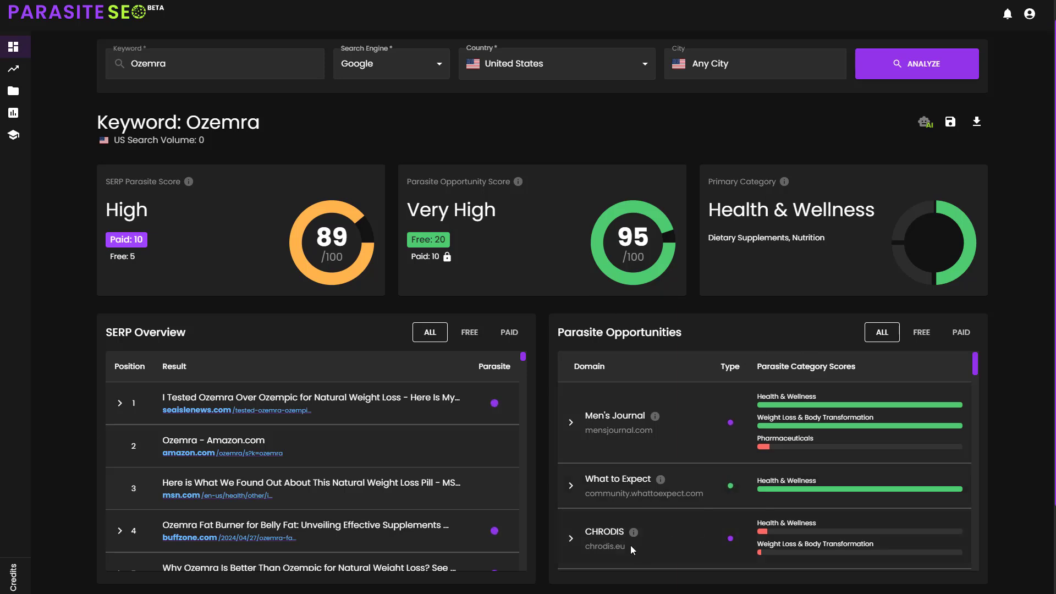
{"action": "mouse_move", "coordinate": [968, 518]}
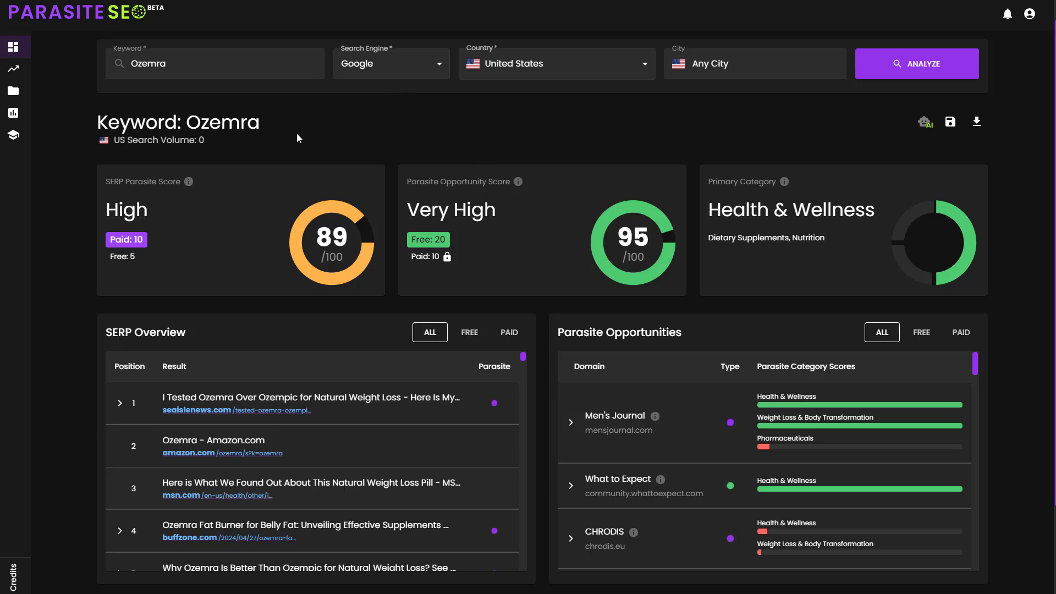
{"action": "mouse_move", "coordinate": [274, 283]}
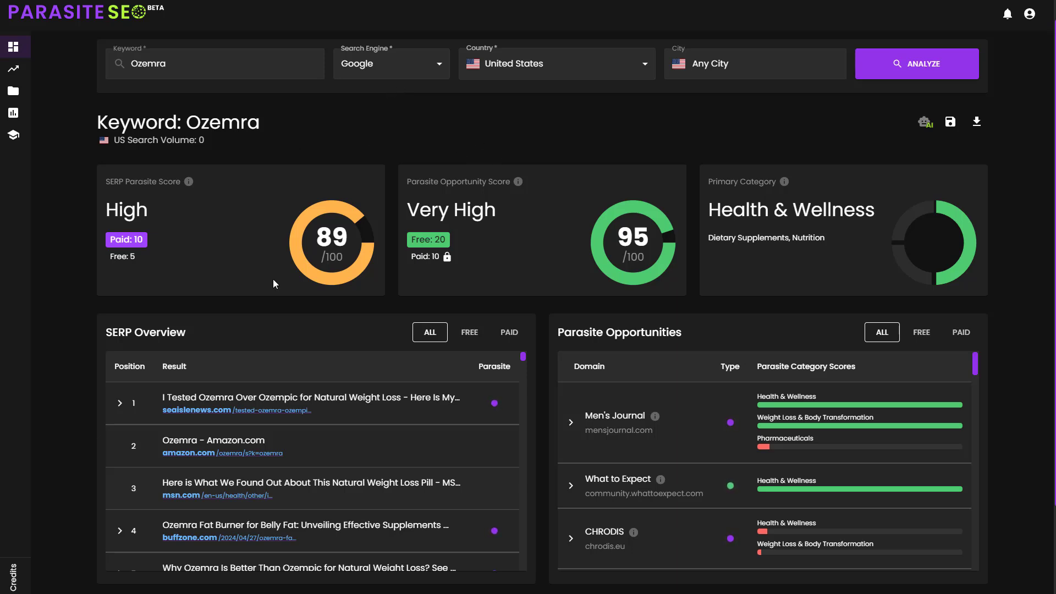
{"action": "mouse_move", "coordinate": [126, 240]}
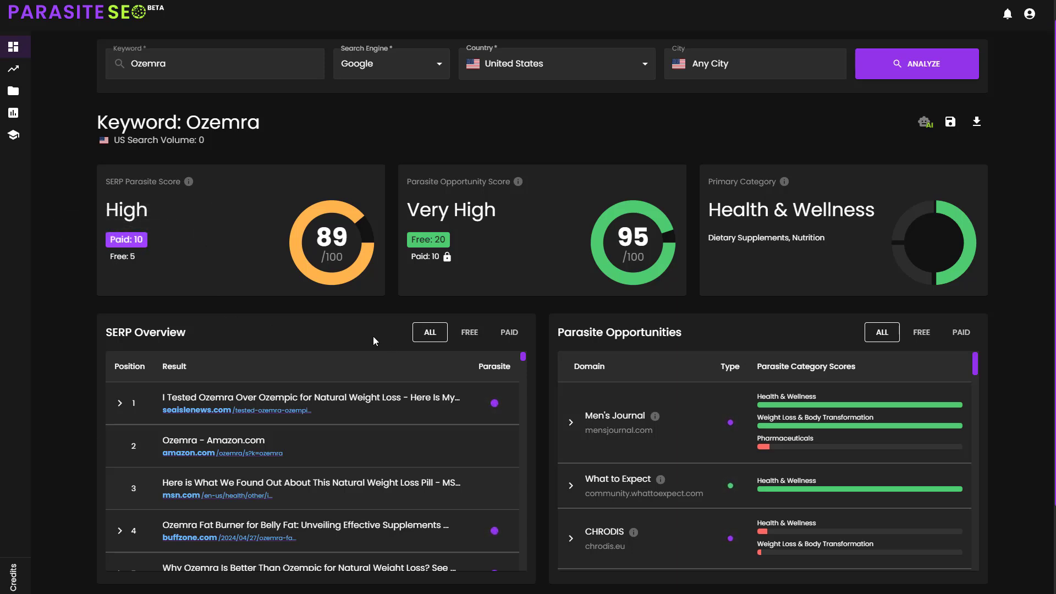
- Filter the Ozemra SERP Overview to free parasites and scroll the results
{"action": "left_click", "coordinate": [469, 332]}
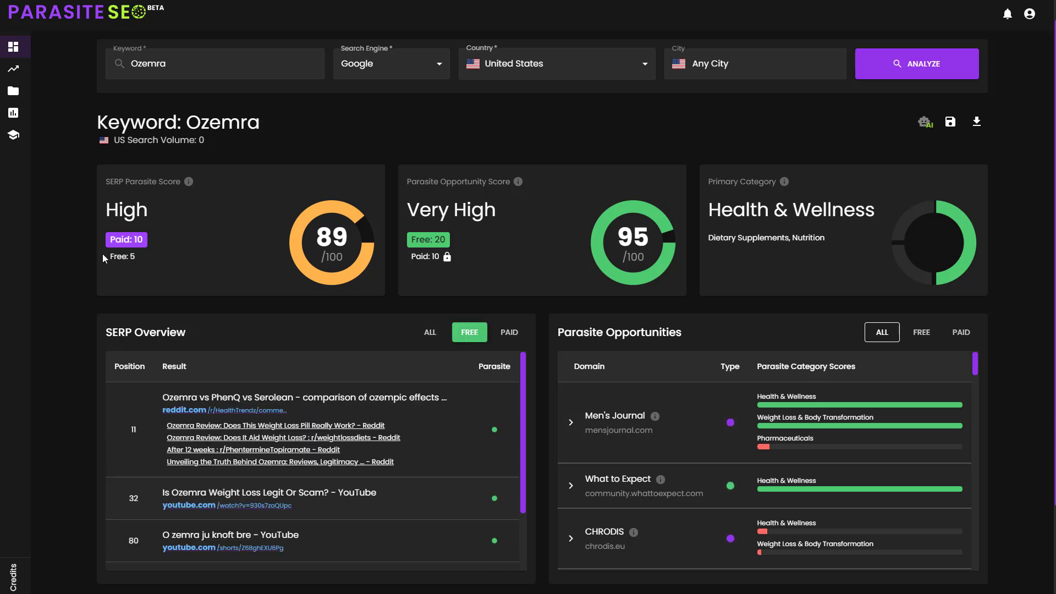
{"action": "scroll", "scroll_direction": "down", "scroll_amount": 3}
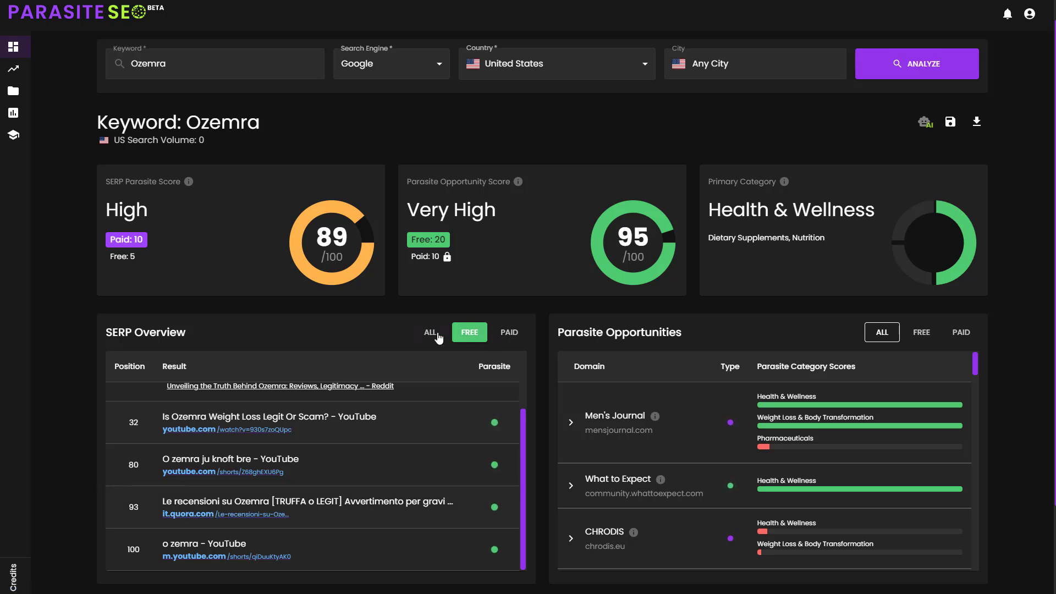
- Switch the Ozemra SERP overview back to listing all ranking results, free and paid
{"action": "left_click", "coordinate": [428, 332]}
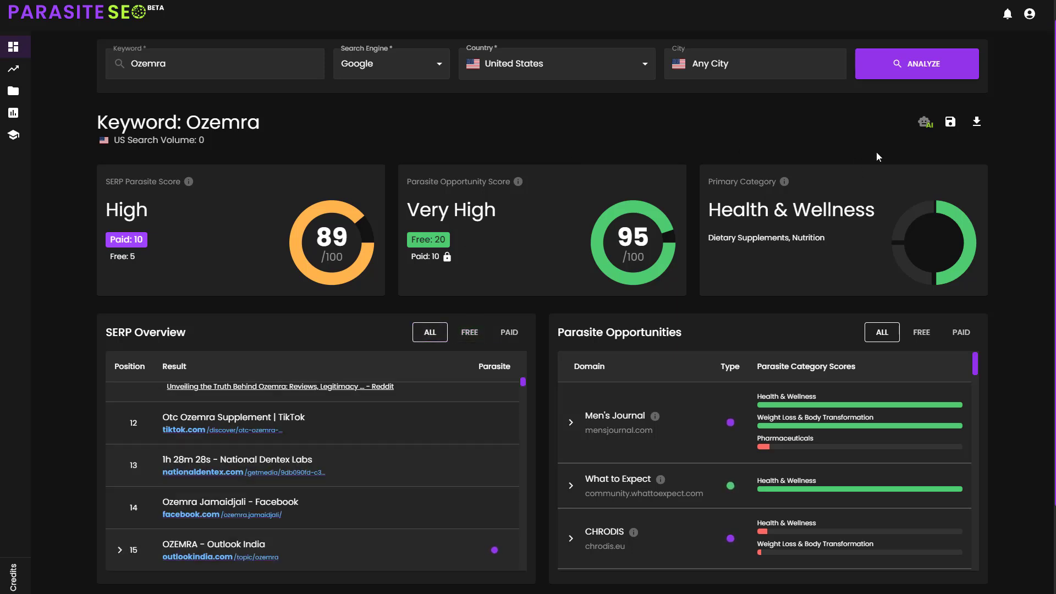
{"action": "mouse_move", "coordinate": [971, 196]}
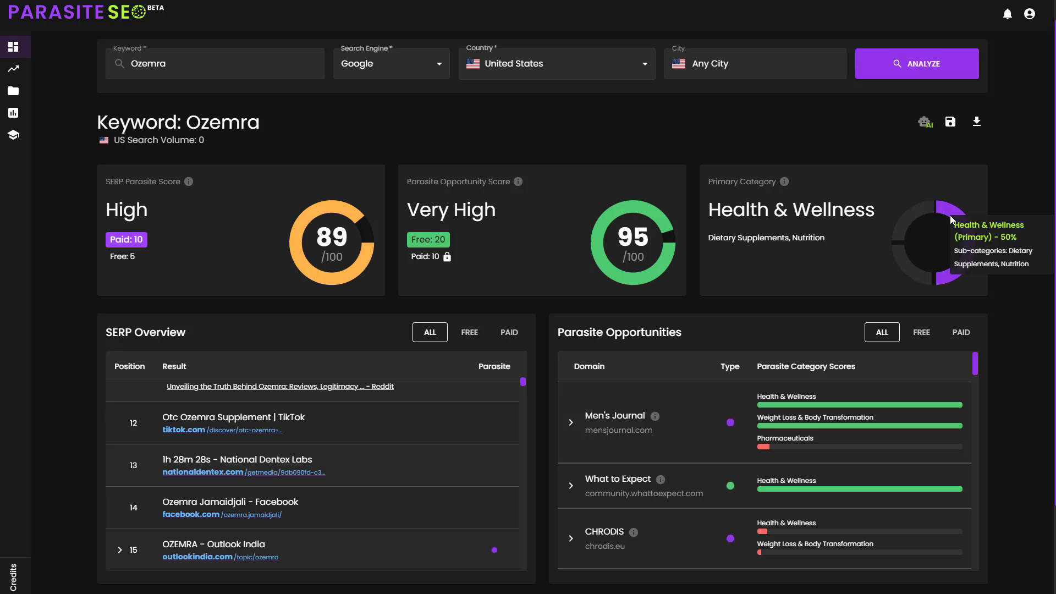
{"action": "mouse_move", "coordinate": [907, 267]}
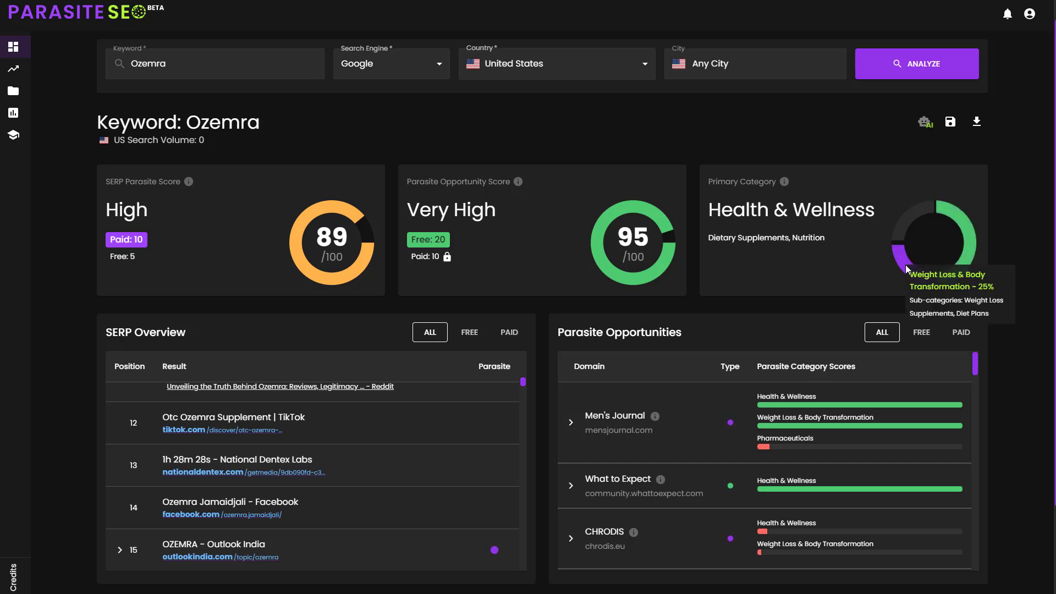
{"action": "mouse_move", "coordinate": [907, 239]}
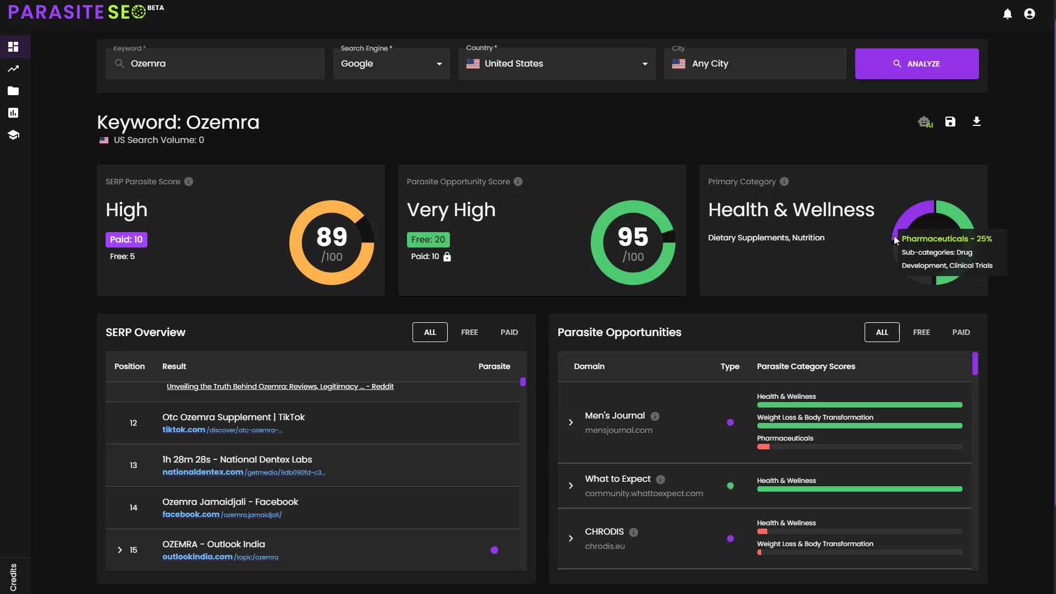
{"action": "mouse_move", "coordinate": [691, 384]}
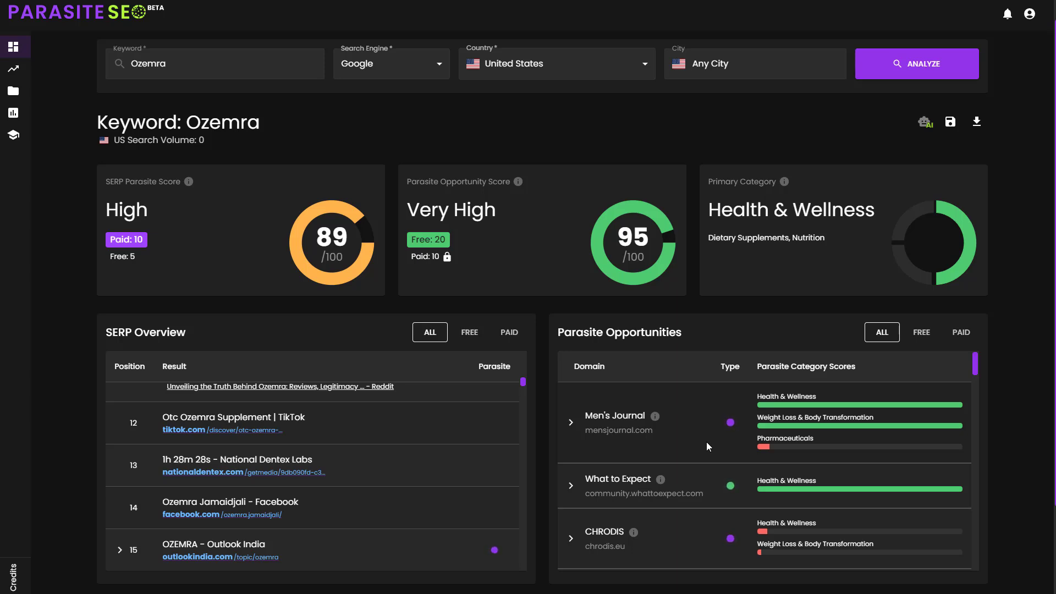
{"action": "mouse_move", "coordinate": [749, 429]}
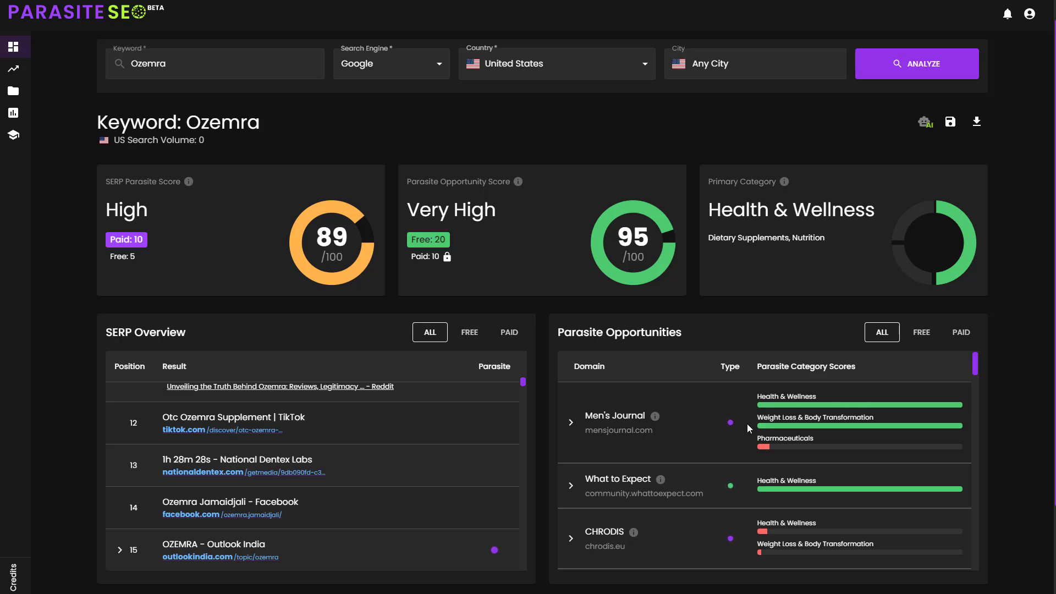